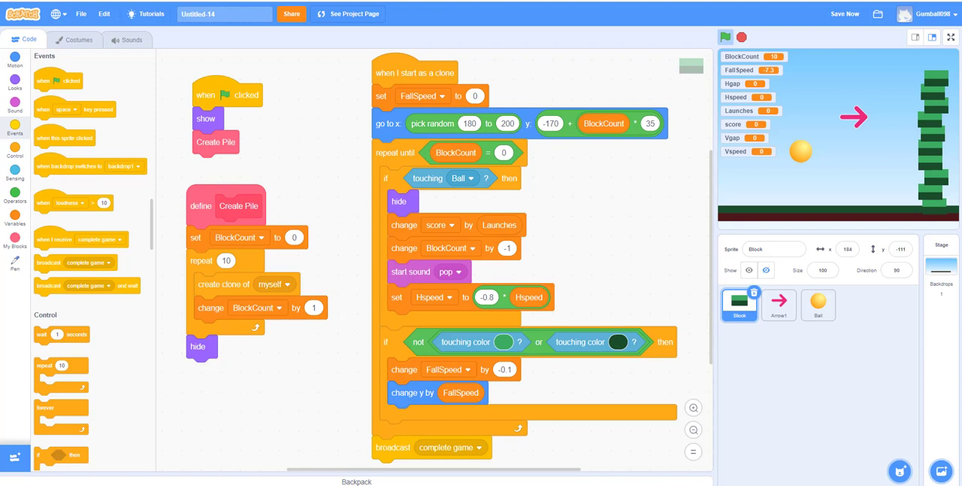
mouse_move(314, 127)
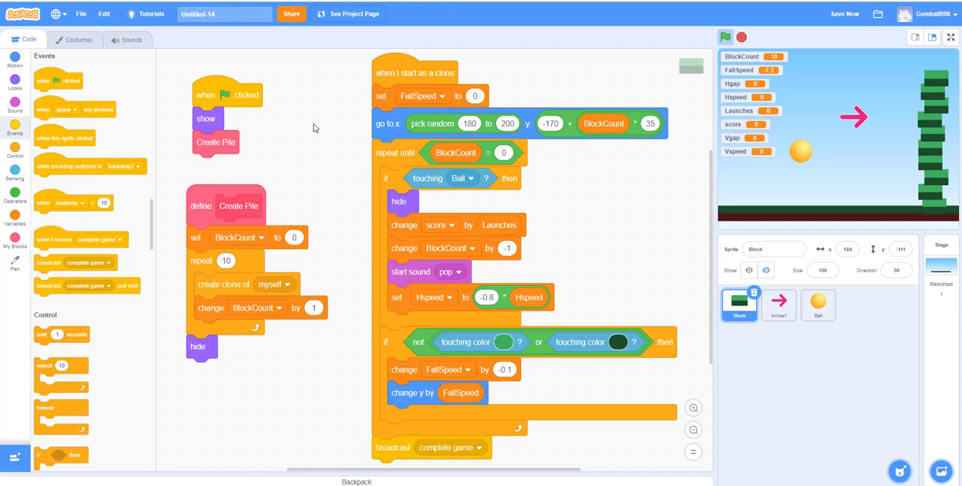
mouse_move(269, 104)
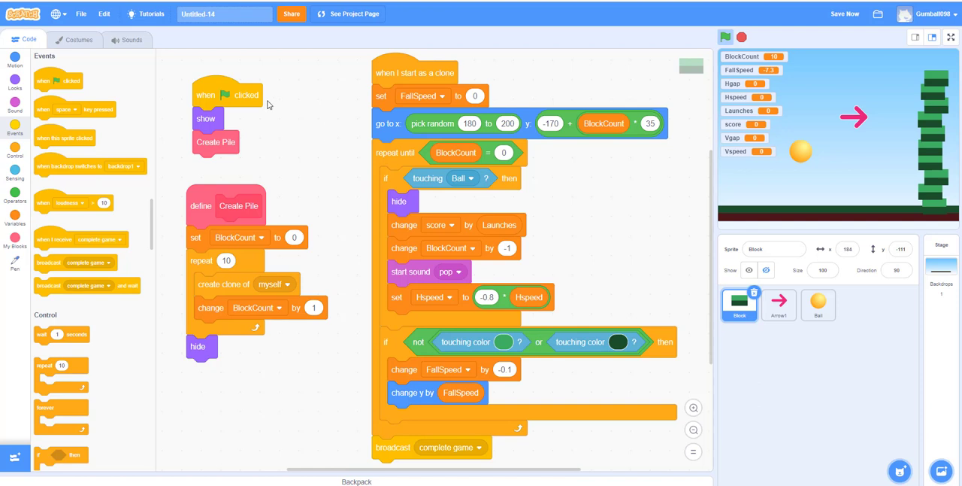
Replace the Untitled-14 project title with 'Tower Smasher'.
left_click(224, 14)
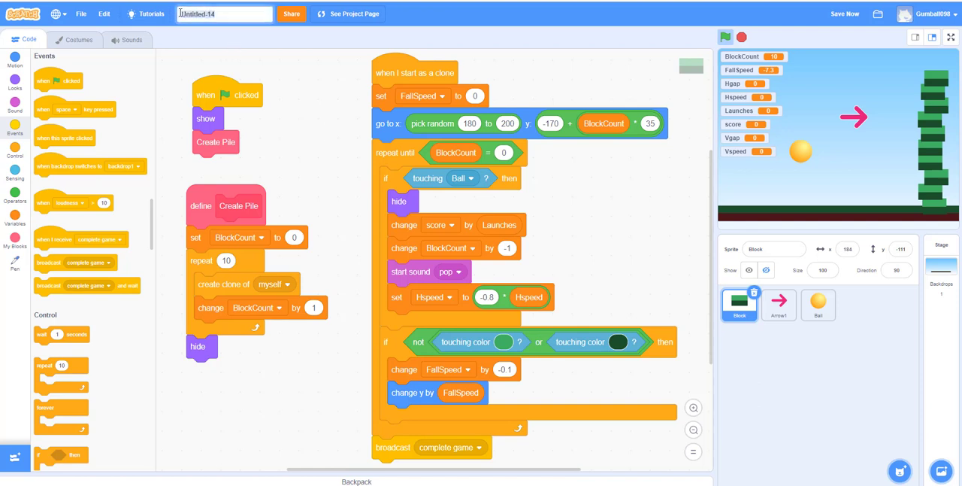
type("Tower Smasher")
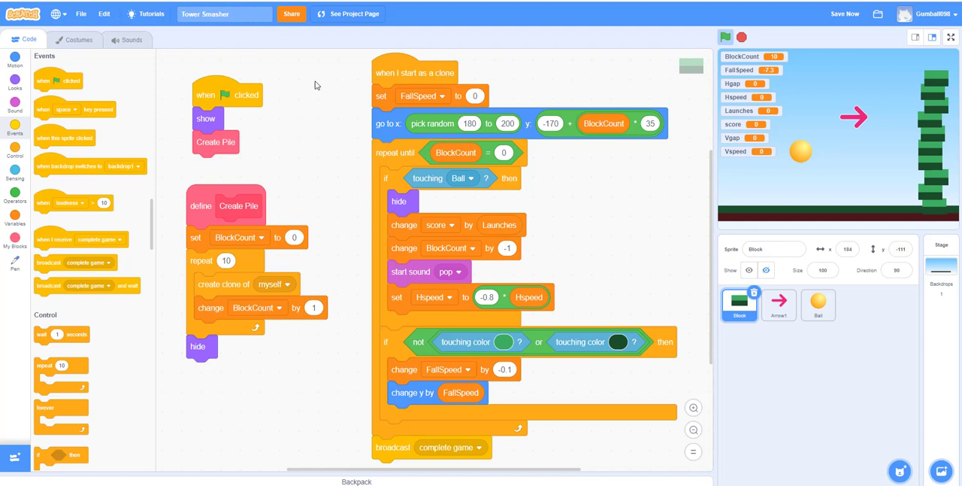
mouse_move(283, 87)
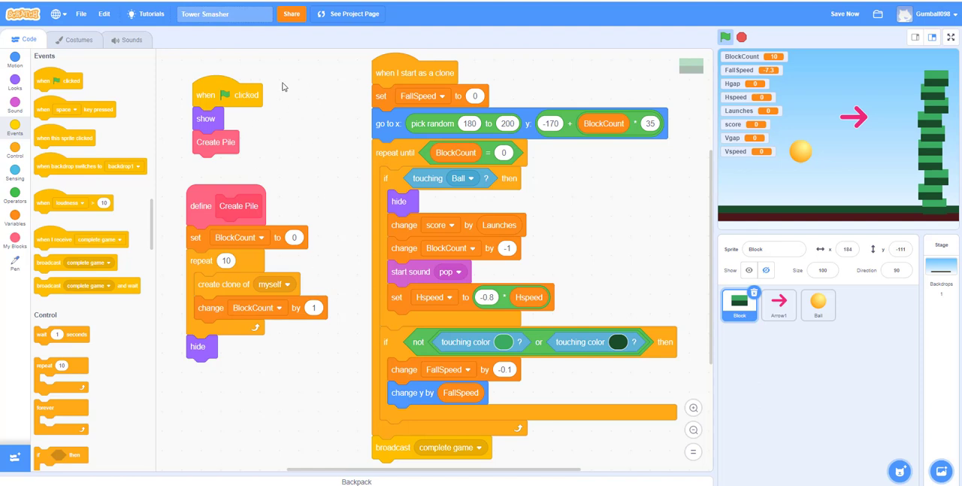
mouse_move(231, 238)
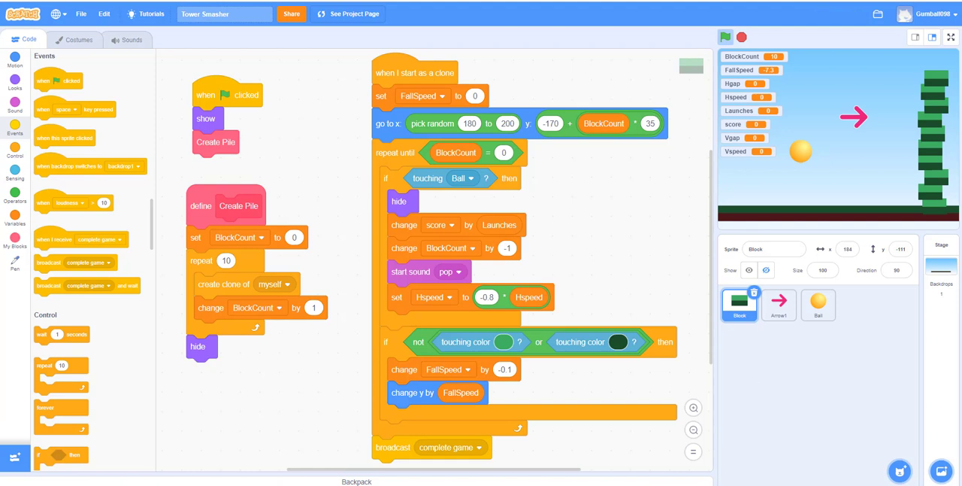
Select the Ball sprite and create a custom block named MoveBallToStart.
left_click(818, 304)
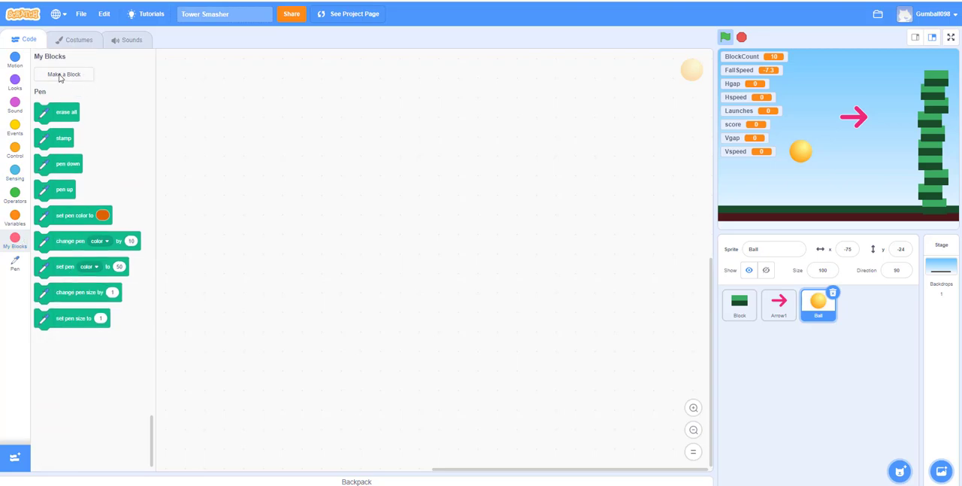
left_click(63, 74)
type("M")
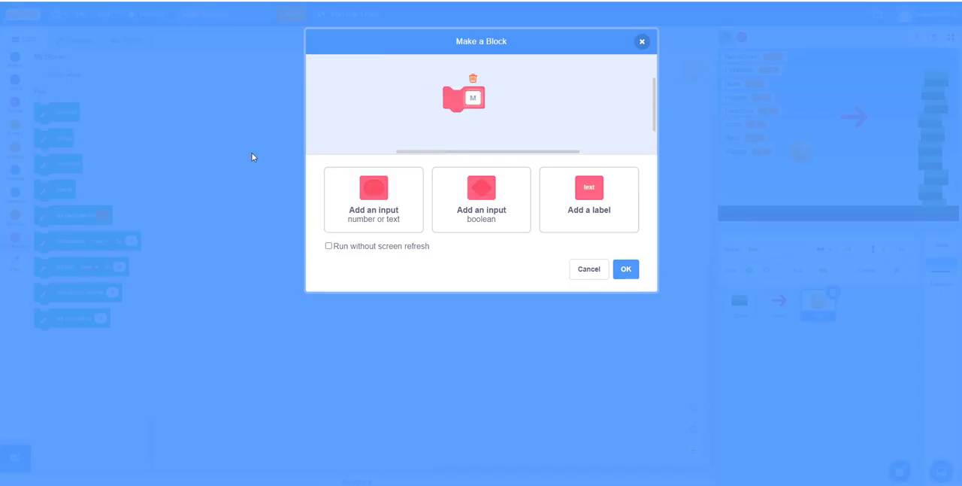
type("oveBallToStart")
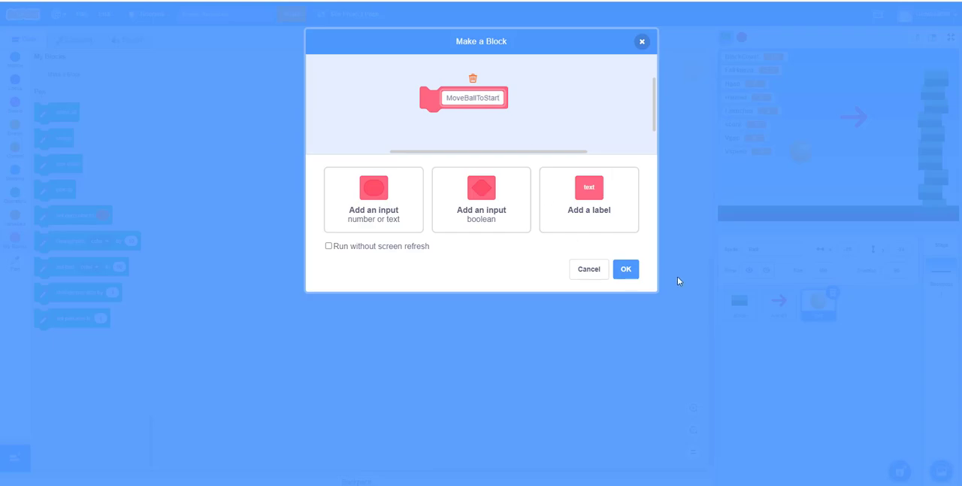
left_click(626, 269)
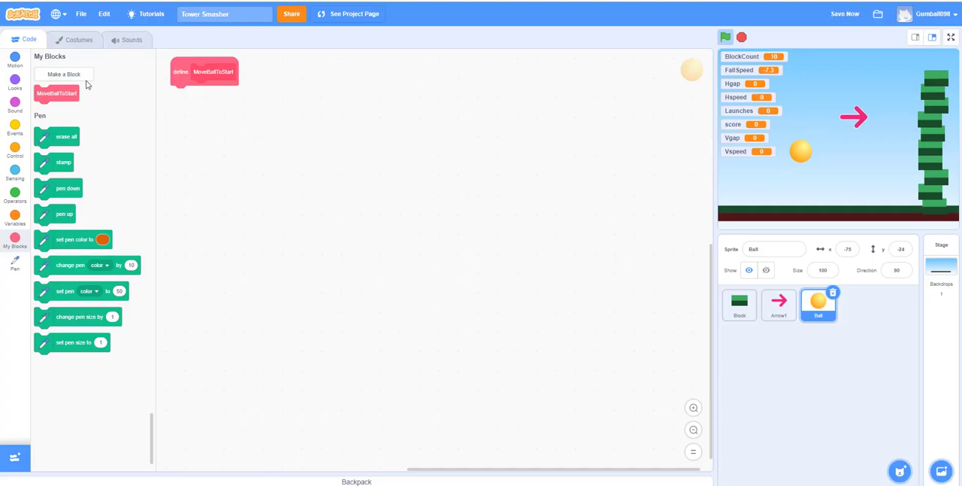
Create a second custom block named MoveBall.
left_click(64, 74)
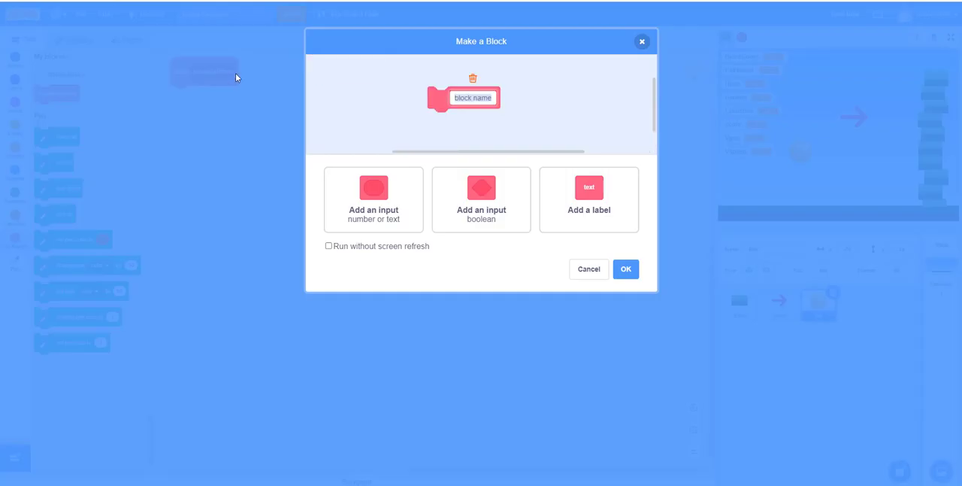
type("MoveBall")
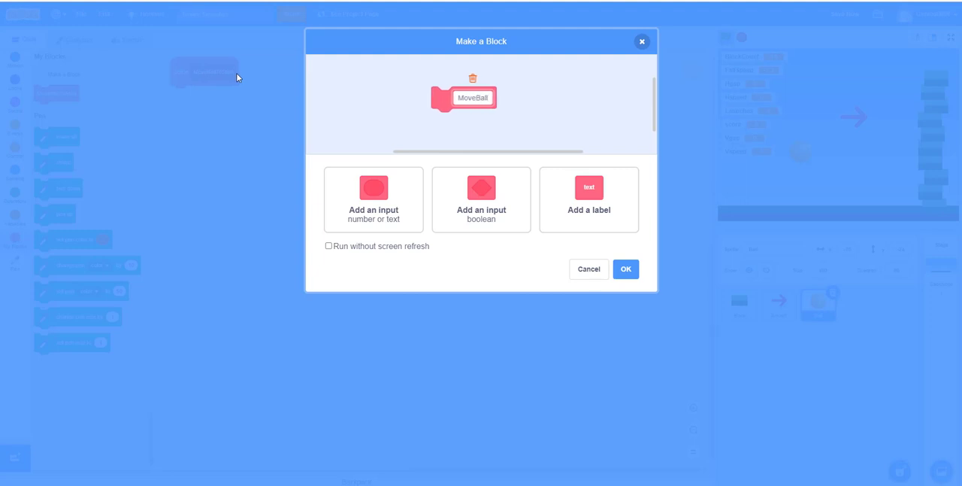
left_click(625, 268)
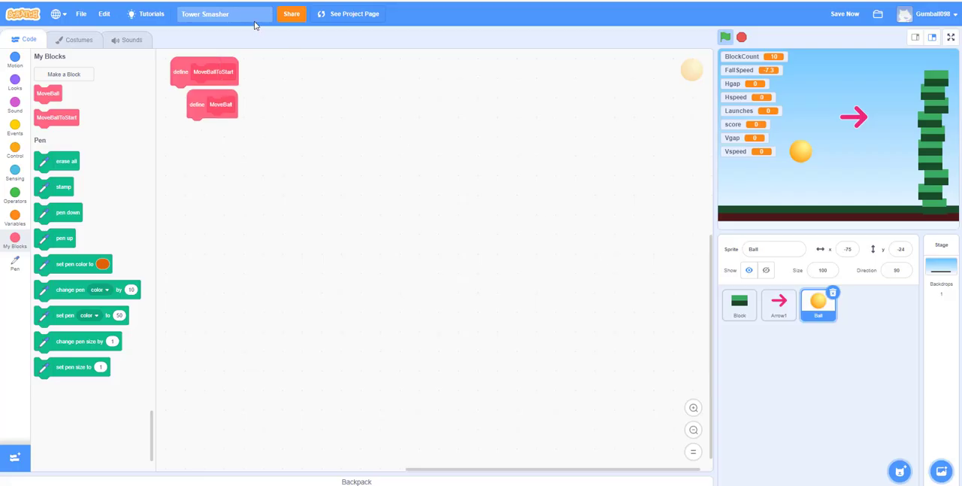
Make define MoveBallToStart go to x -205, y -98 at the stage's lower left.
left_click_drag(212, 104, 475, 105)
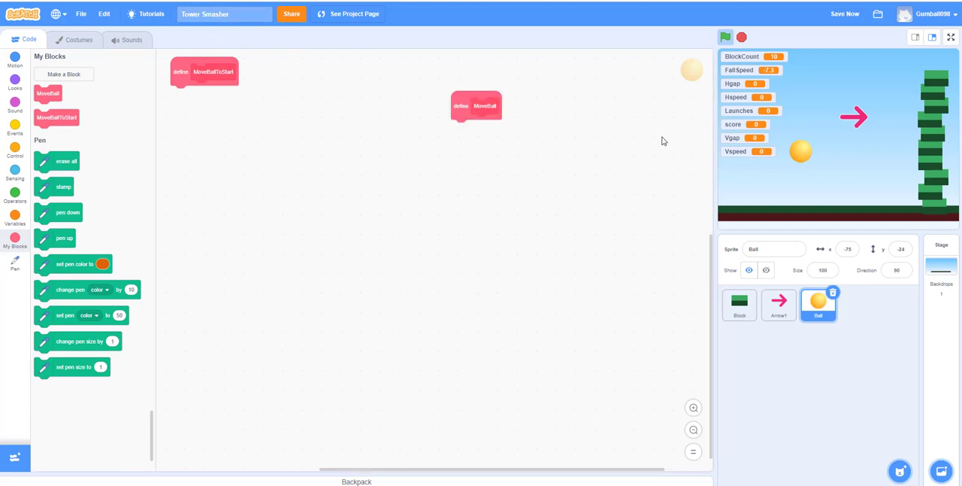
mouse_move(739, 185)
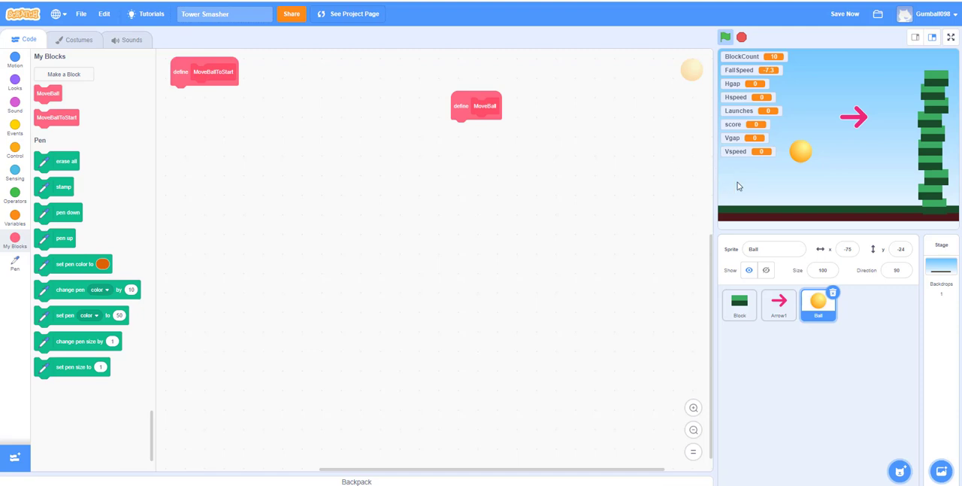
mouse_move(169, 159)
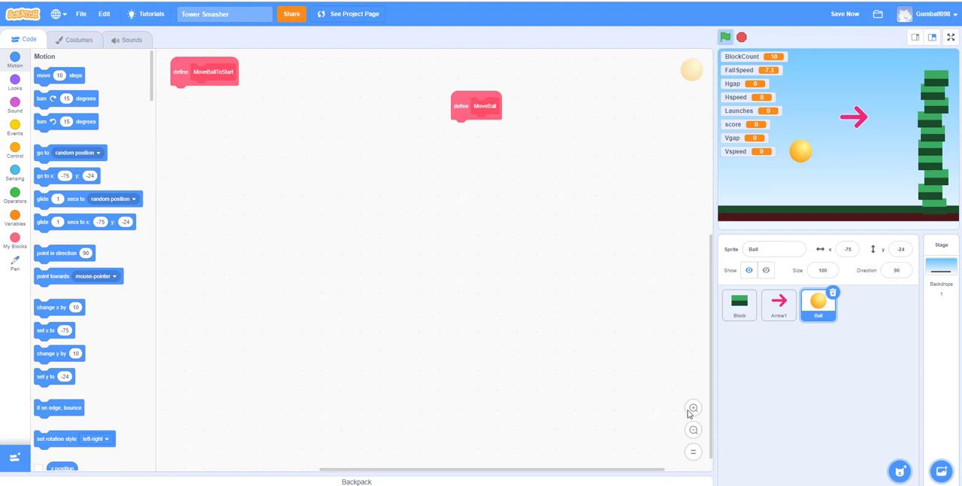
left_click(692, 406)
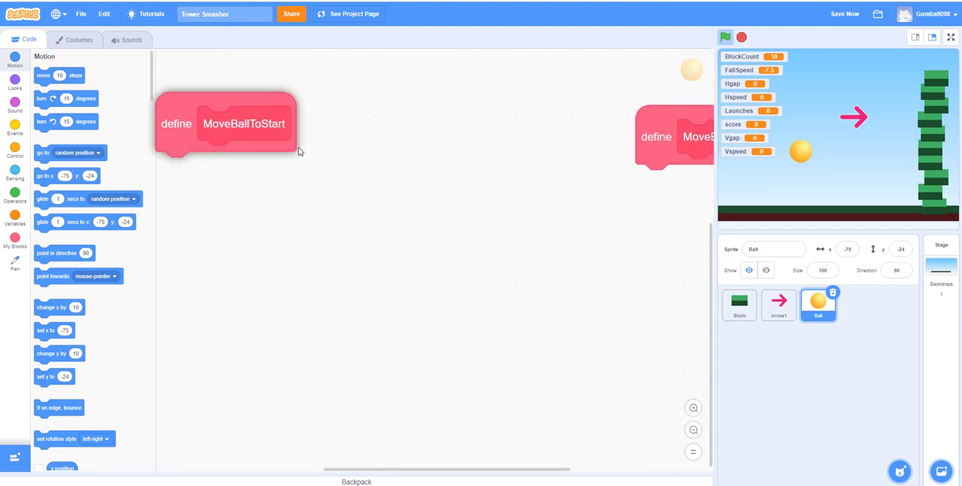
left_click_drag(244, 123, 319, 180)
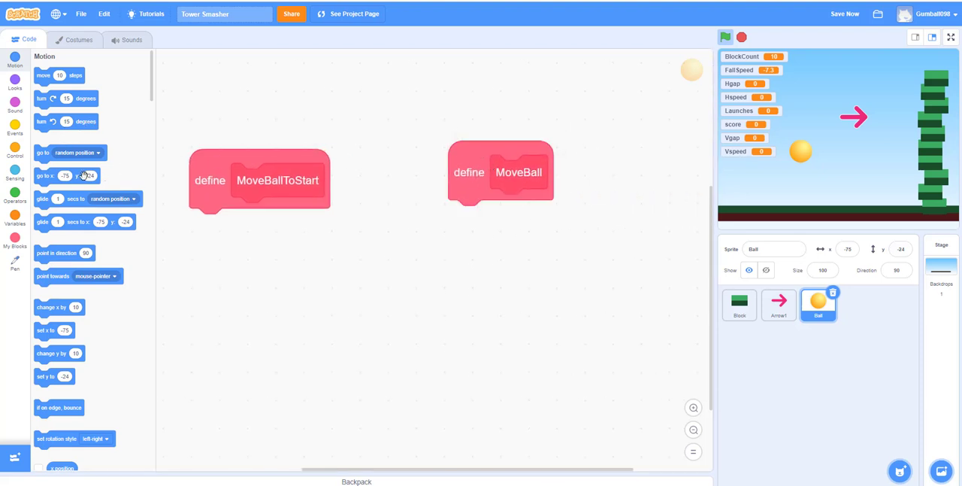
left_click_drag(52, 175, 233, 226)
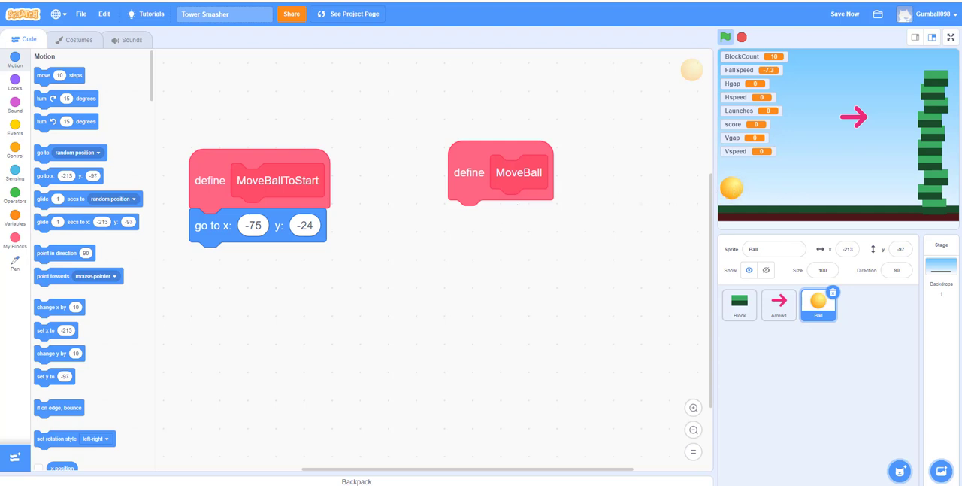
left_click_drag(256, 224, 127, 241)
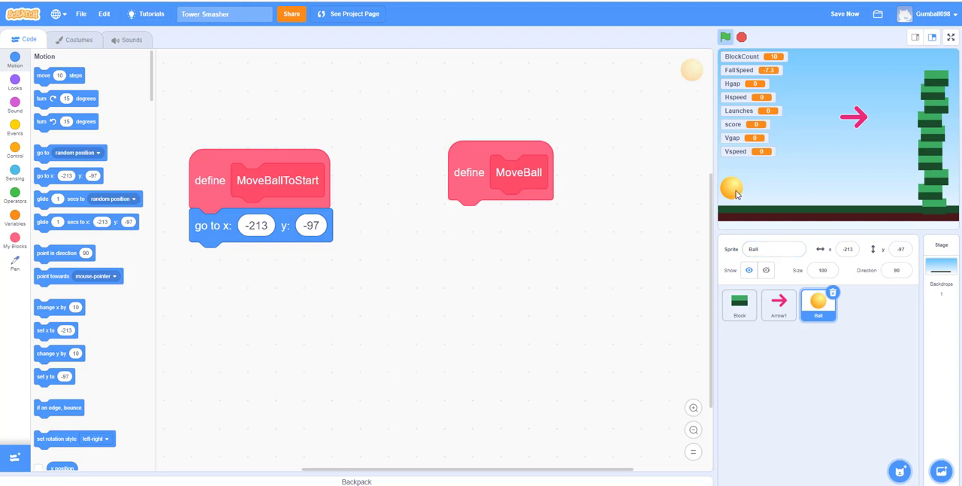
left_click_drag(260, 225, 90, 251)
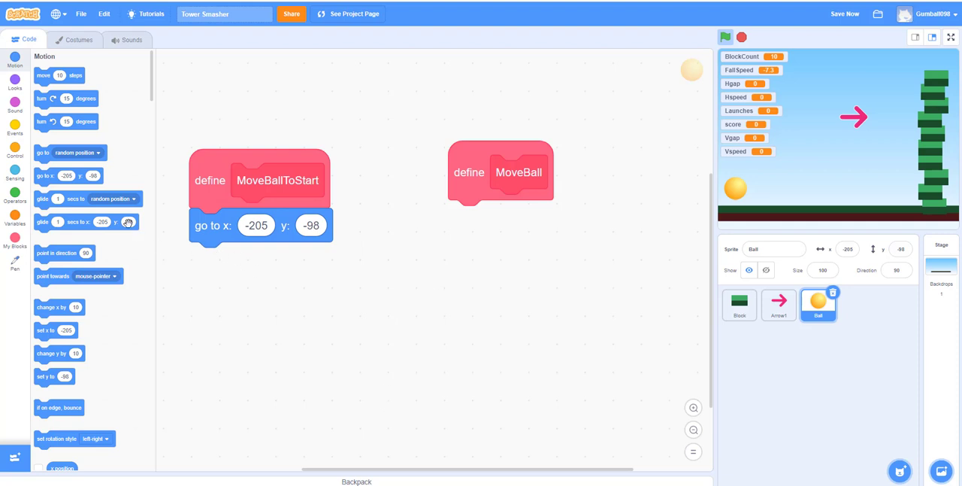
Add 'set size to 50%' and set Hspeed and Vspeed to 0 under MoveBallToStart.
left_click(15, 83)
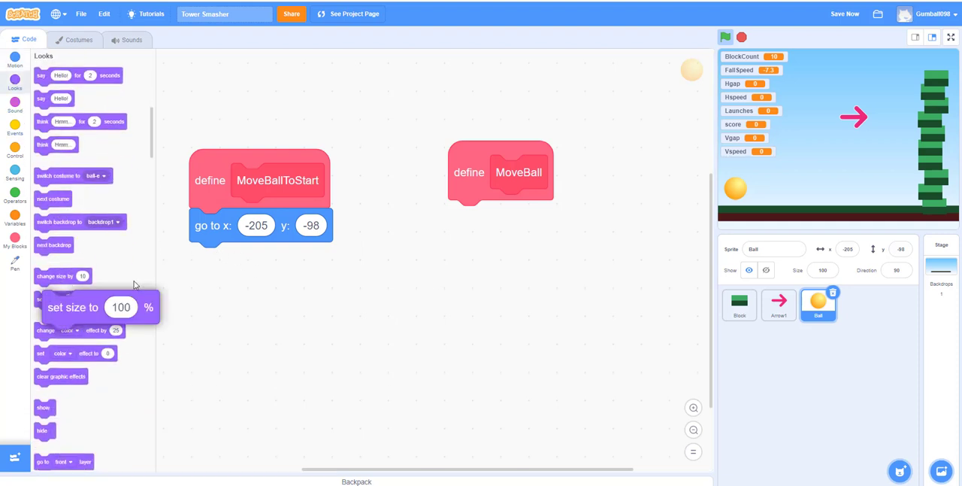
left_click_drag(73, 307, 248, 258)
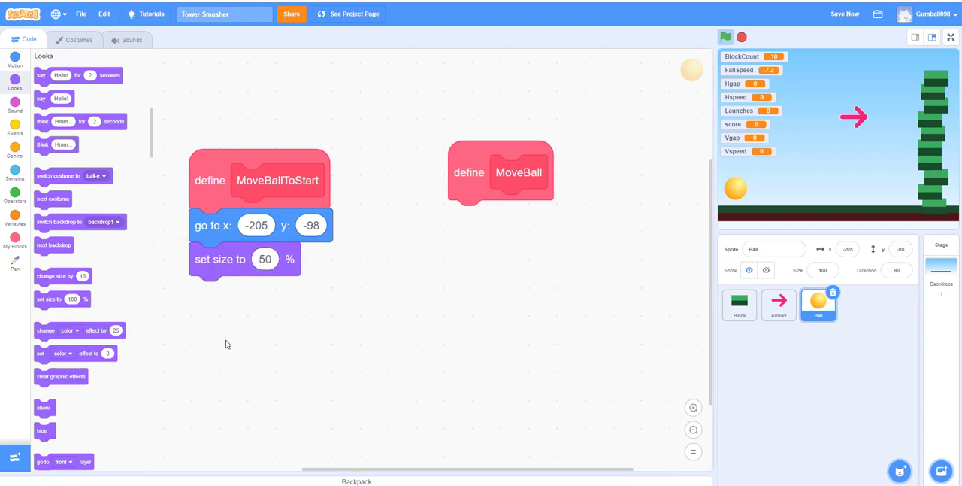
left_click(15, 218)
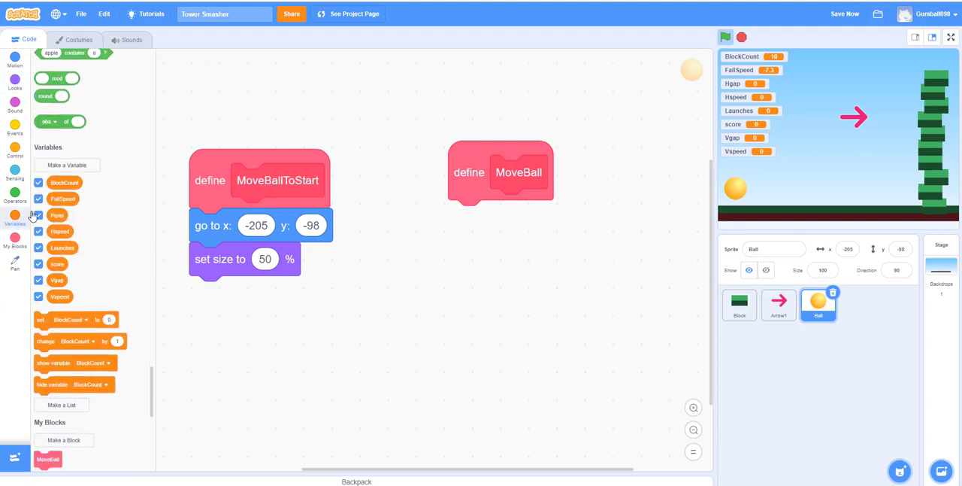
left_click_drag(75, 319, 293, 294)
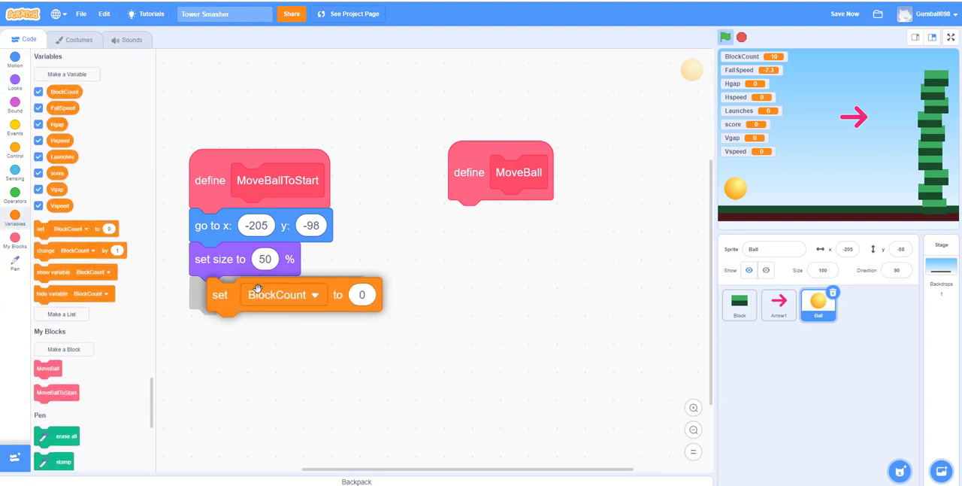
left_click(277, 293)
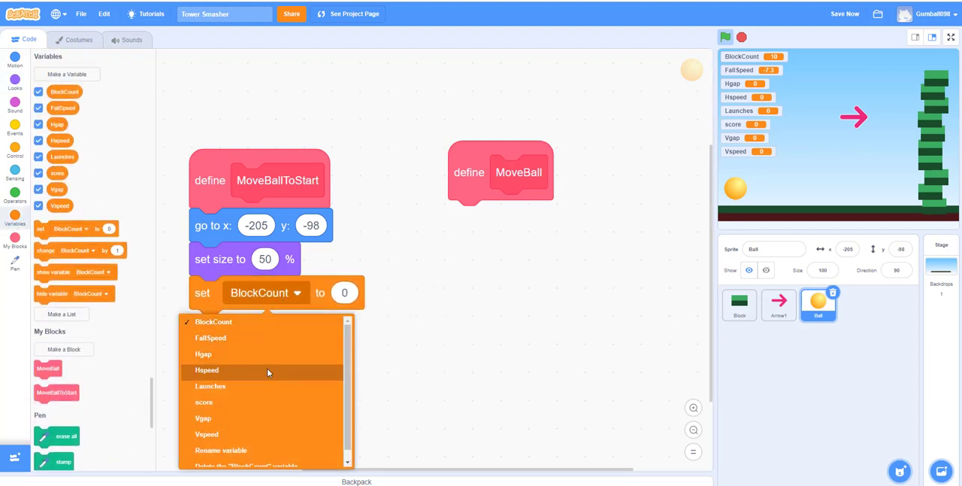
left_click(207, 369)
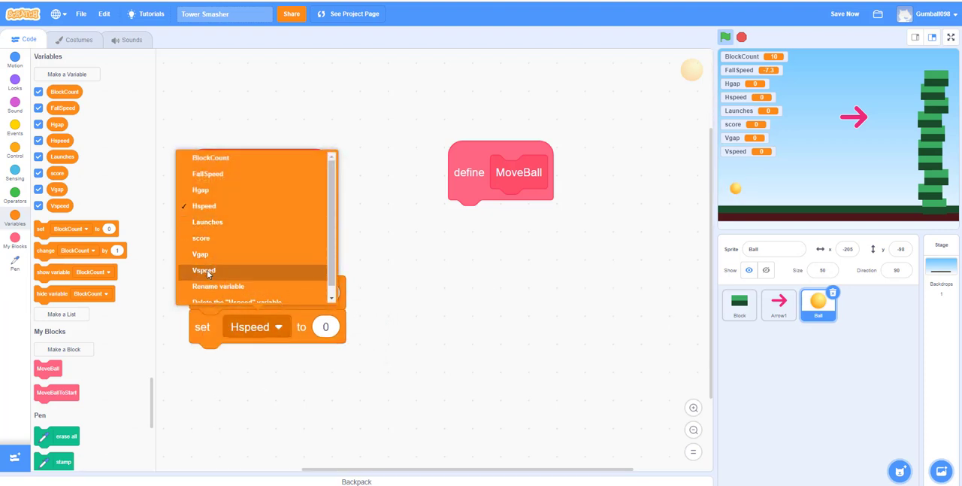
left_click(203, 270)
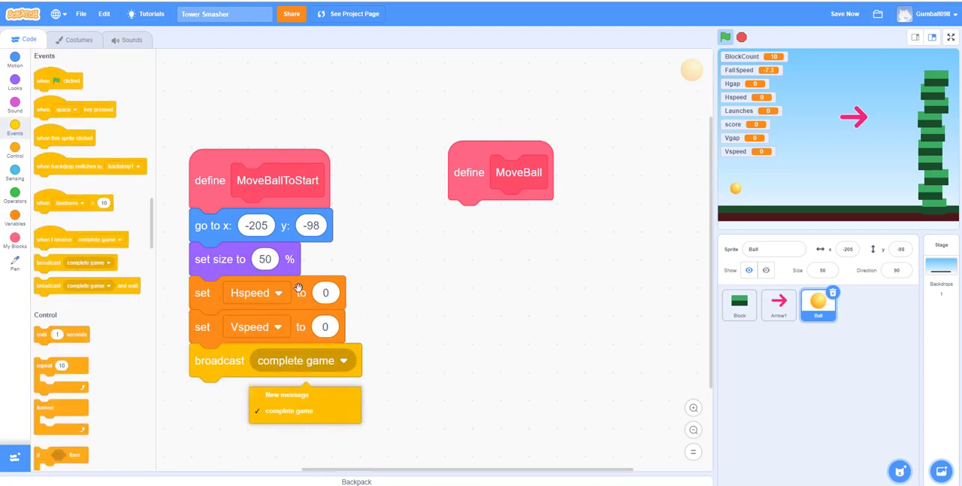
Change MoveBallToStart's final broadcast to a new 'Get Ready' message.
left_click(285, 394)
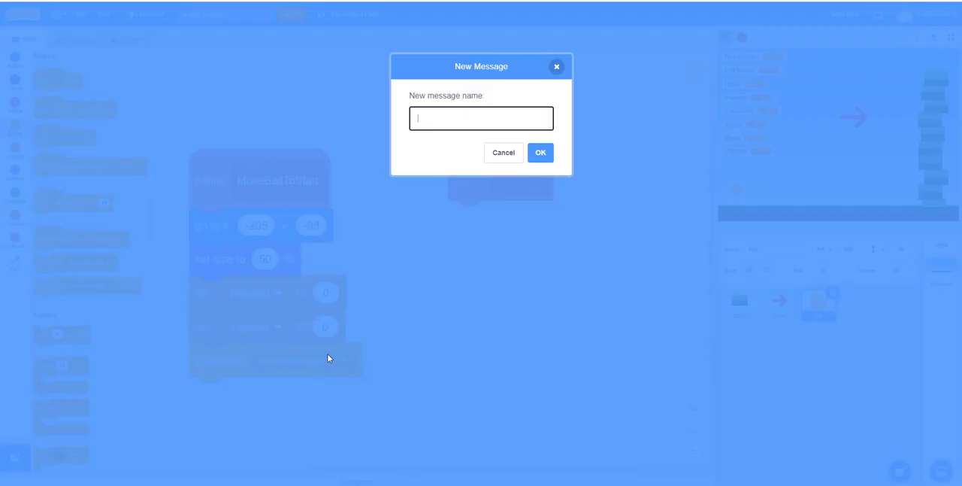
type("Get Re")
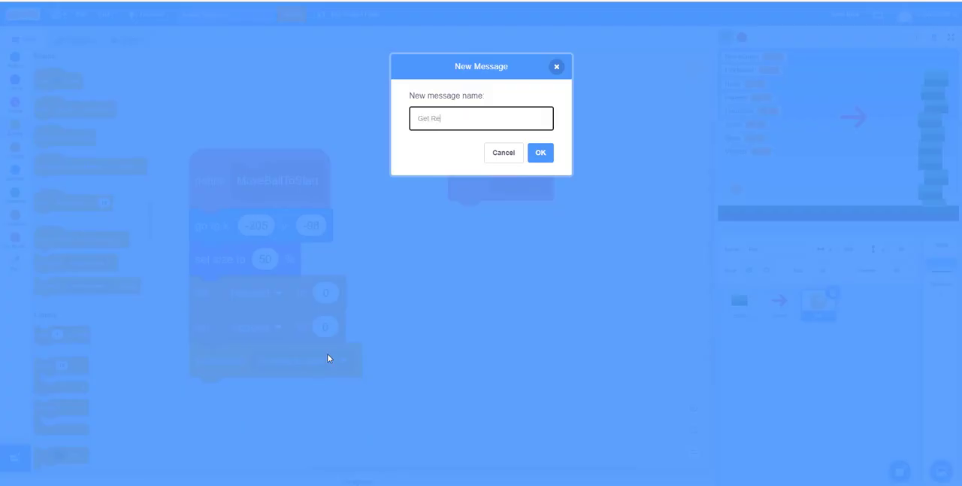
type("ady")
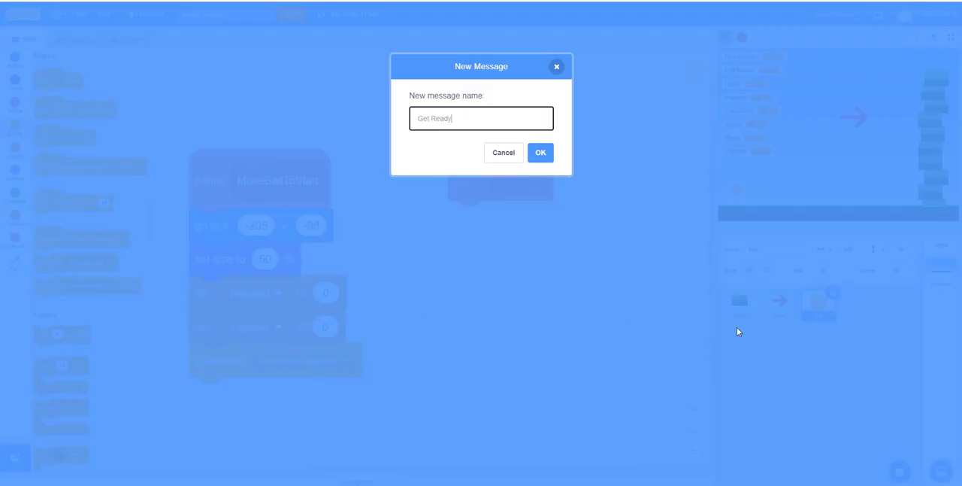
left_click(540, 152)
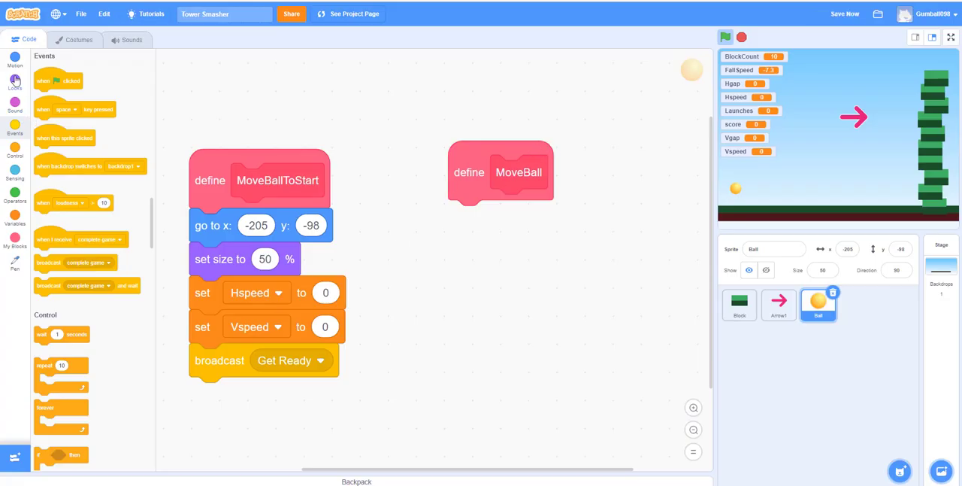
Make MoveBall change x by Hspeed and change y by Vspeed.
left_click(14, 58)
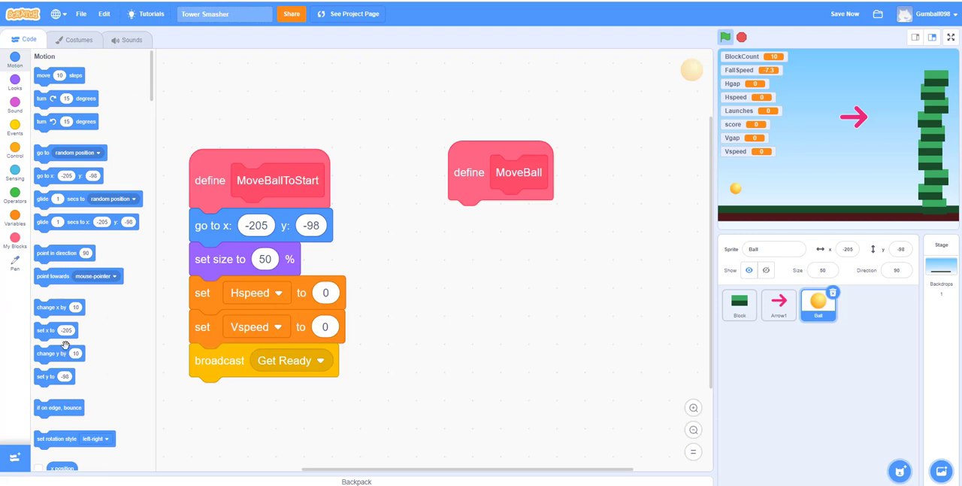
left_click_drag(59, 306, 440, 303)
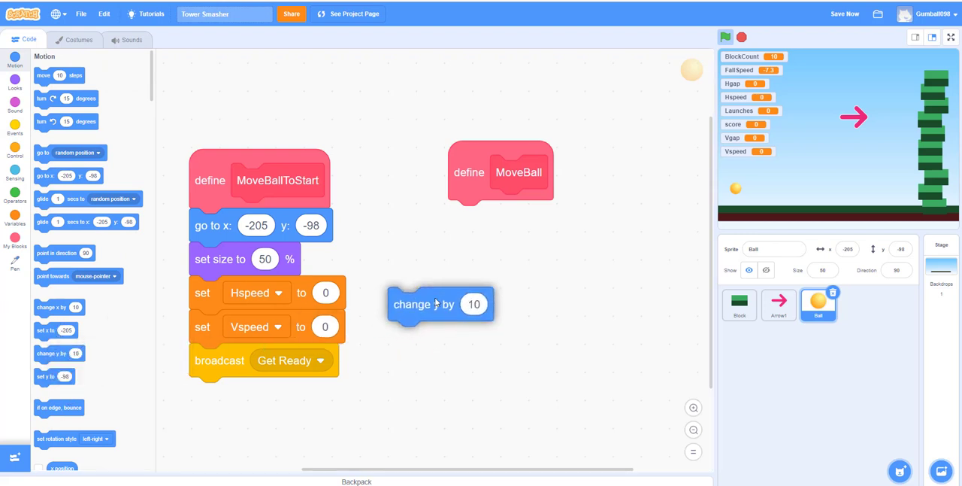
left_click_drag(440, 303, 500, 217)
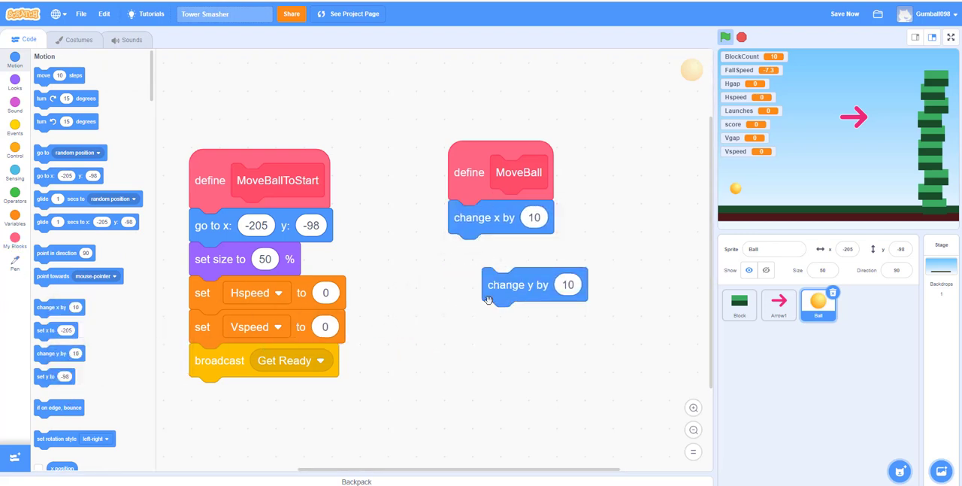
left_click_drag(534, 284, 500, 250)
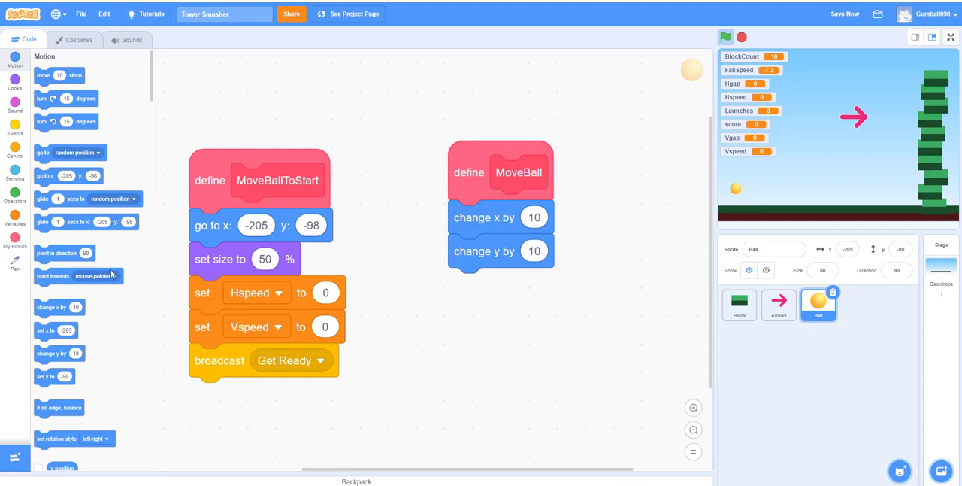
left_click(15, 218)
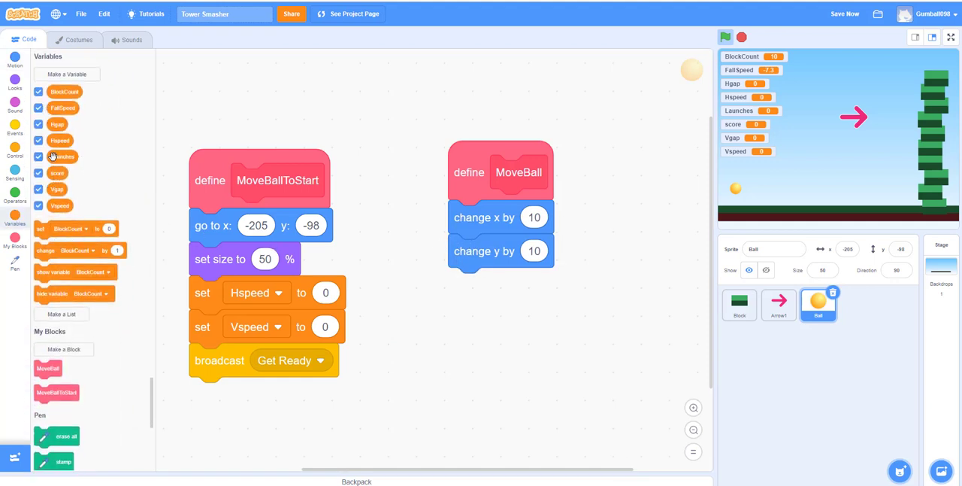
left_click_drag(59, 140, 533, 217)
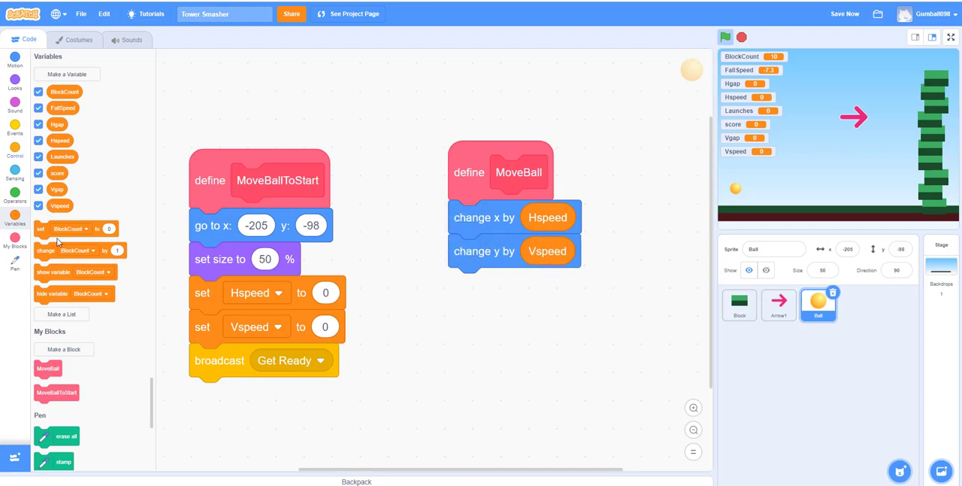
Add Vspeed -0.2 and 0.99 × Hspeed variable blocks, then an empty if, to MoveBall.
left_click_drag(79, 251, 526, 285)
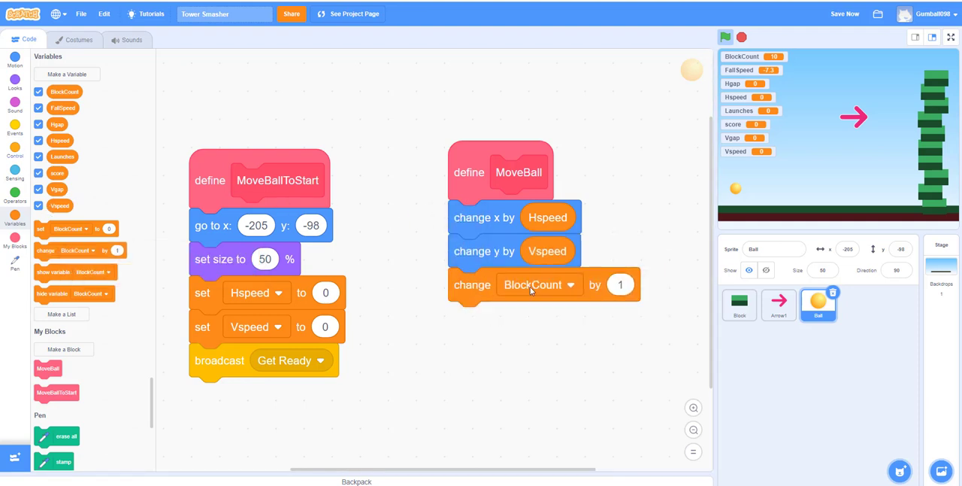
left_click(539, 284)
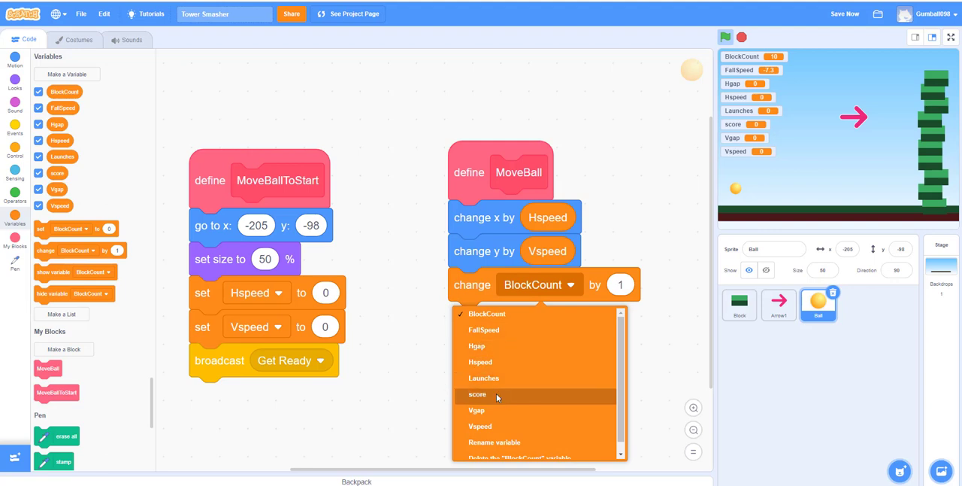
left_click(480, 426)
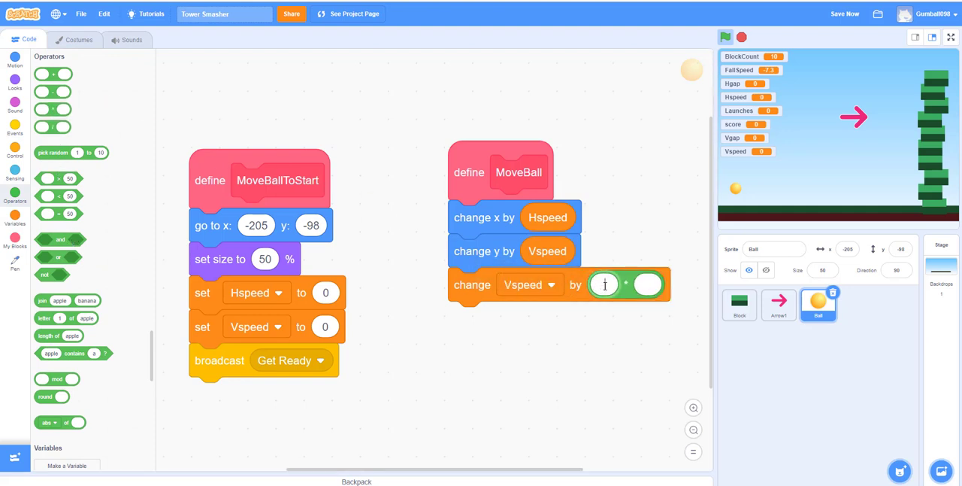
type("0.99")
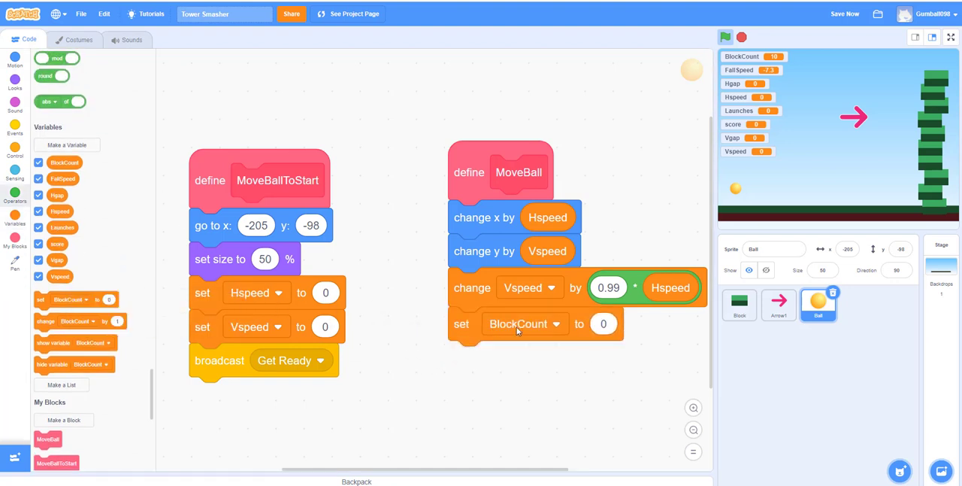
left_click(557, 323)
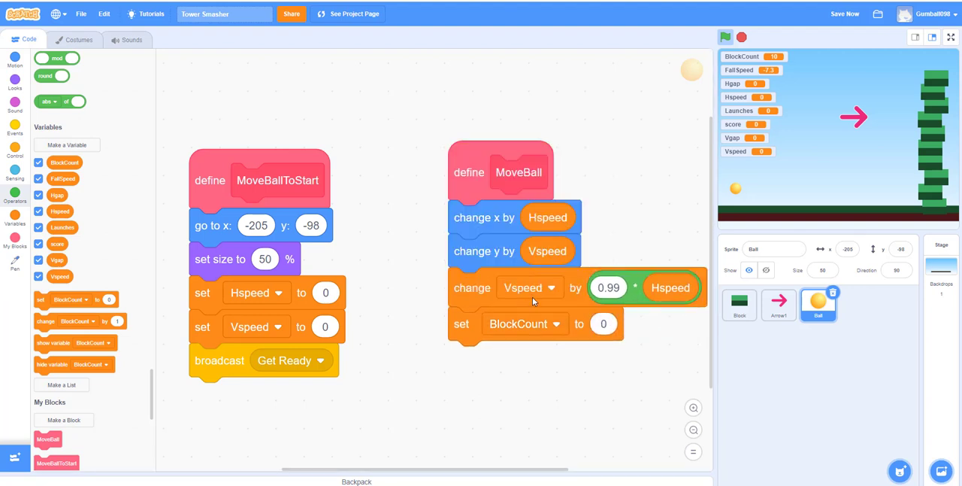
left_click(528, 287)
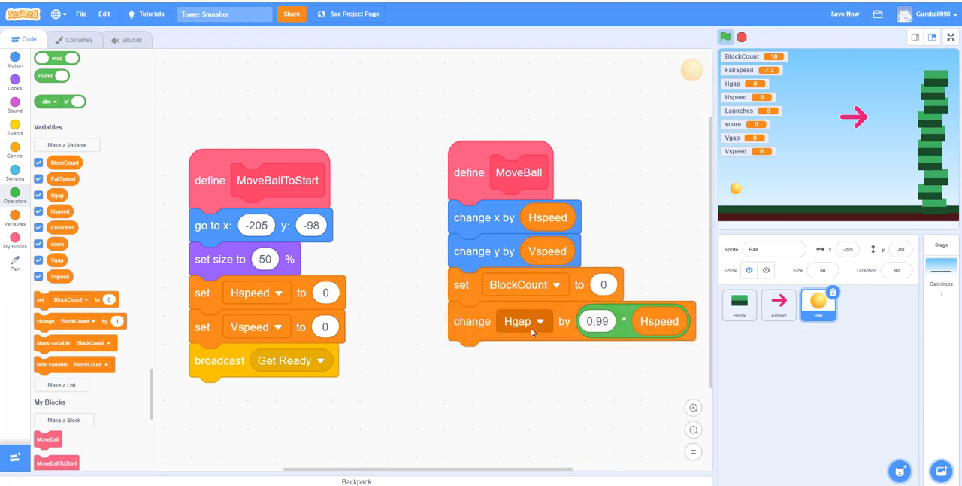
left_click(539, 321)
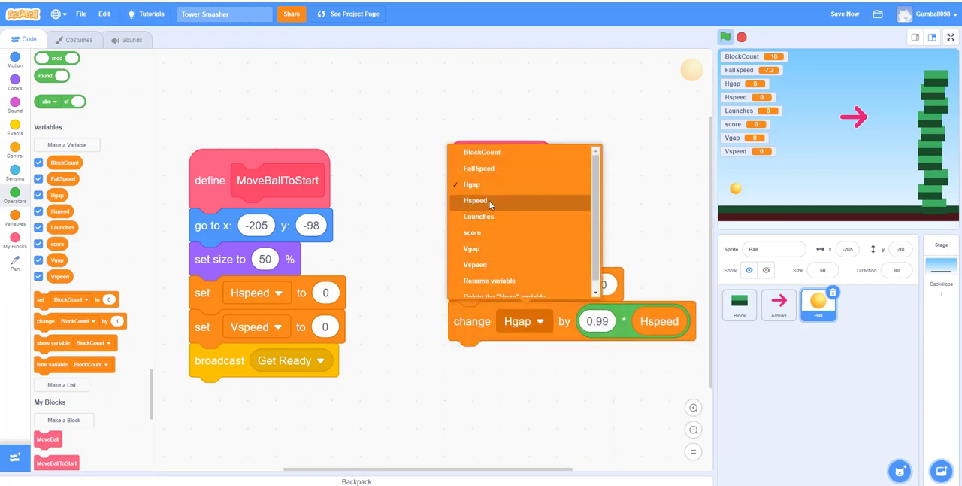
left_click(474, 199)
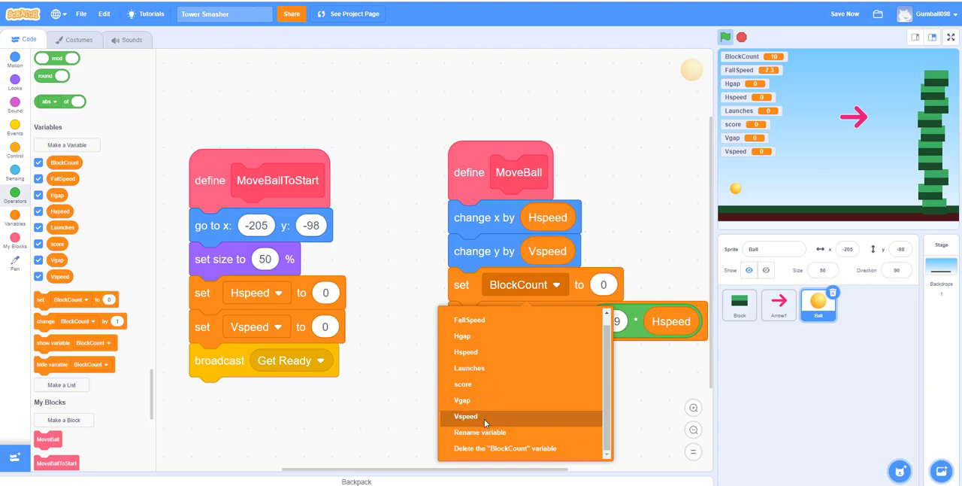
left_click(465, 416)
type("-0.2")
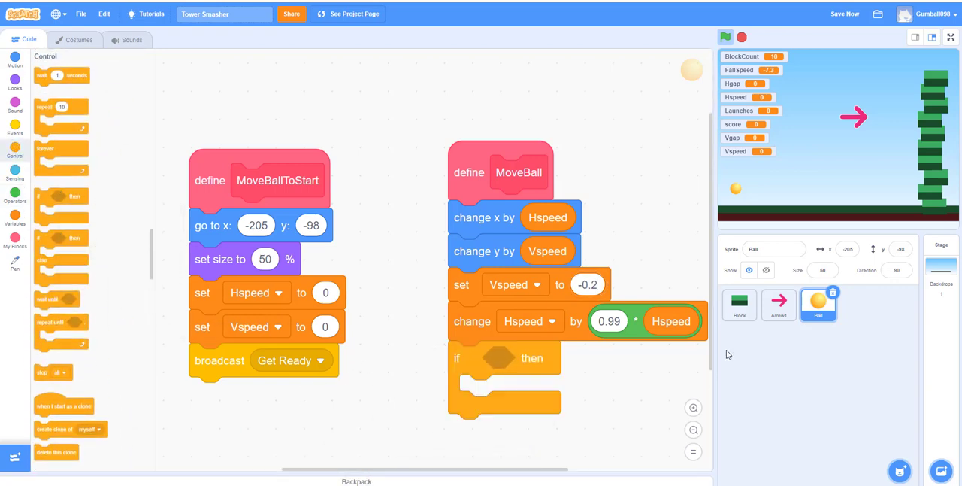
Fill the if with 'touching dark green' and set Vspeed to -0.8 × Vspeed.
left_click(15, 170)
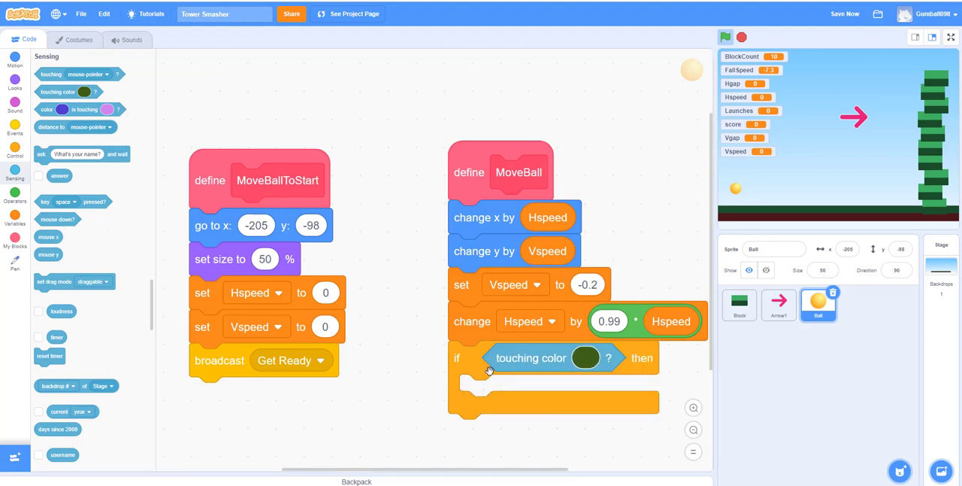
left_click(585, 357)
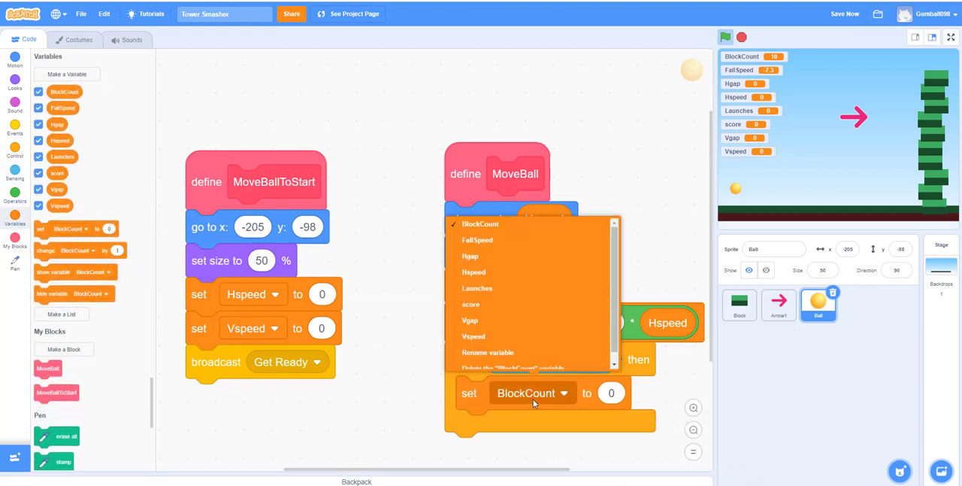
mouse_move(487, 352)
type("-0.8")
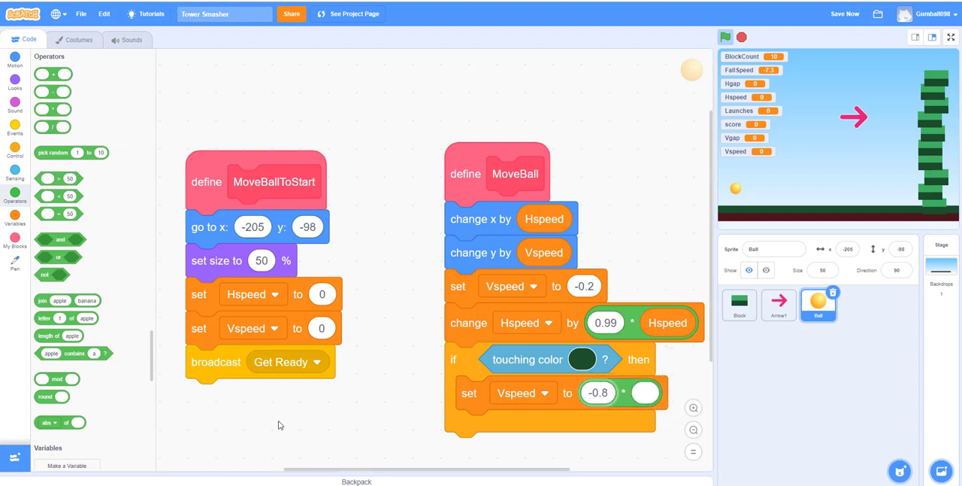
left_click(15, 218)
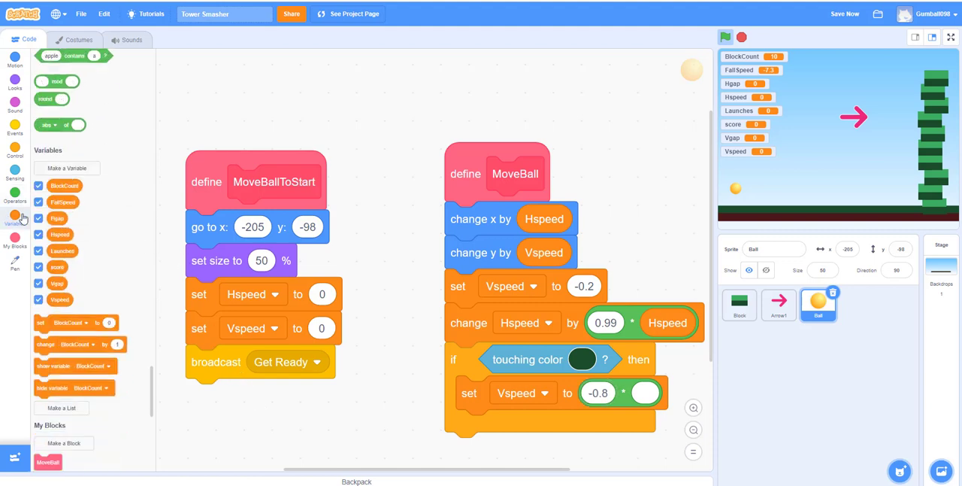
scroll("up", 3)
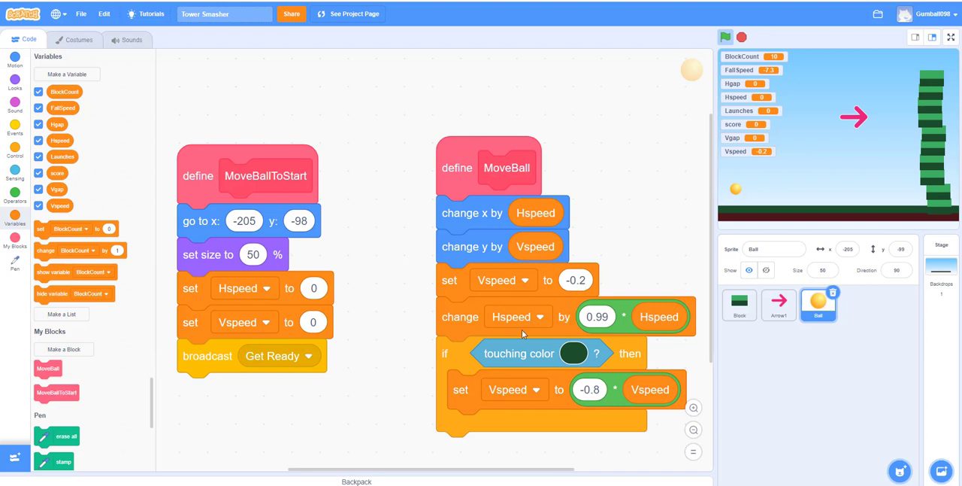
mouse_move(479, 277)
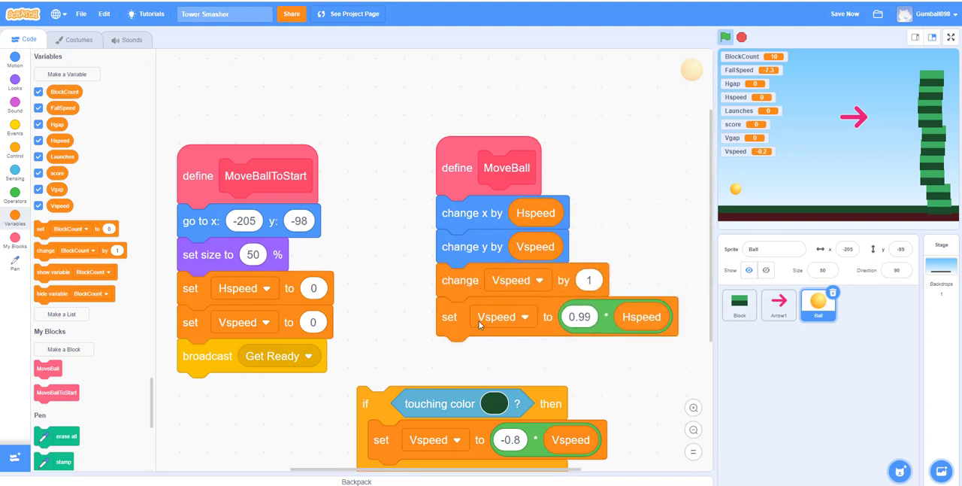
Reattach the bounce if and make the set block assign Hspeed its 0.99 × Hspeed value.
left_click(589, 279)
type("-0.2")
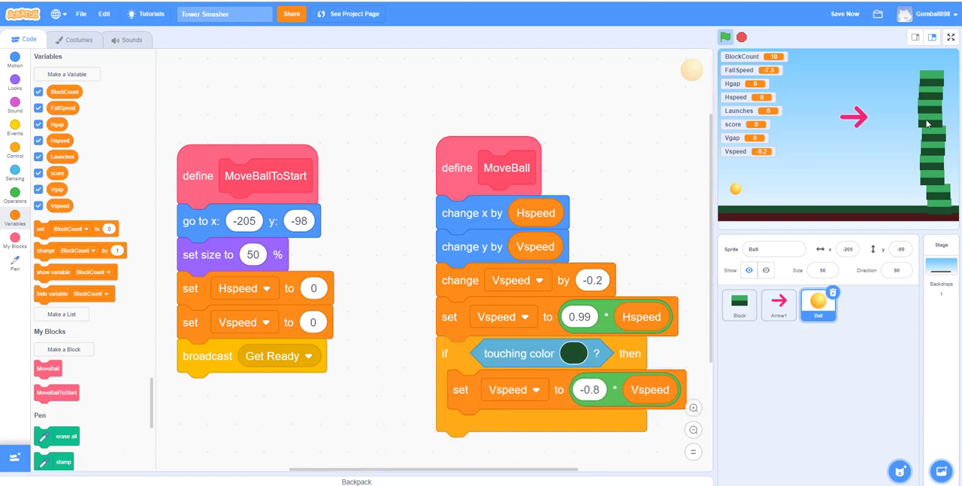
mouse_move(800, 208)
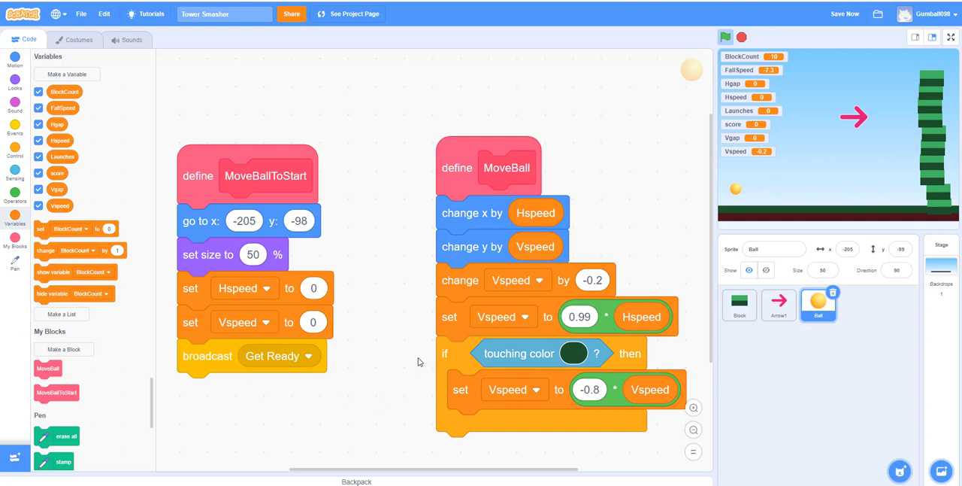
left_click(518, 280)
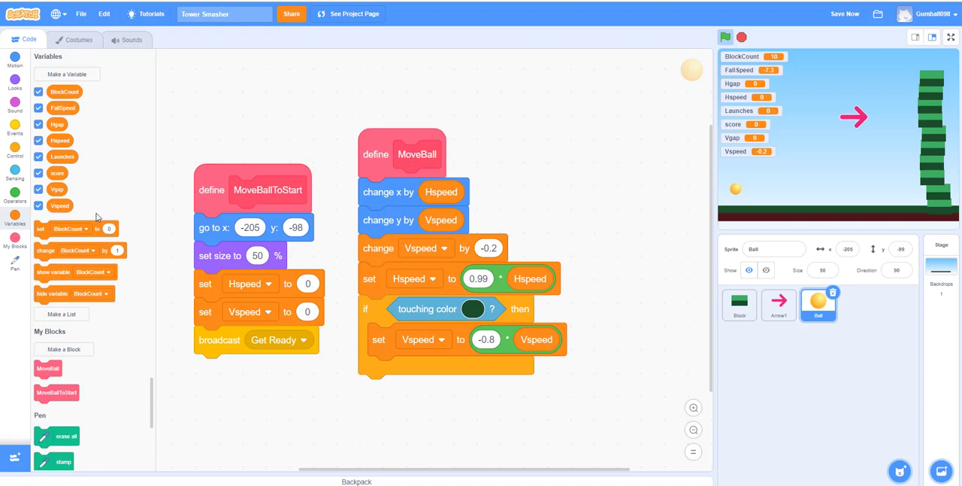
Build a green-flag script setting score to 0, Launches to 20, then calling MoveBallToStart.
left_click(15, 124)
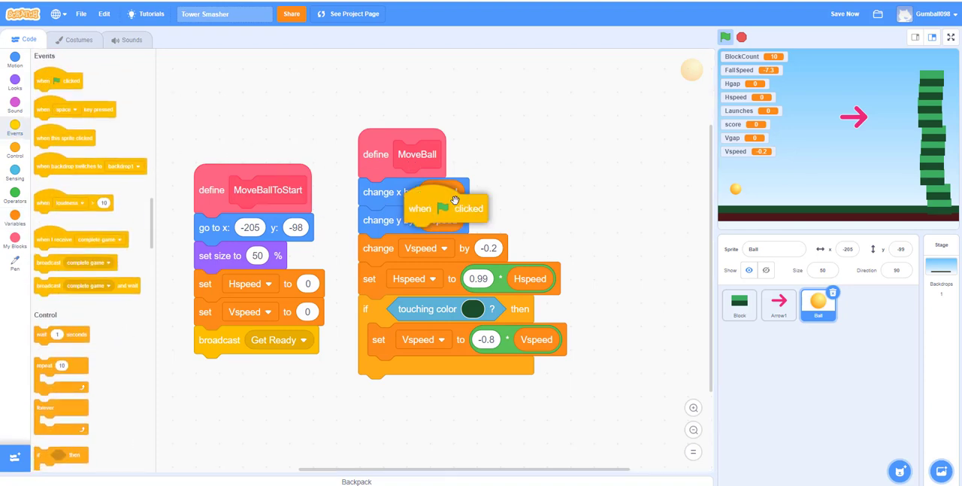
left_click_drag(444, 208, 593, 141)
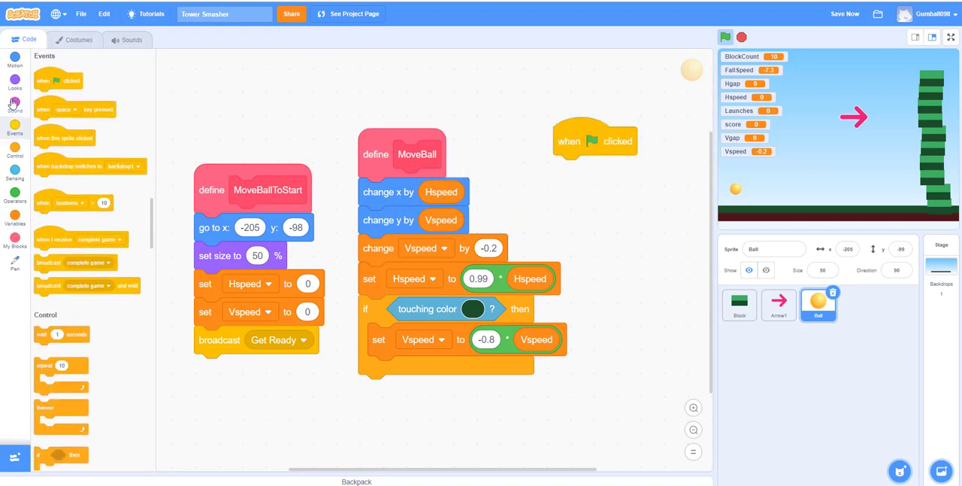
left_click(15, 215)
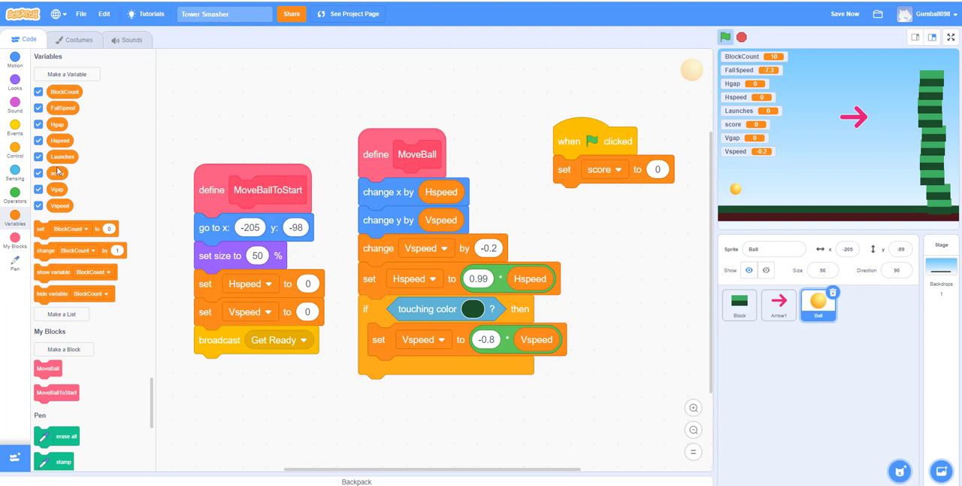
left_click(617, 197)
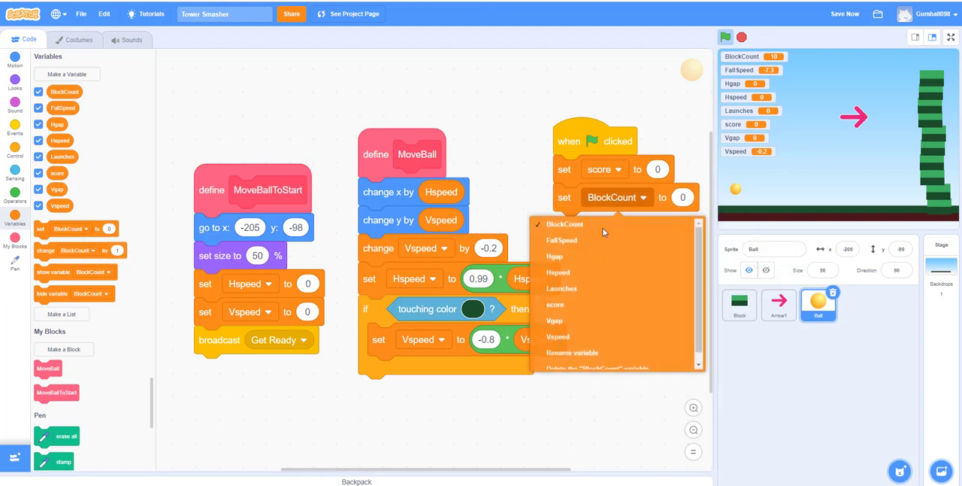
left_click(561, 287)
type("20")
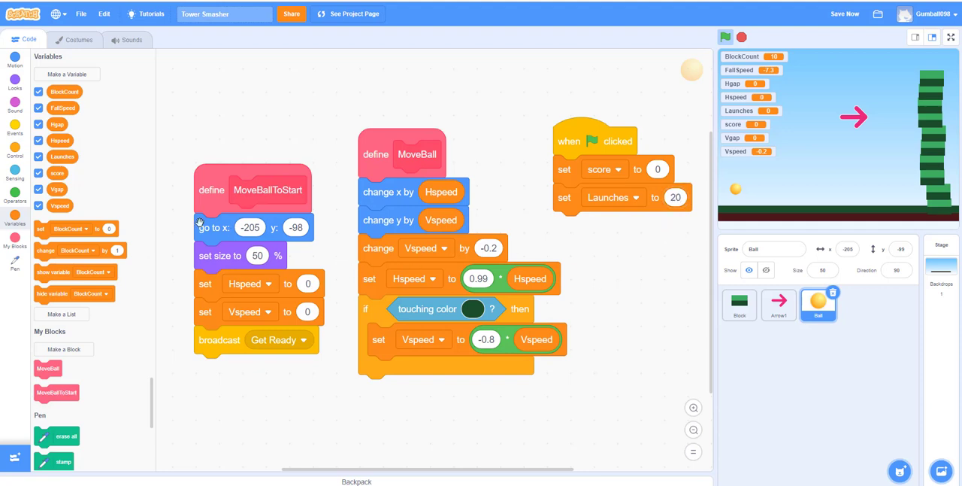
left_click_drag(57, 392, 408, 338)
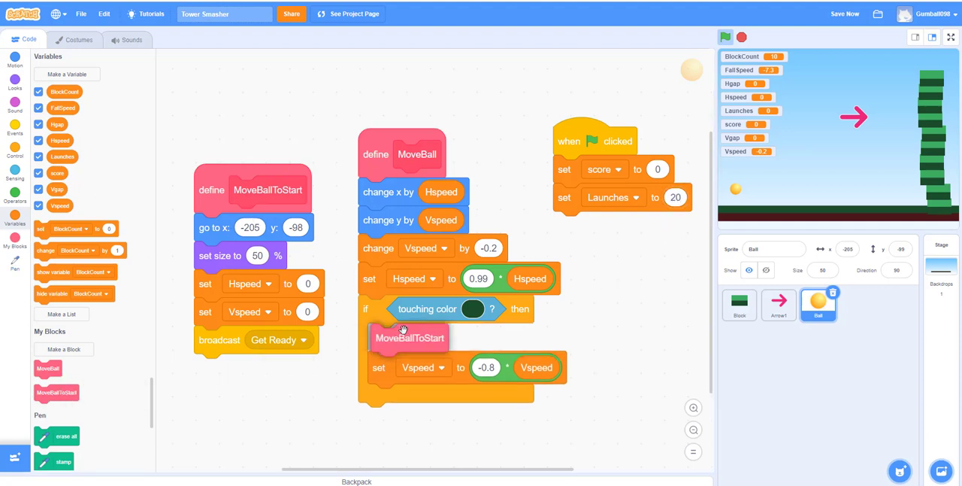
left_click_drag(408, 336, 592, 225)
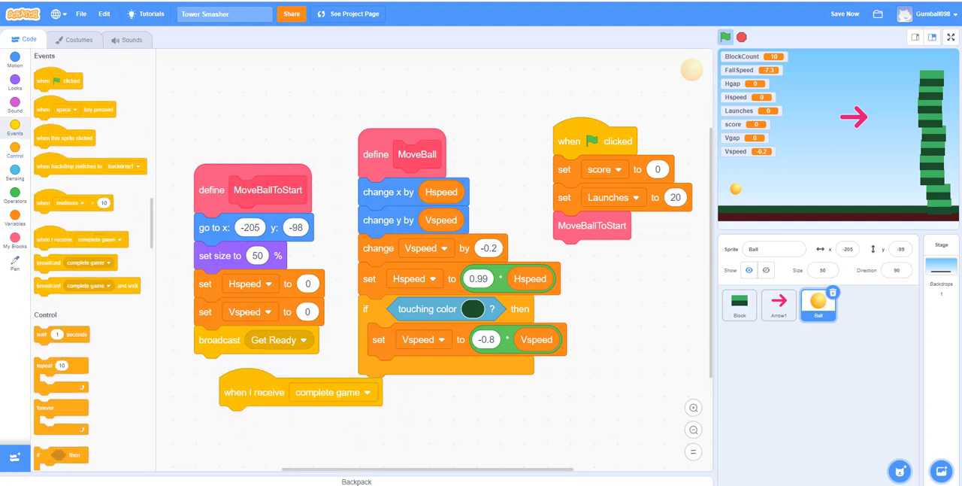
Under the complete-game receiver, make the Ball say join 'You scored' with score.
left_click(15, 88)
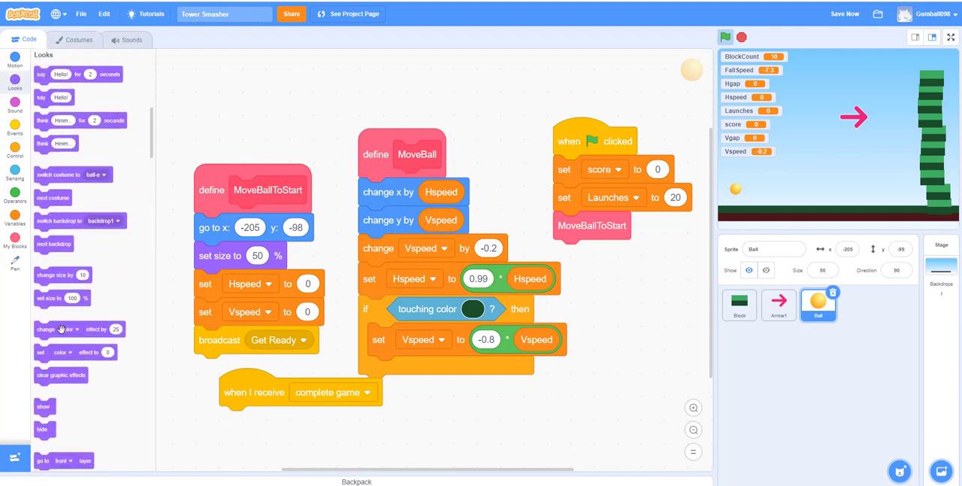
left_click_drag(42, 98, 243, 410)
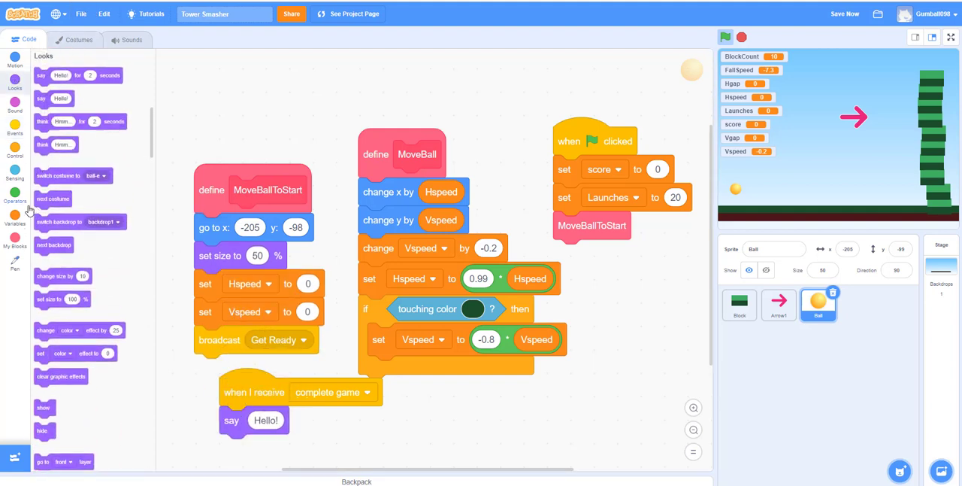
left_click(15, 193)
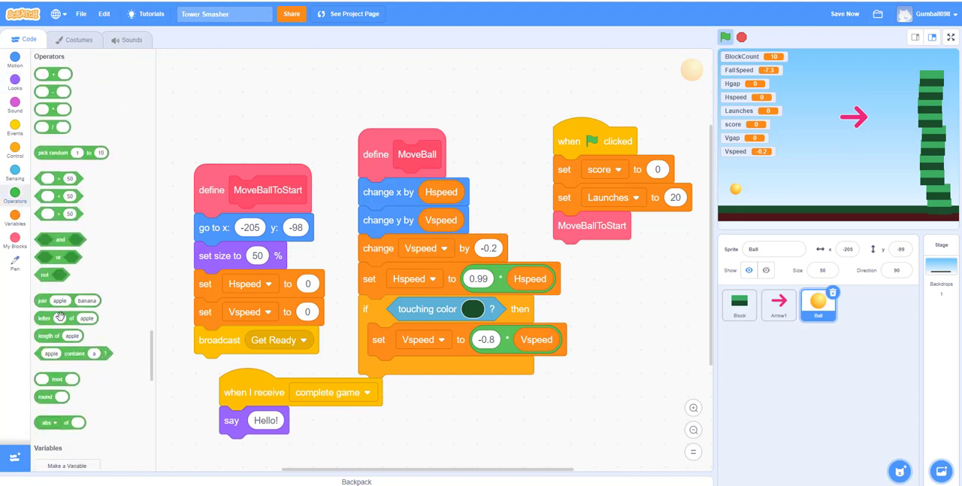
left_click_drag(59, 300, 278, 420)
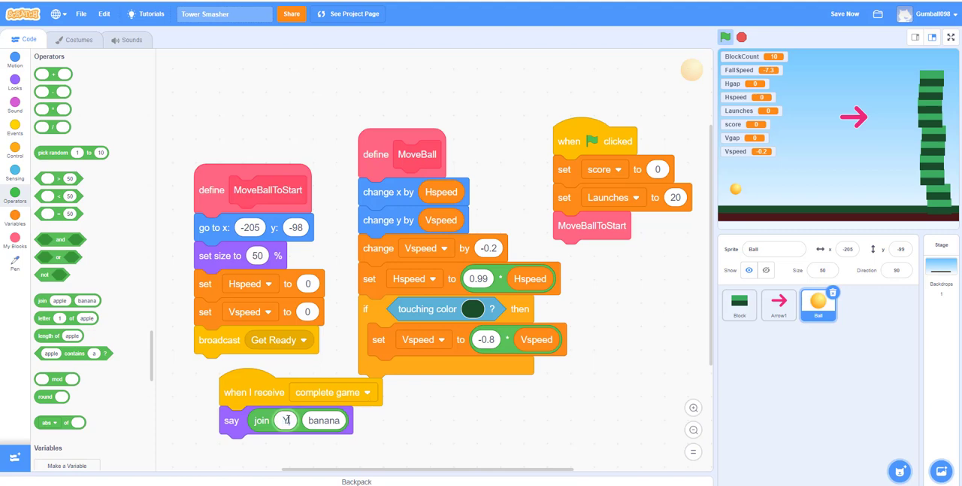
type("You scored")
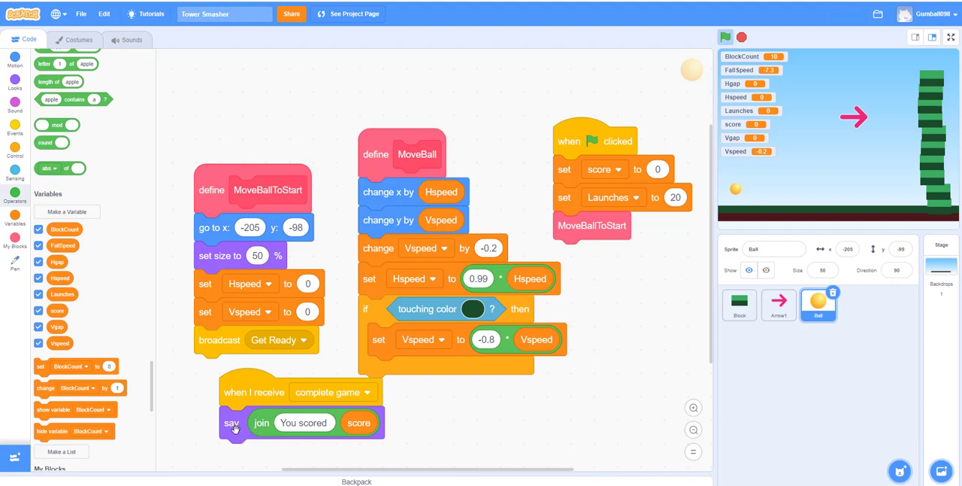
mouse_move(94, 217)
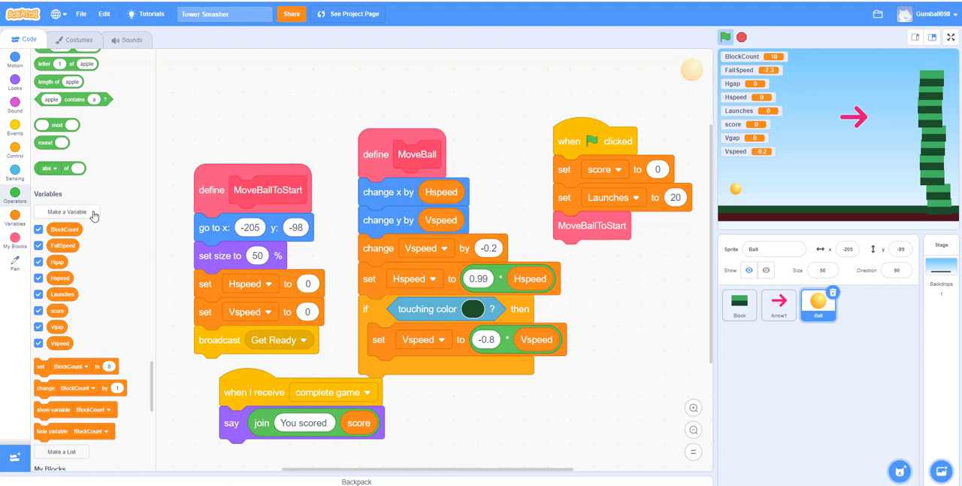
mouse_move(121, 217)
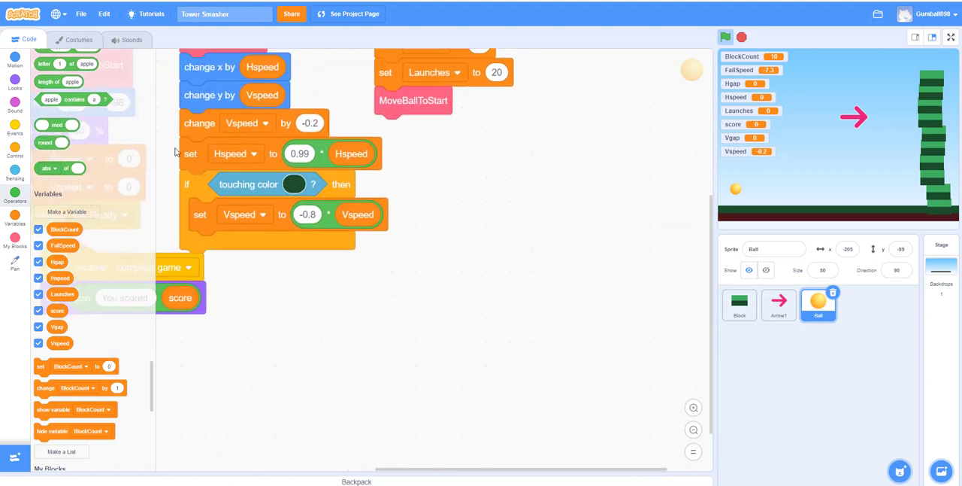
Place a second 'when flag clicked' hat block in the Ball's scripts.
left_click(15, 124)
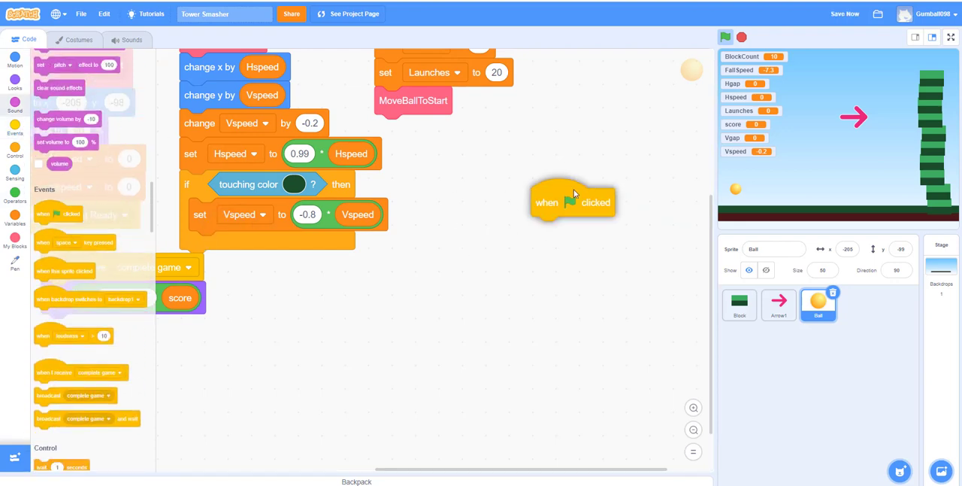
left_click_drag(572, 202, 488, 175)
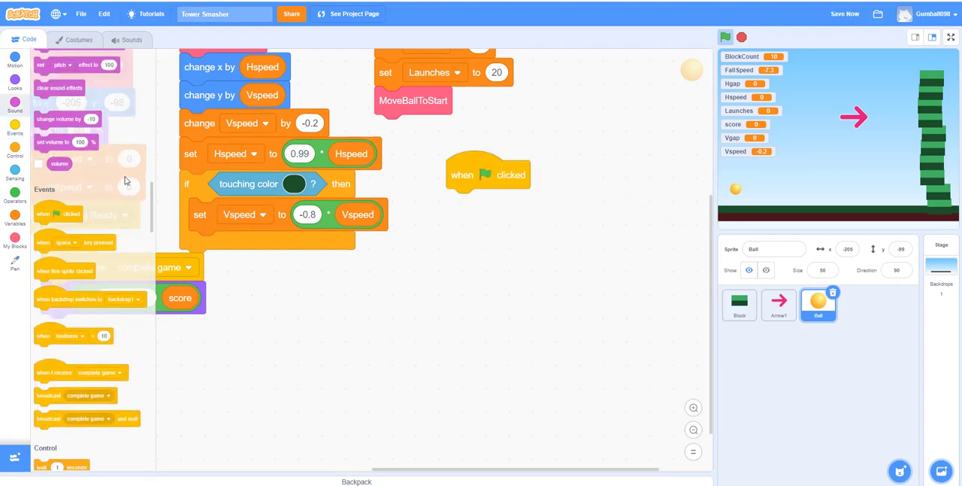
scroll("down", 3)
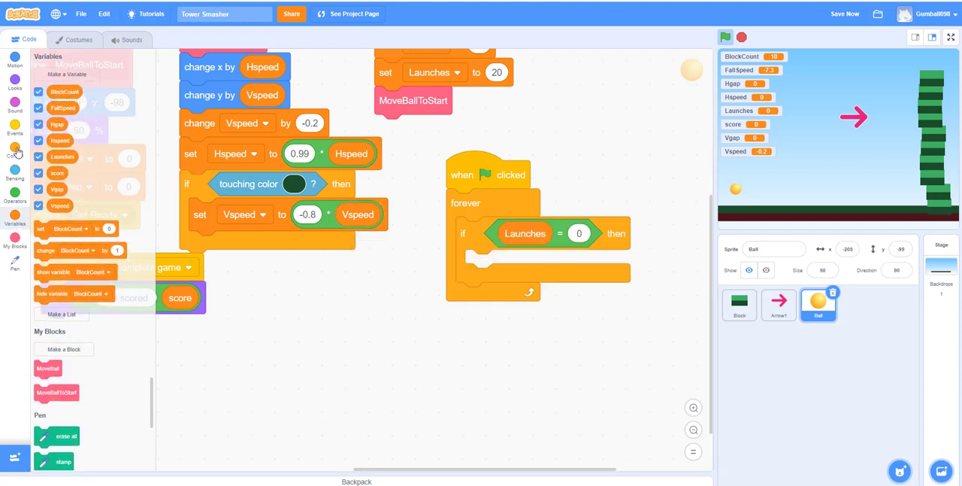
left_click(15, 150)
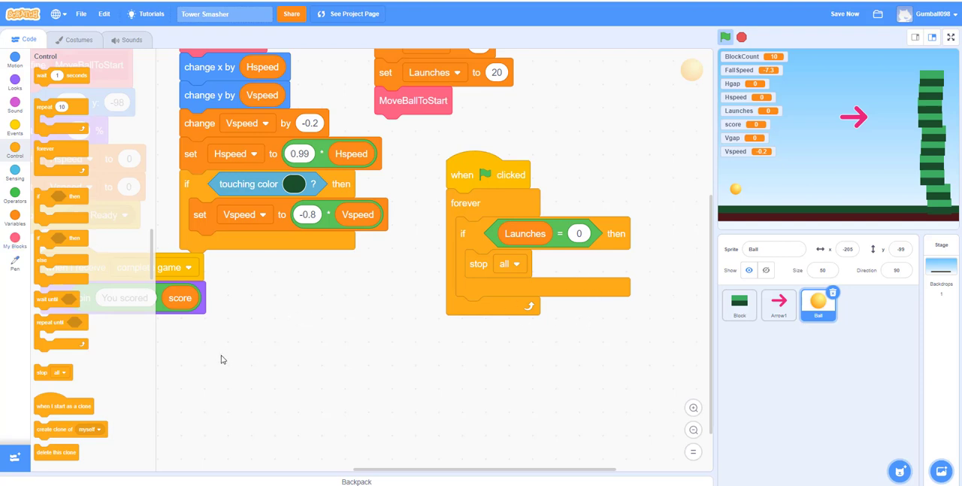
mouse_move(60, 221)
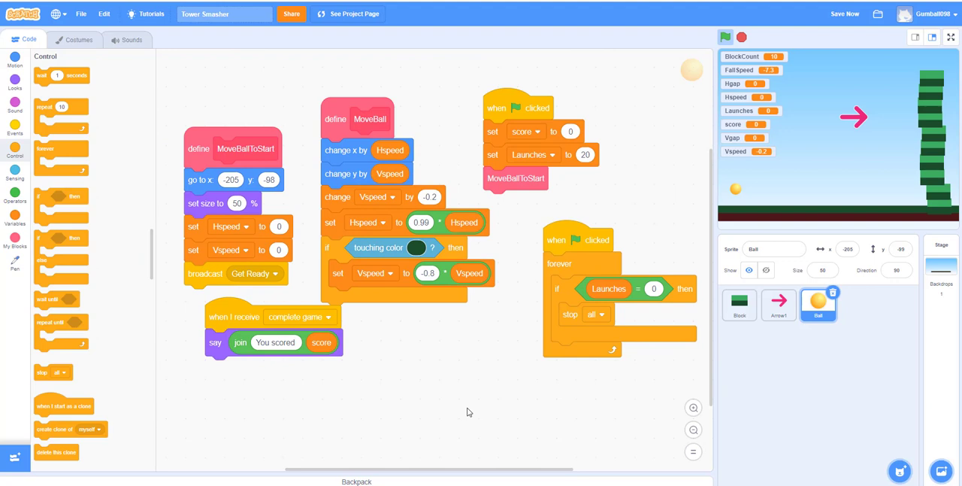
mouse_move(474, 356)
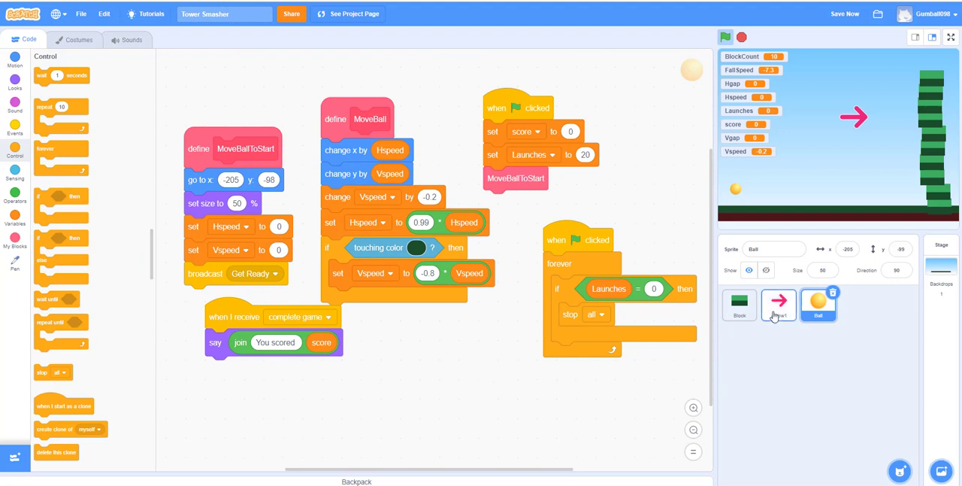
Give Arrow1 a green-flag script that sets pen colour and pen size.
left_click(778, 304)
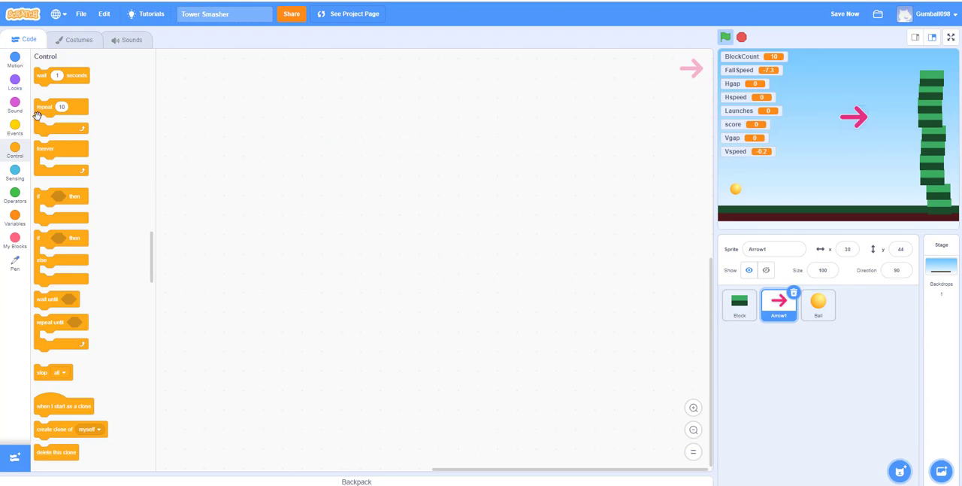
left_click(15, 128)
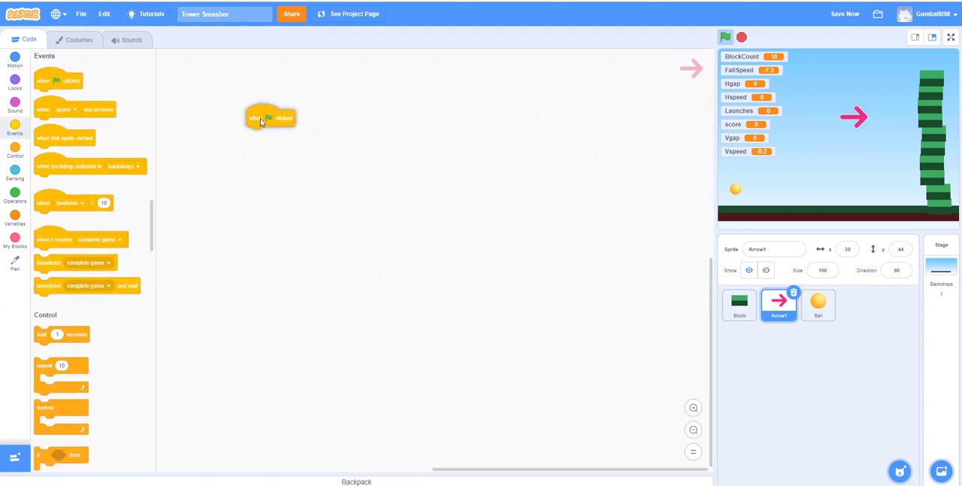
left_click_drag(270, 117, 254, 63)
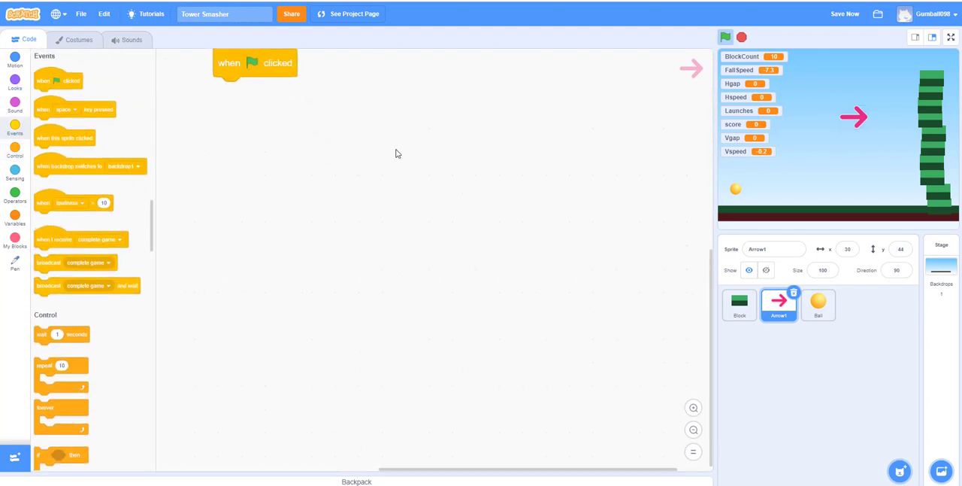
left_click_drag(254, 63, 358, 211)
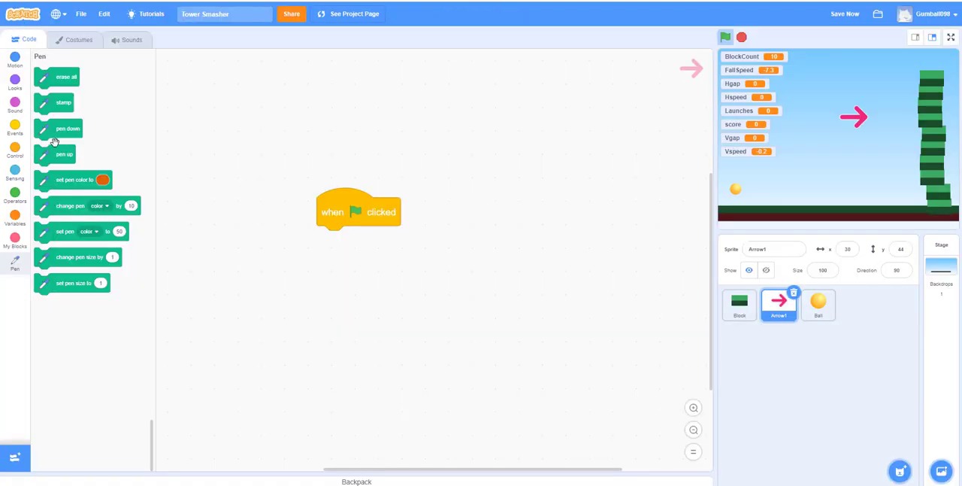
left_click_drag(71, 179, 343, 285)
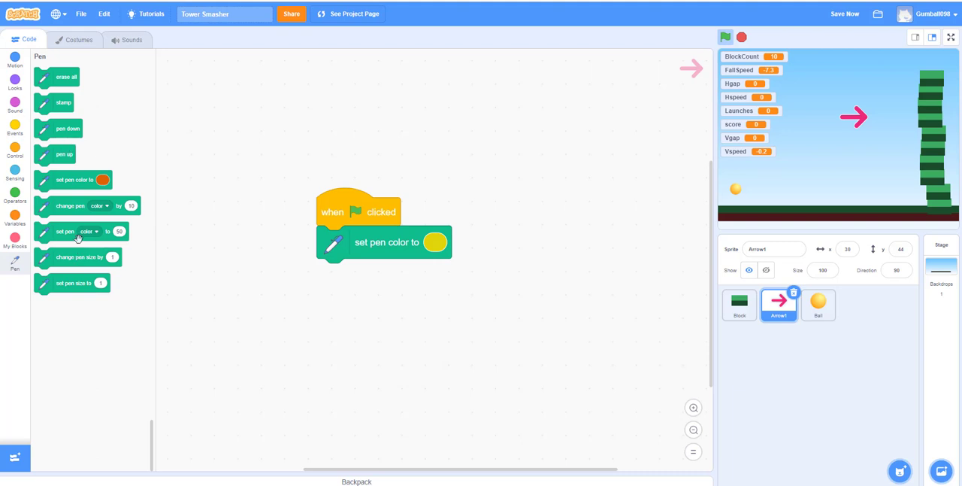
mouse_move(75, 300)
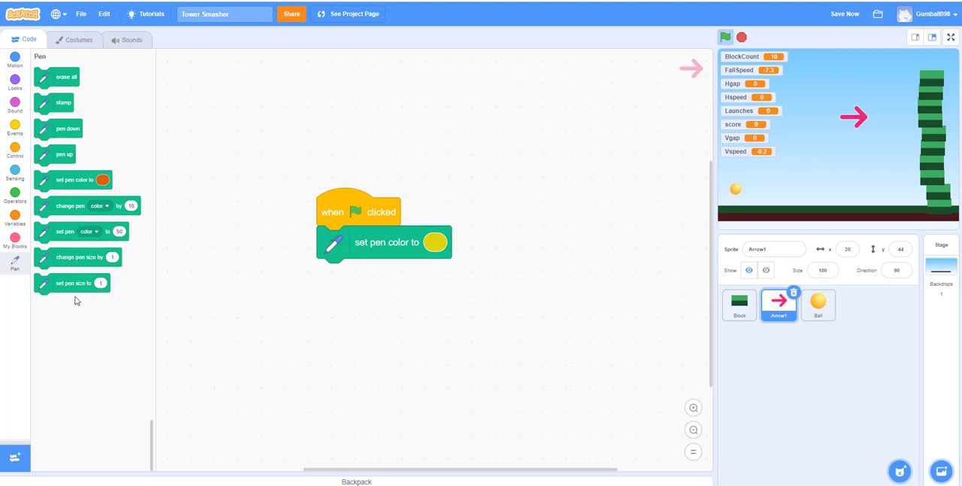
left_click_drag(73, 282, 385, 275)
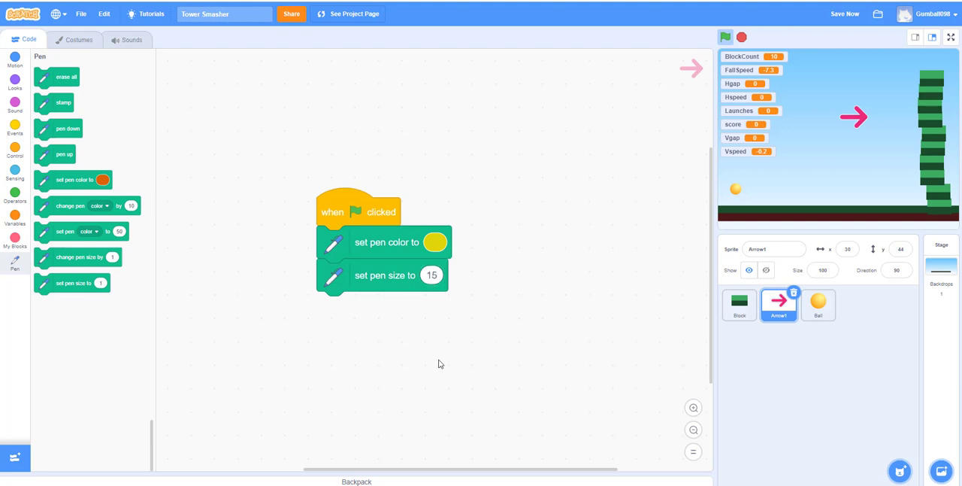
Add clear to Arrow1's loop and point the sensing block at Ball.
left_click(15, 83)
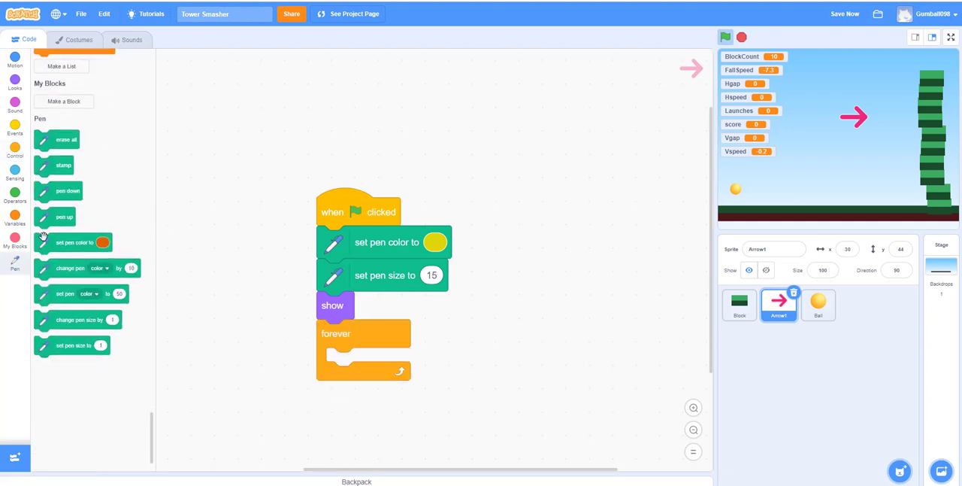
scroll("up", 3)
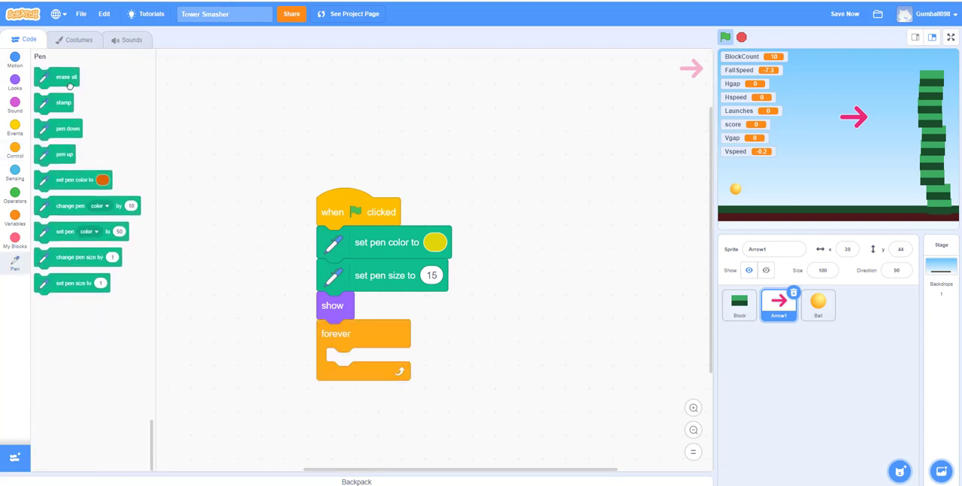
left_click_drag(66, 77, 369, 364)
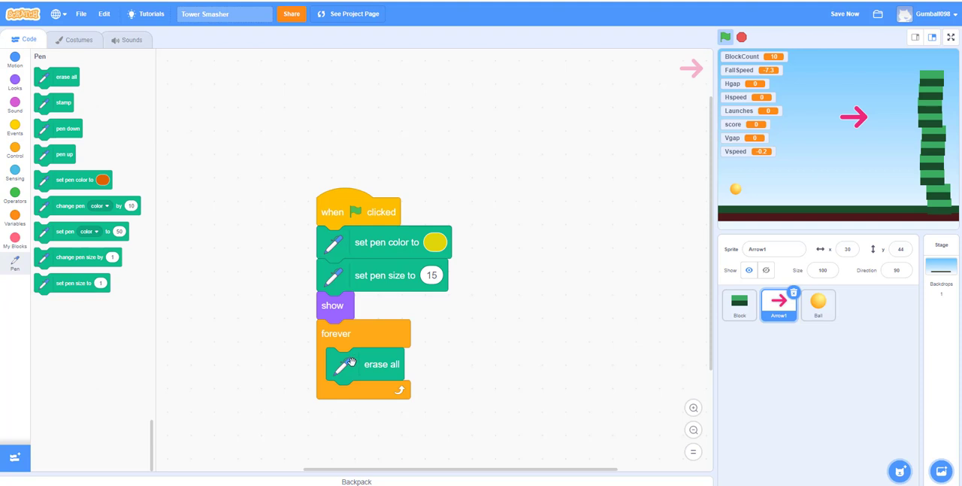
left_click(15, 82)
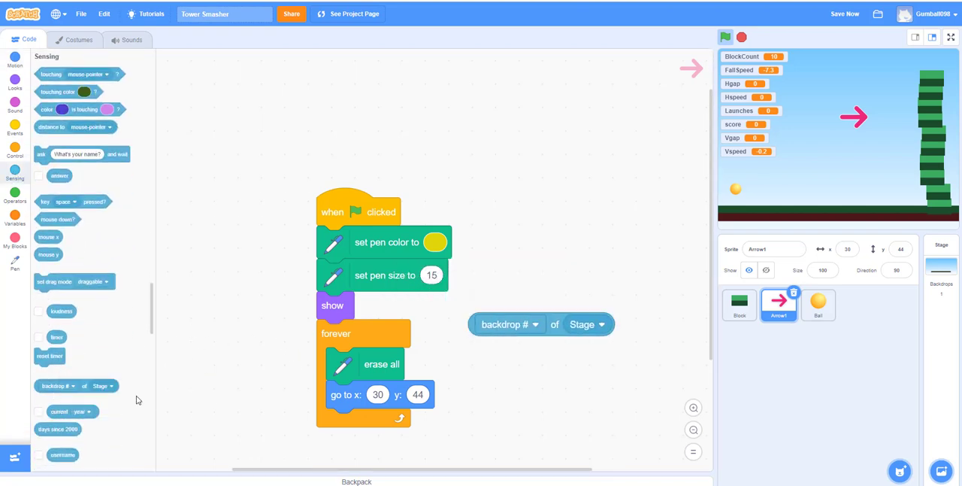
left_click(627, 376)
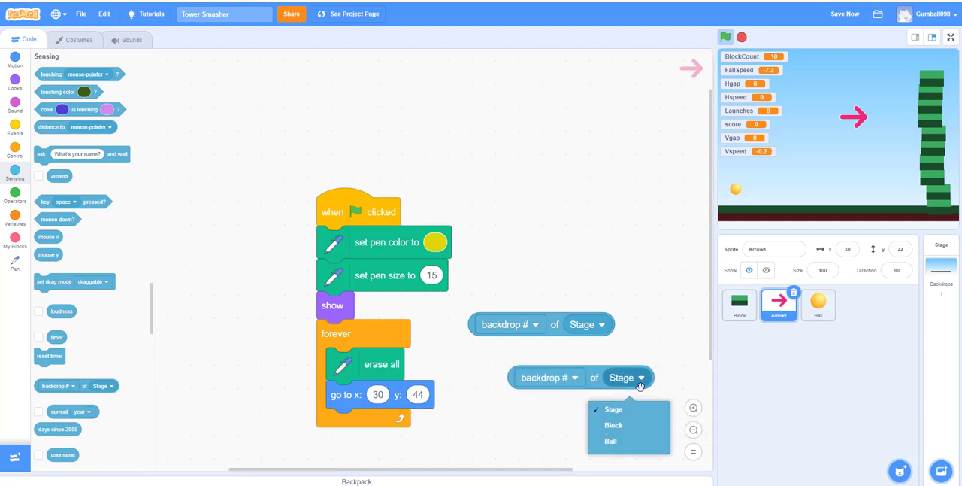
left_click(609, 441)
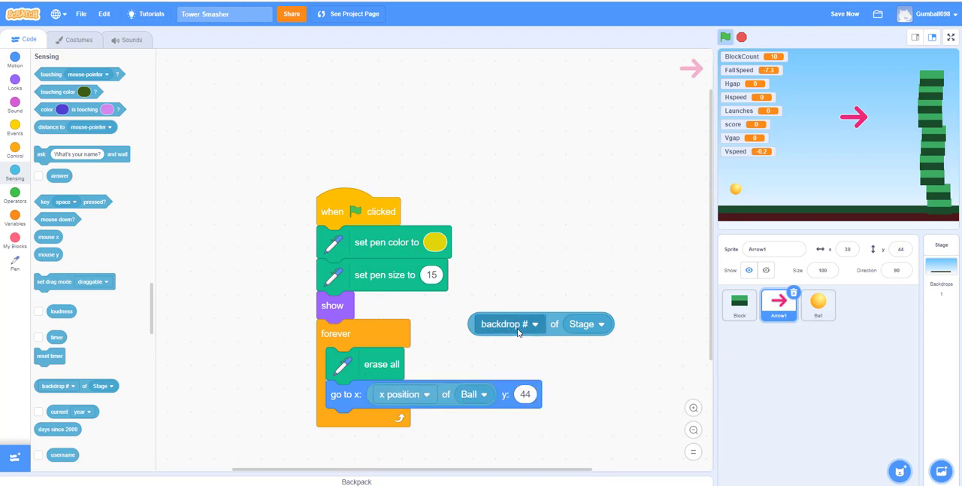
Read the Ball's position, point towards Ball, and turn 180 degrees.
left_click(586, 323)
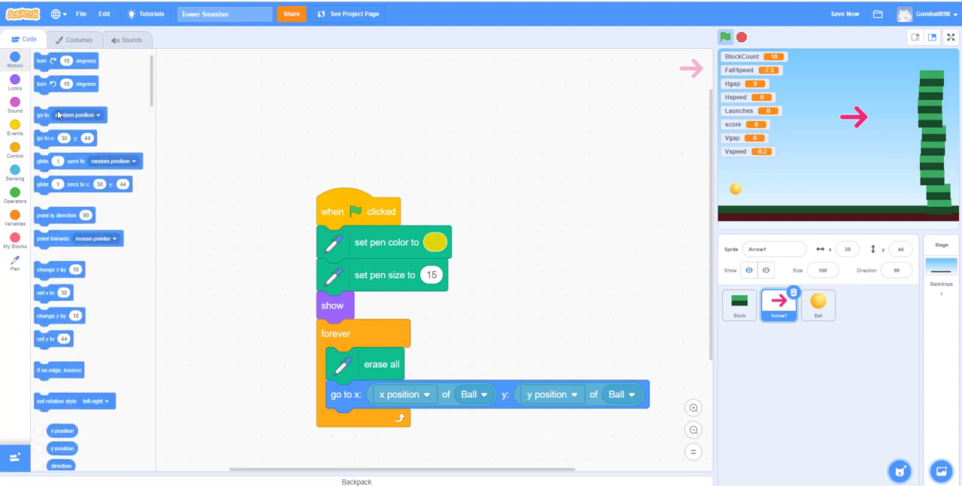
scroll("up", 3)
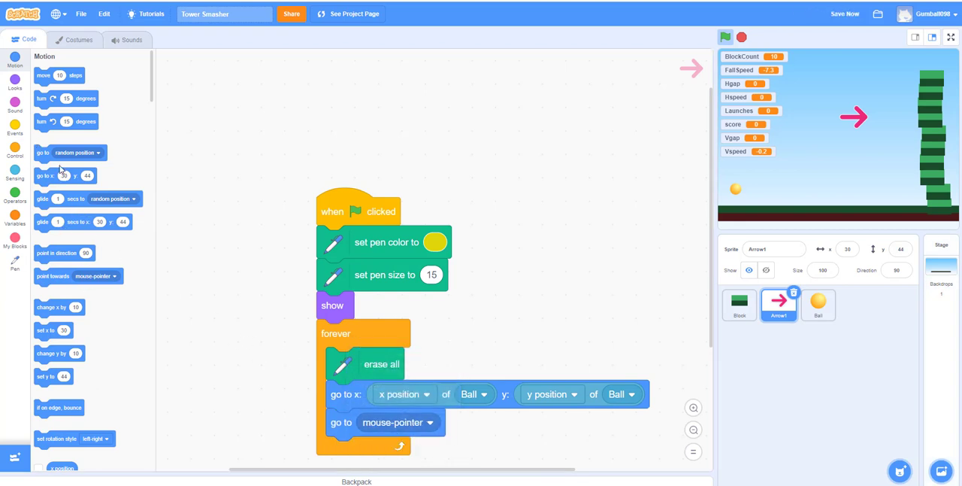
mouse_move(52, 208)
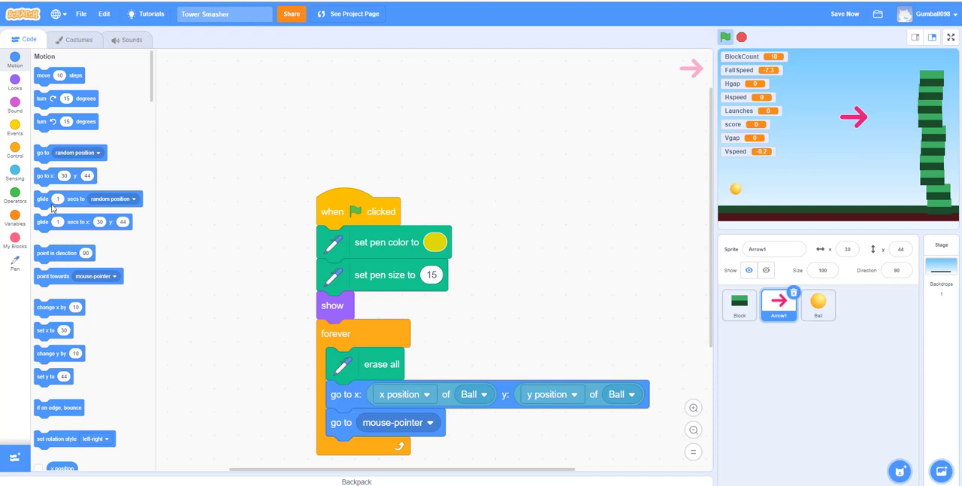
mouse_move(59, 142)
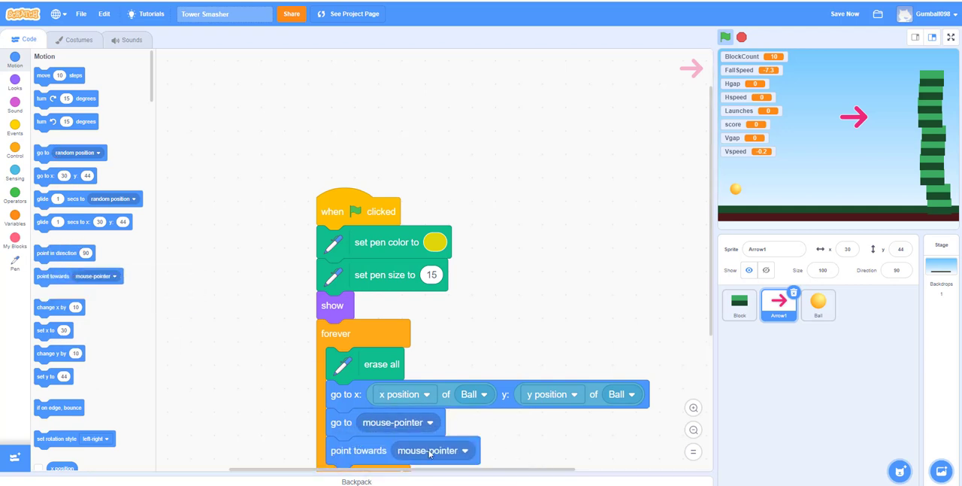
left_click(405, 450)
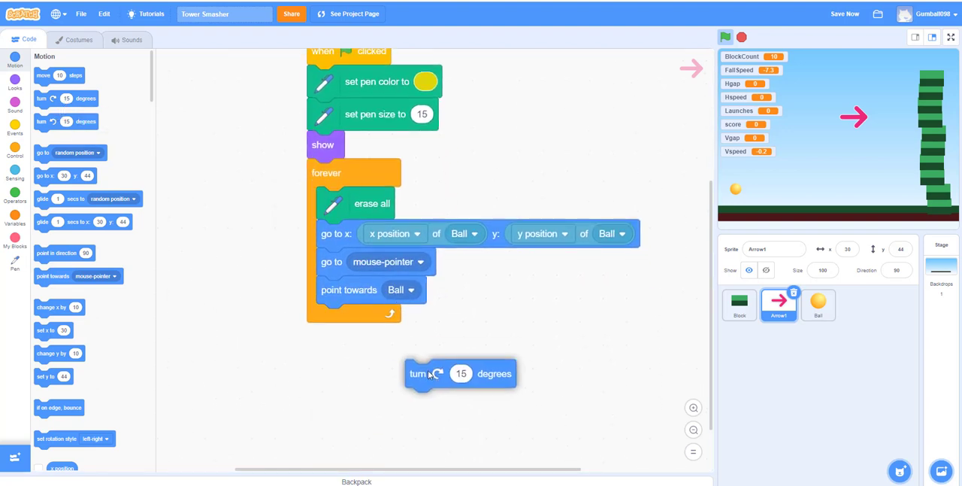
left_click_drag(460, 373, 372, 317)
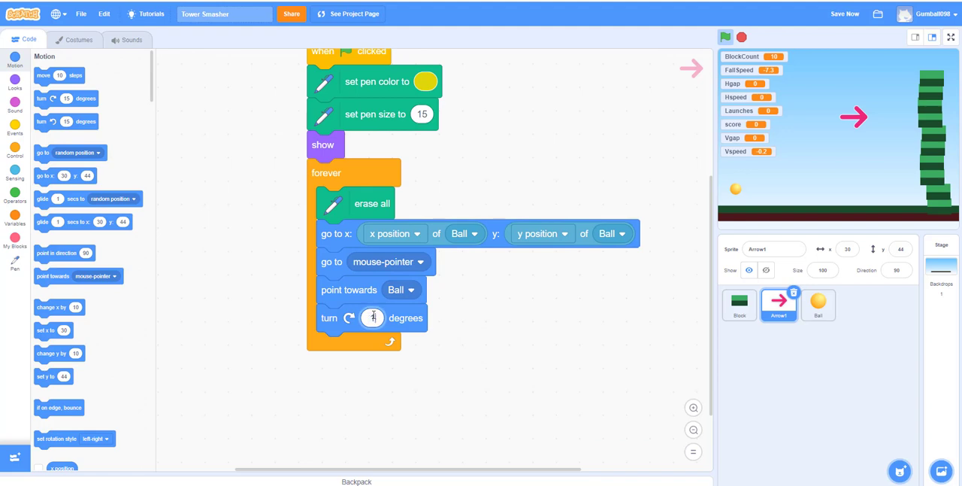
type("180")
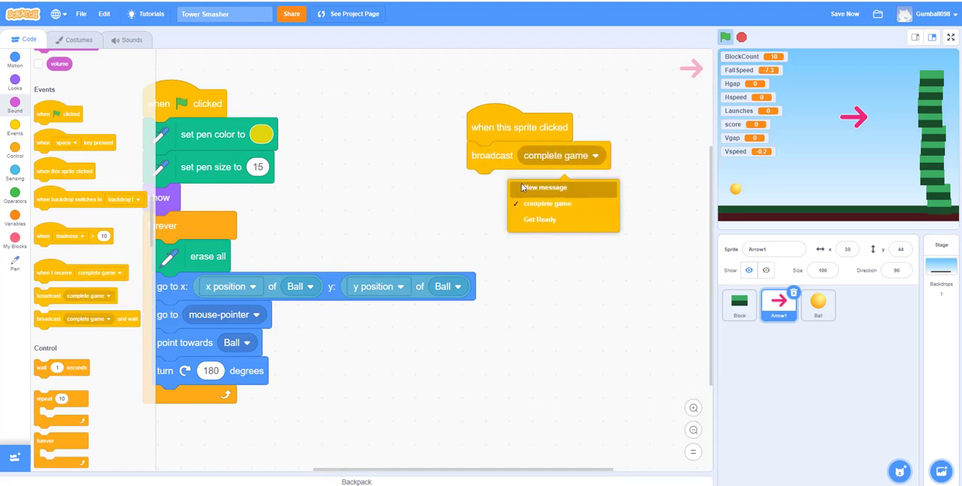
Broadcast a new 'fire' message on click, then hide Arrow1 and lift the pen.
left_click(543, 187)
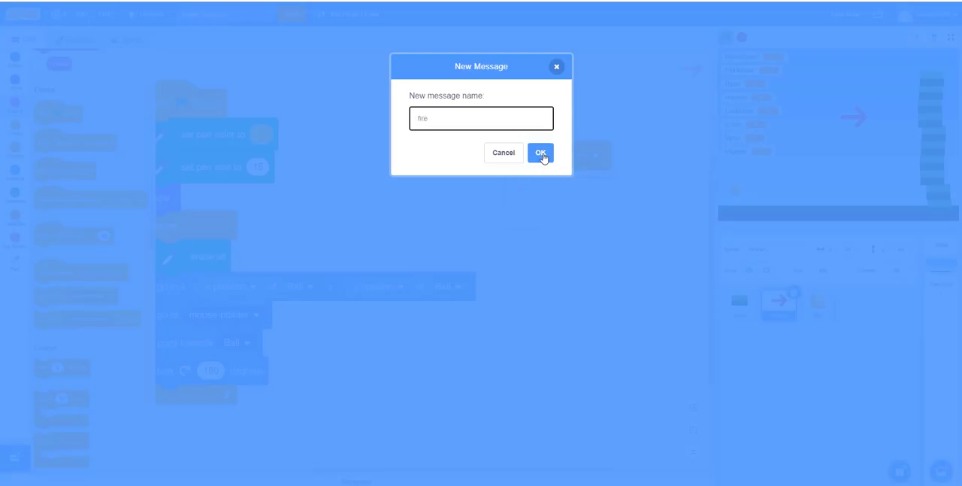
left_click(540, 153)
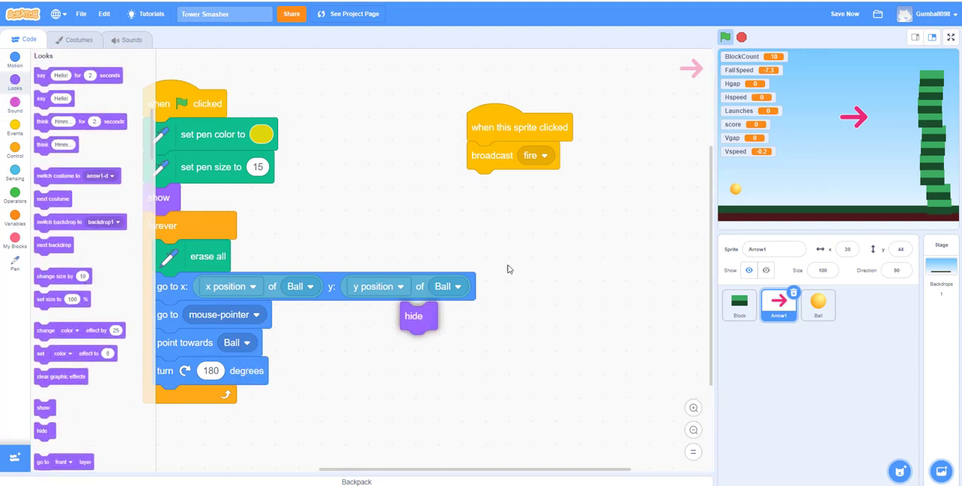
left_click_drag(414, 316, 479, 183)
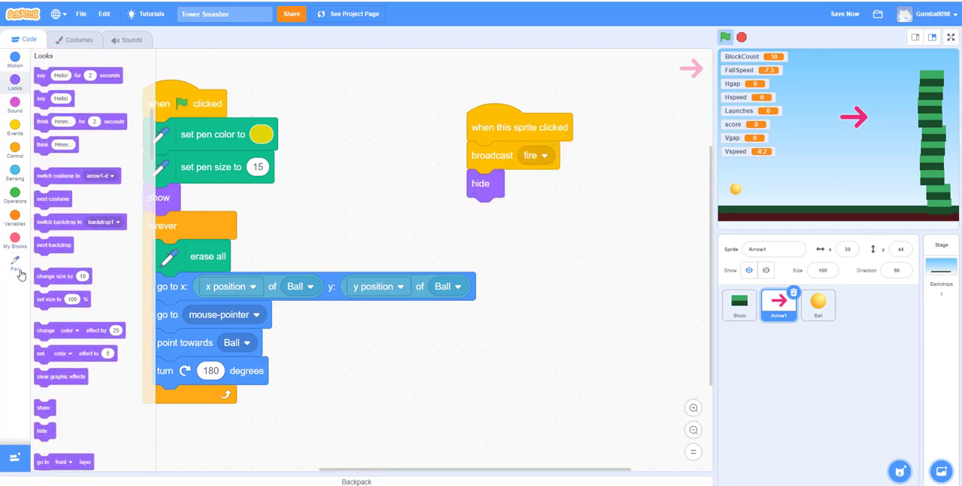
left_click(15, 265)
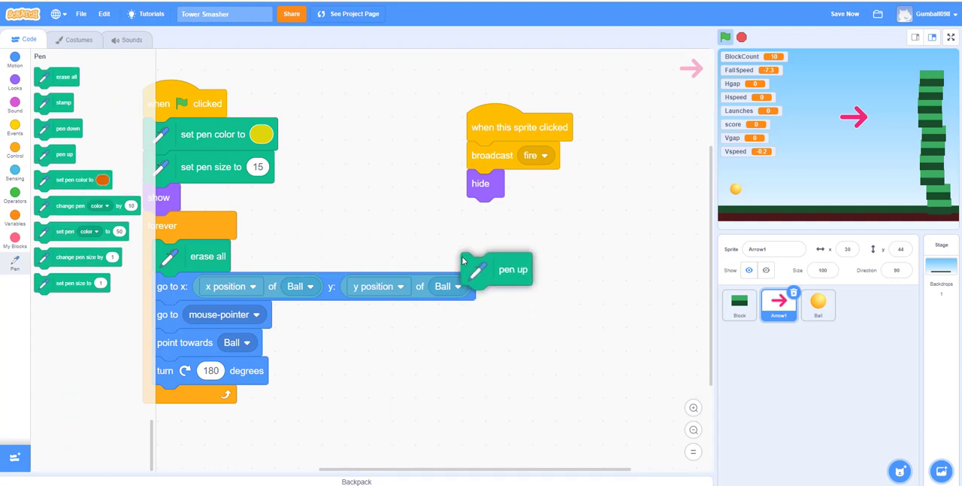
left_click_drag(514, 268, 519, 214)
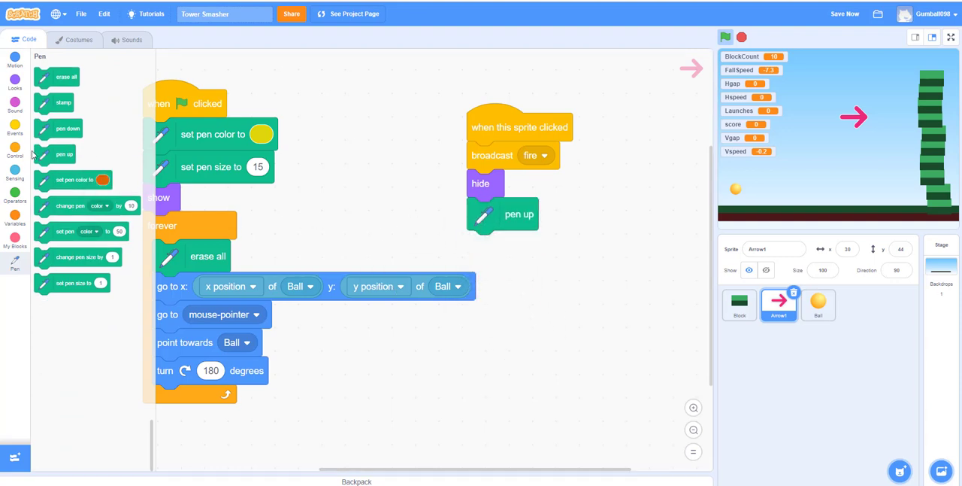
left_click(15, 127)
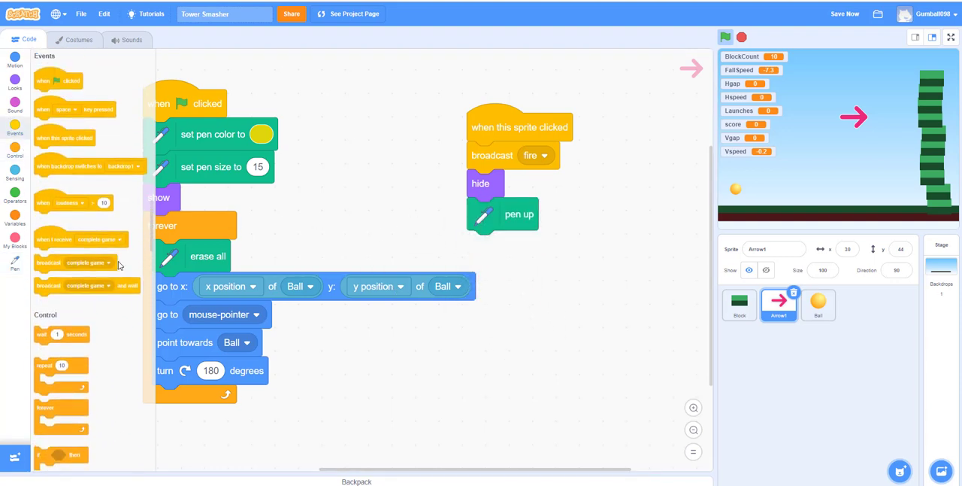
left_click_drag(80, 239, 583, 282)
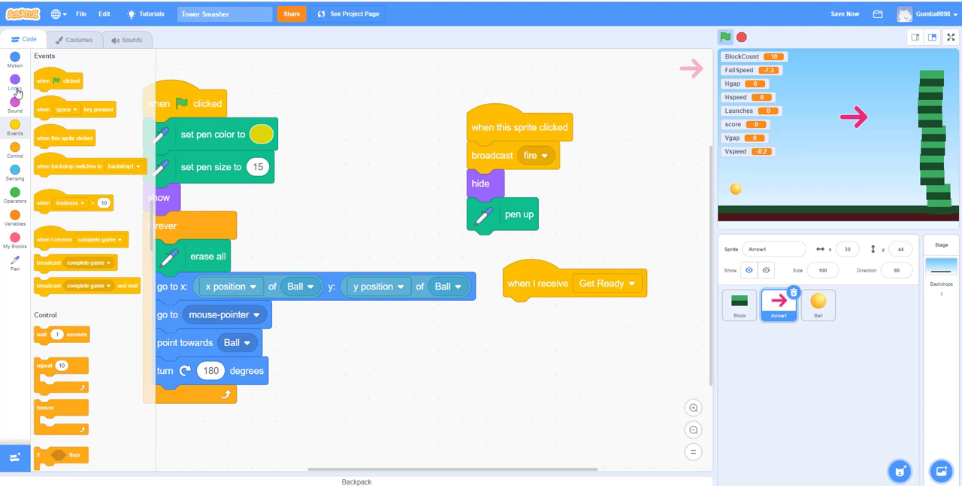
Attach show and pen down to the Get Ready receiver, then test-run and stop.
left_click(15, 83)
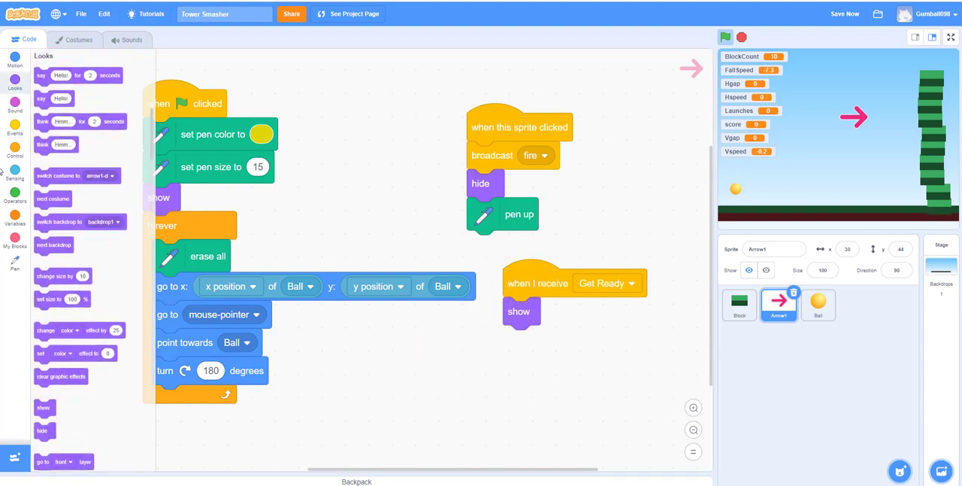
left_click(14, 260)
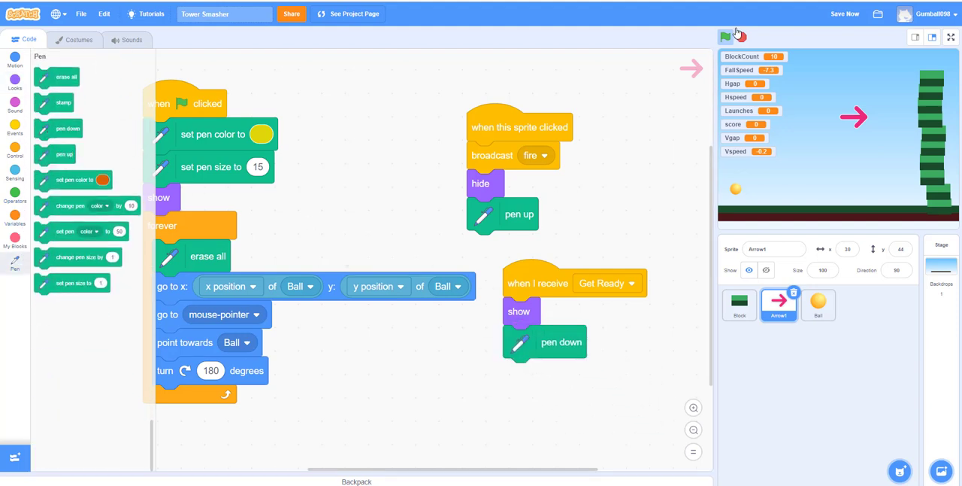
left_click(725, 36)
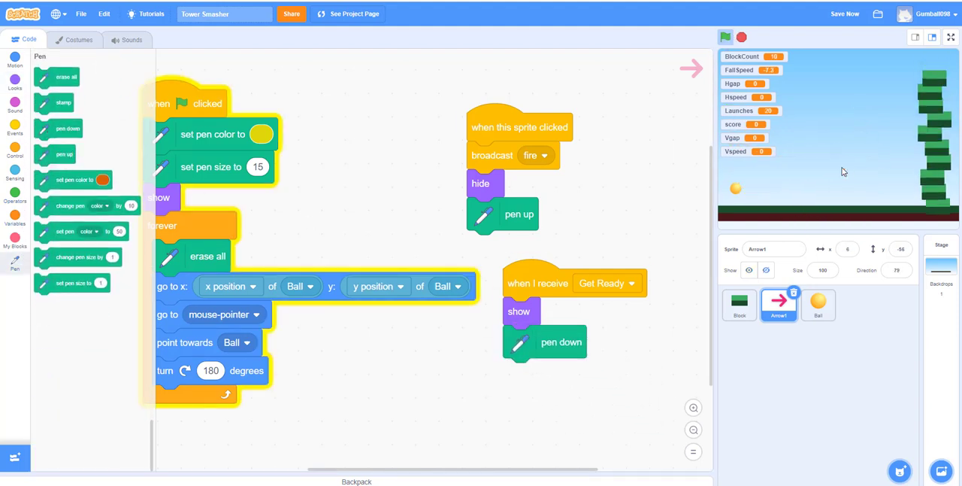
left_click(725, 36)
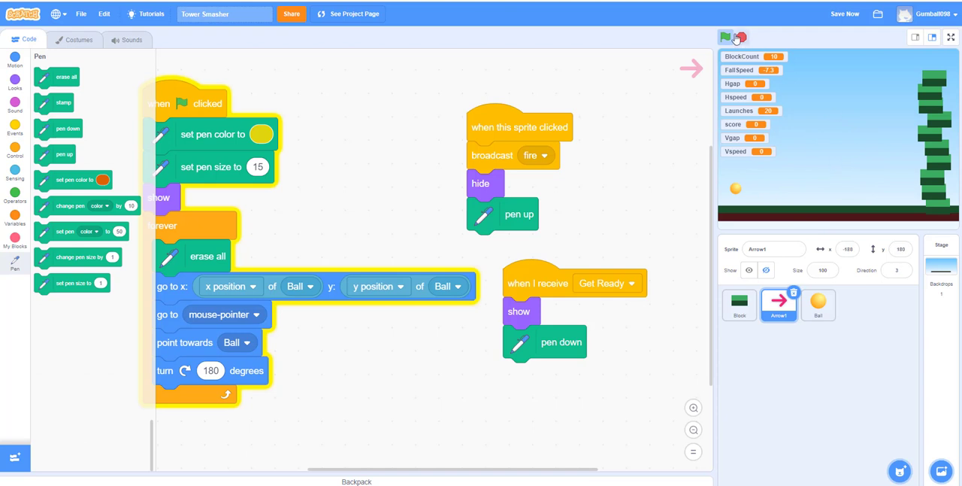
left_click(724, 36)
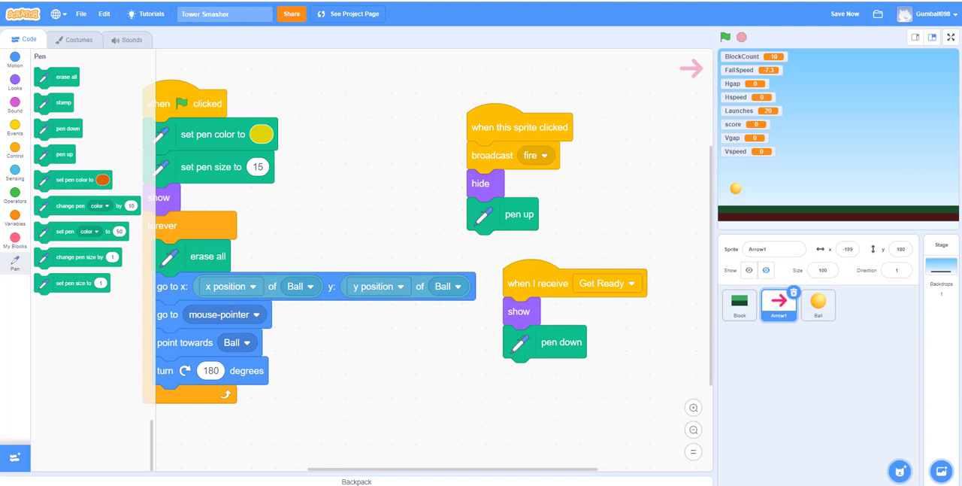
Give the Ball a 'when I receive fire' script that resets the timer.
left_click(817, 305)
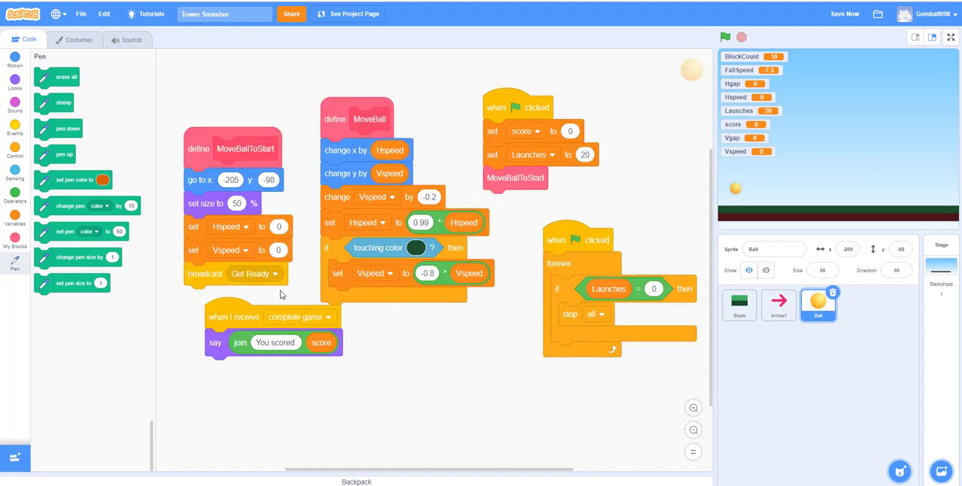
left_click(15, 129)
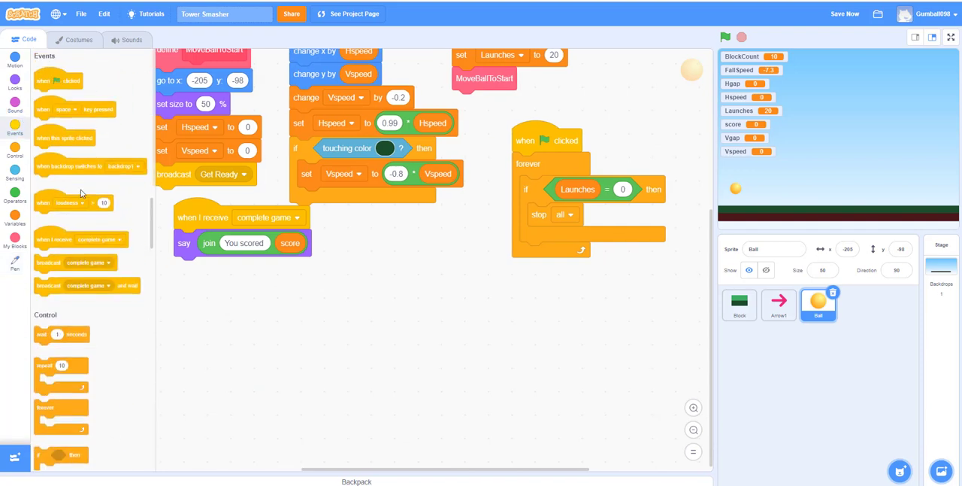
left_click_drag(80, 239, 425, 249)
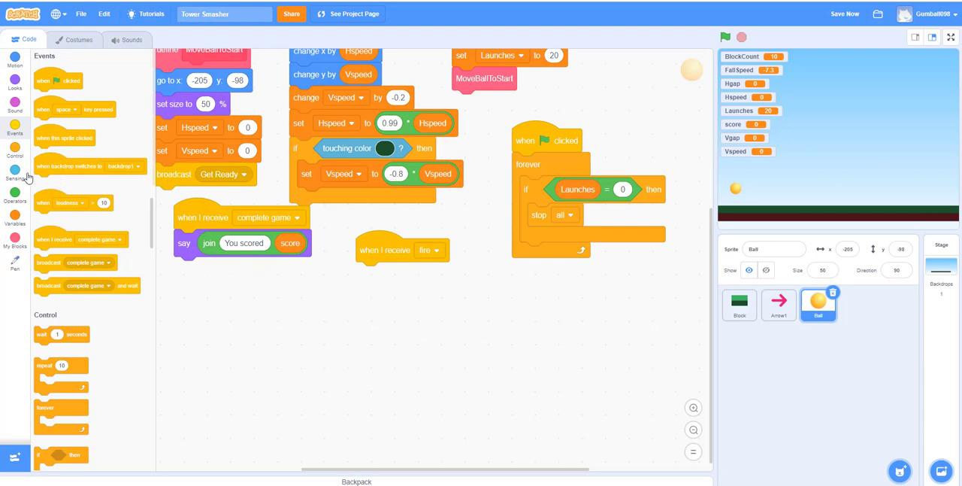
left_click(14, 173)
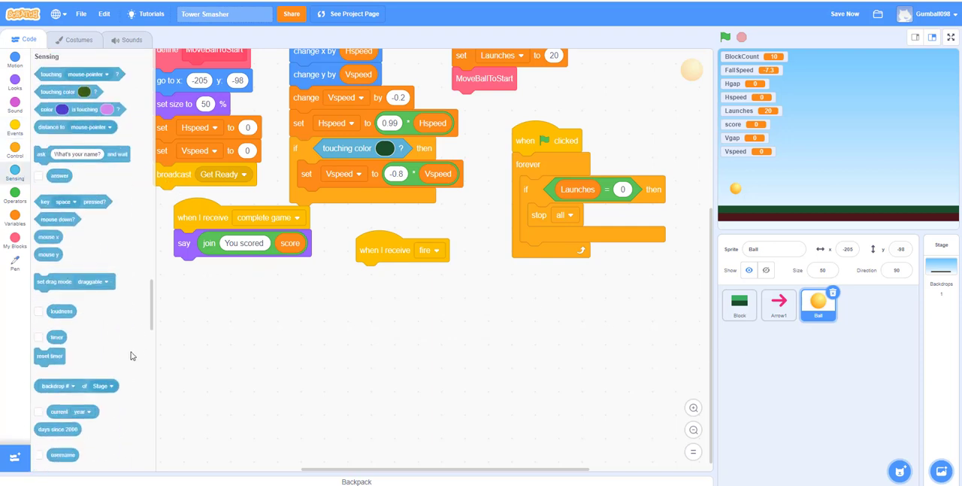
left_click_drag(50, 355, 378, 274)
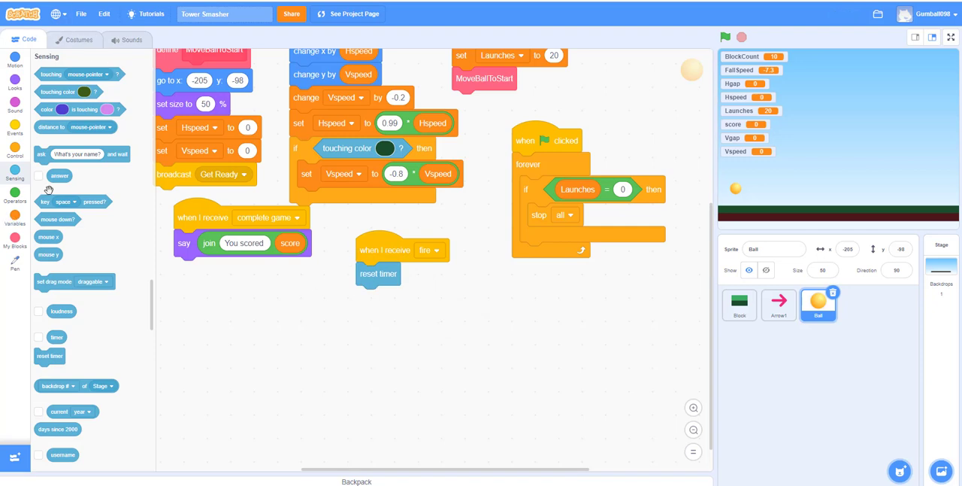
Add change Launches by -1 and a set Hgap block to the fire script.
left_click(14, 218)
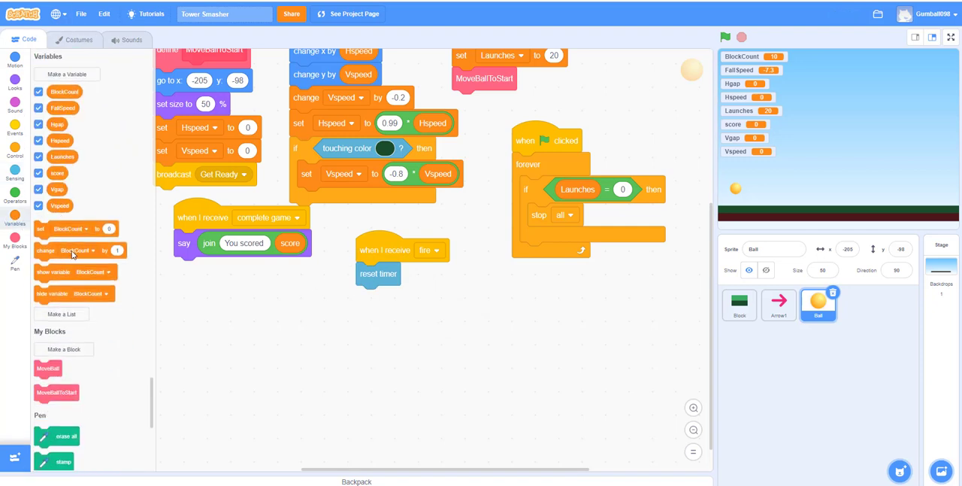
left_click_drag(71, 249, 417, 296)
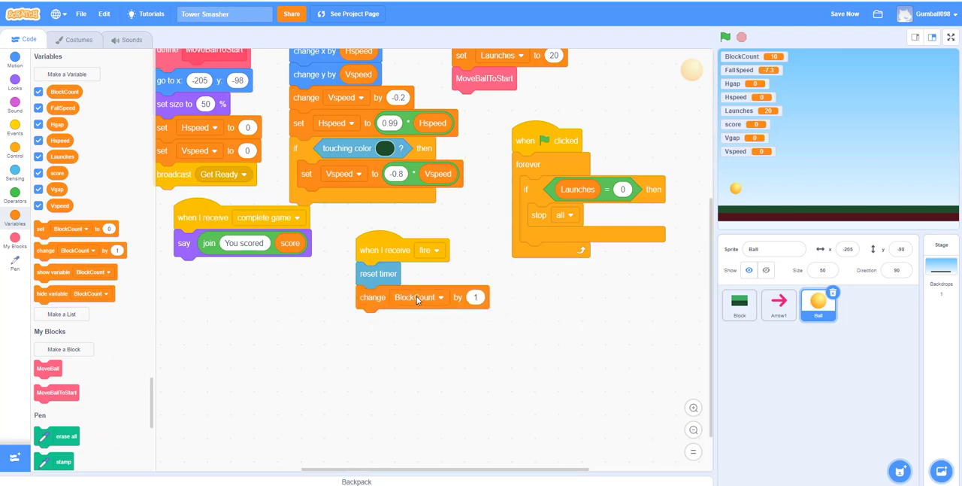
left_click(418, 296)
type("-1")
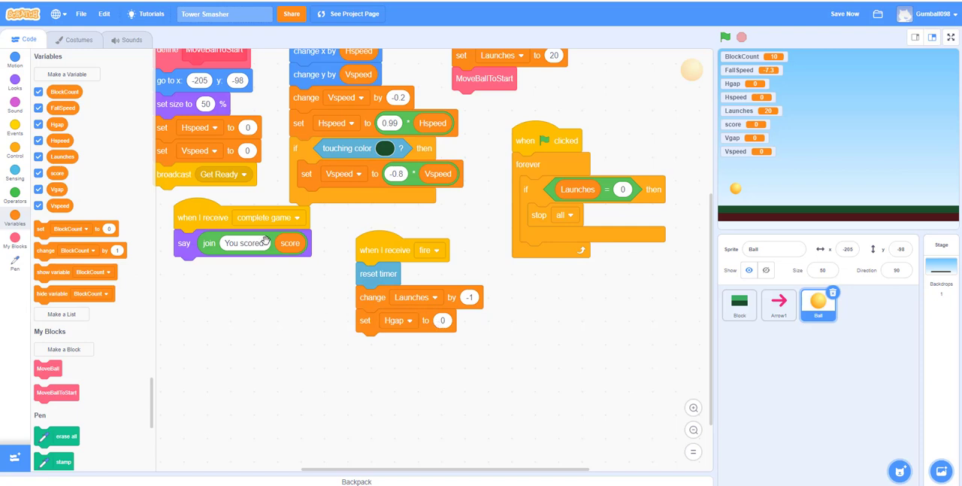
left_click(15, 173)
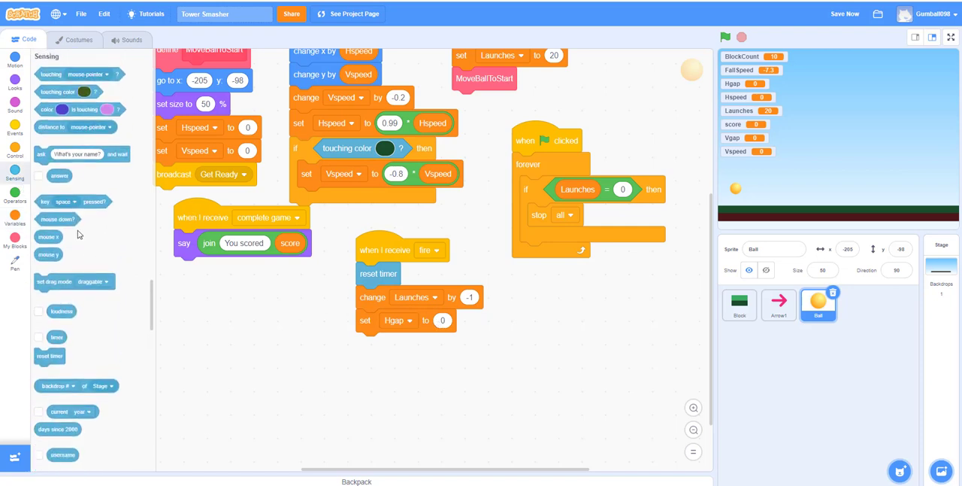
left_click(15, 194)
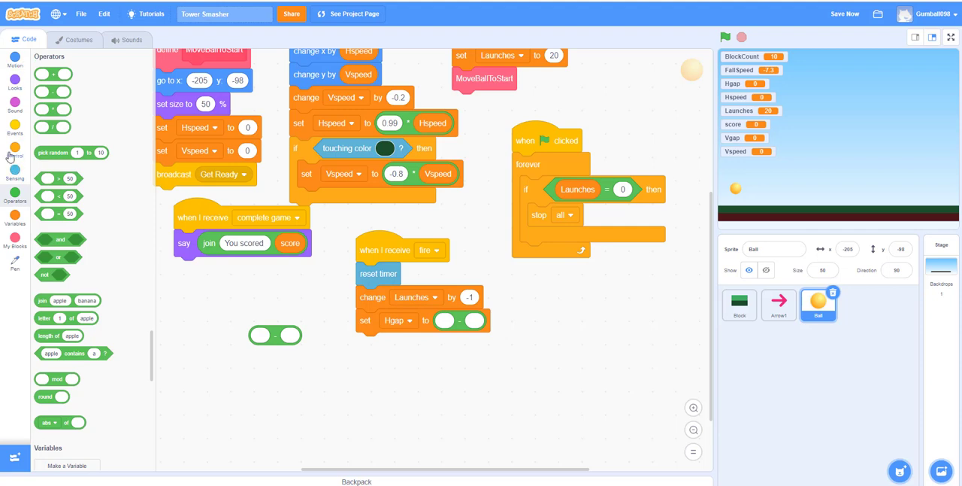
Set Hgap to mouse x minus x position.
left_click(15, 154)
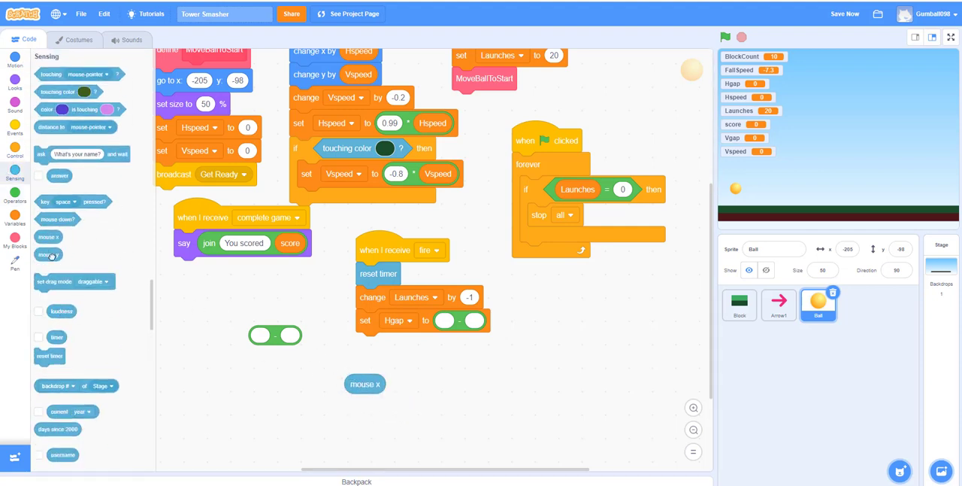
left_click_drag(365, 383, 428, 342)
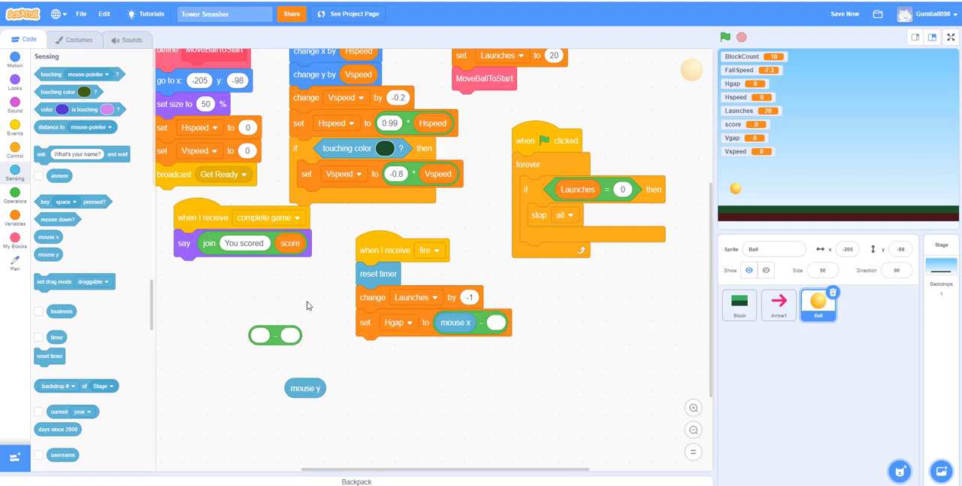
left_click(15, 88)
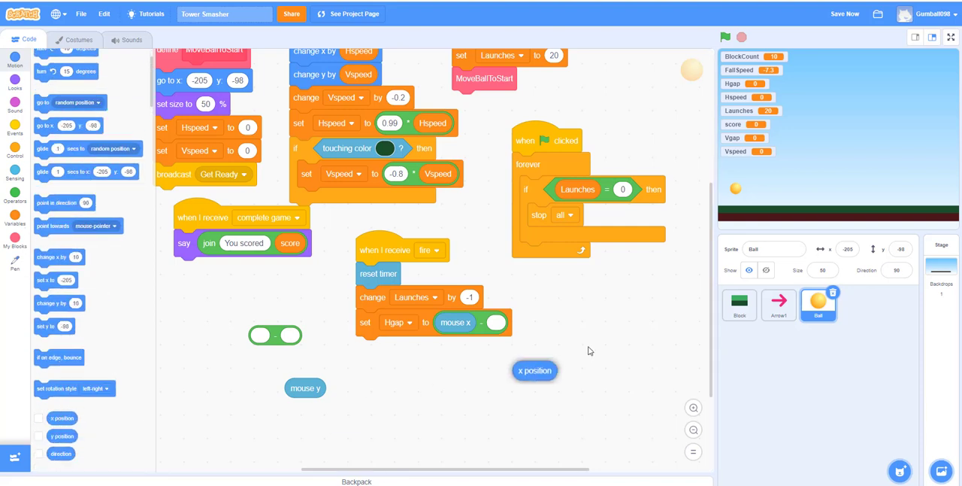
left_click_drag(535, 370, 509, 322)
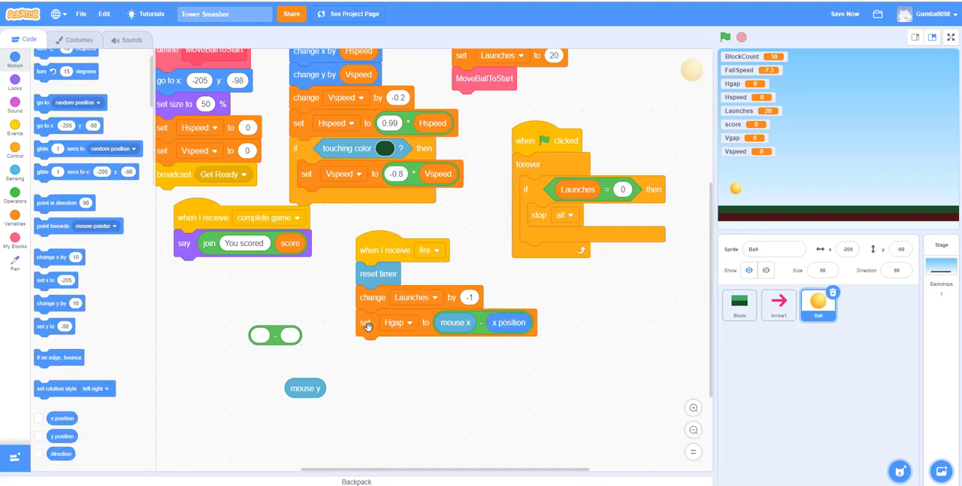
Duplicate the Hgap line below itself as Vgap, using mouse y.
right_click(367, 324)
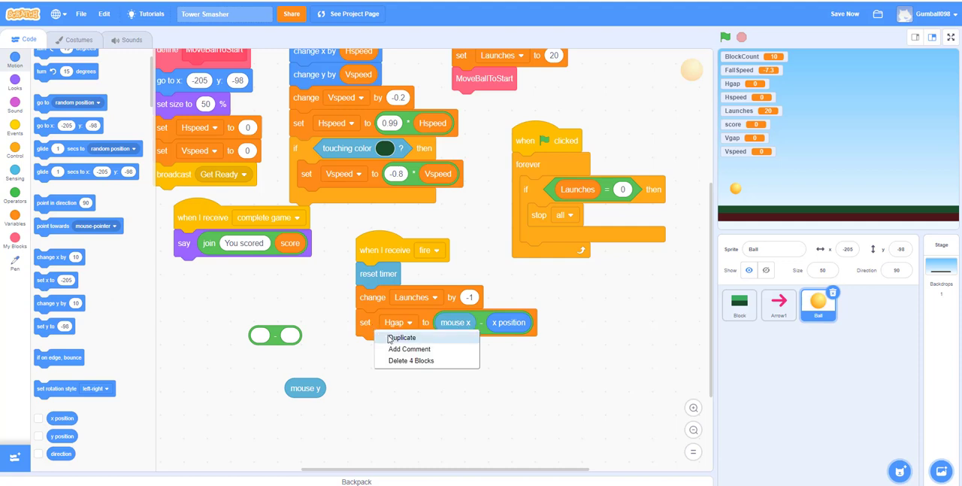
left_click(403, 336)
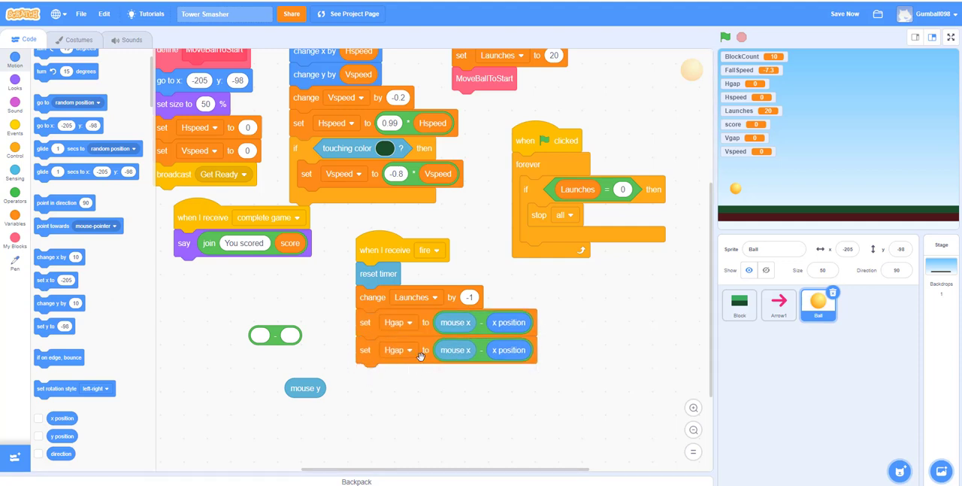
left_click(406, 349)
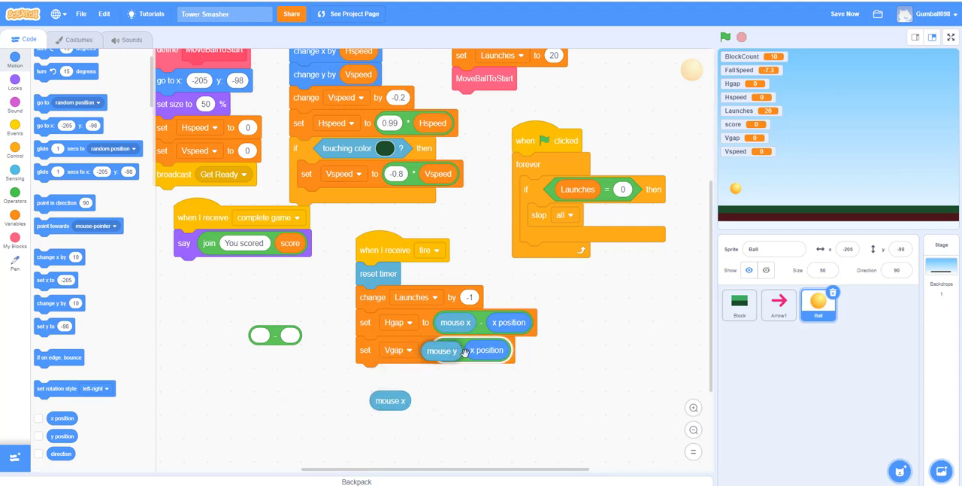
left_click_drag(442, 350, 455, 350)
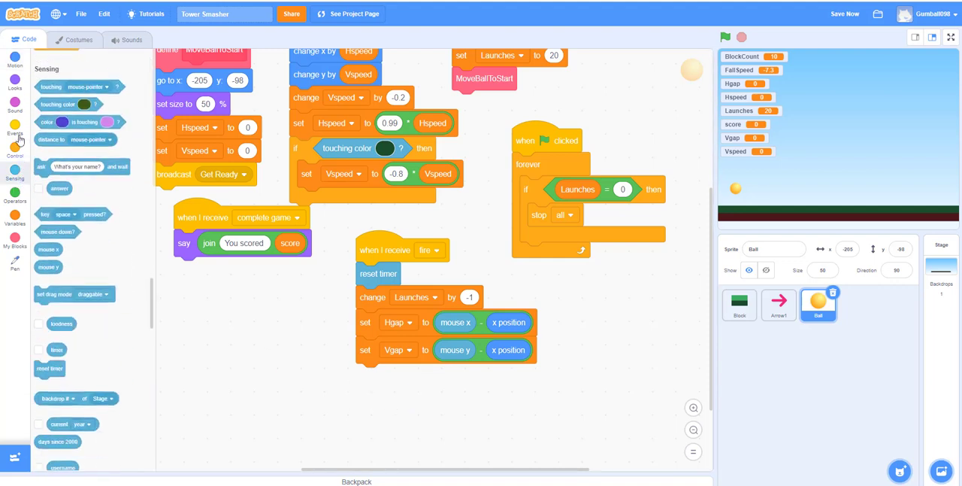
left_click(15, 64)
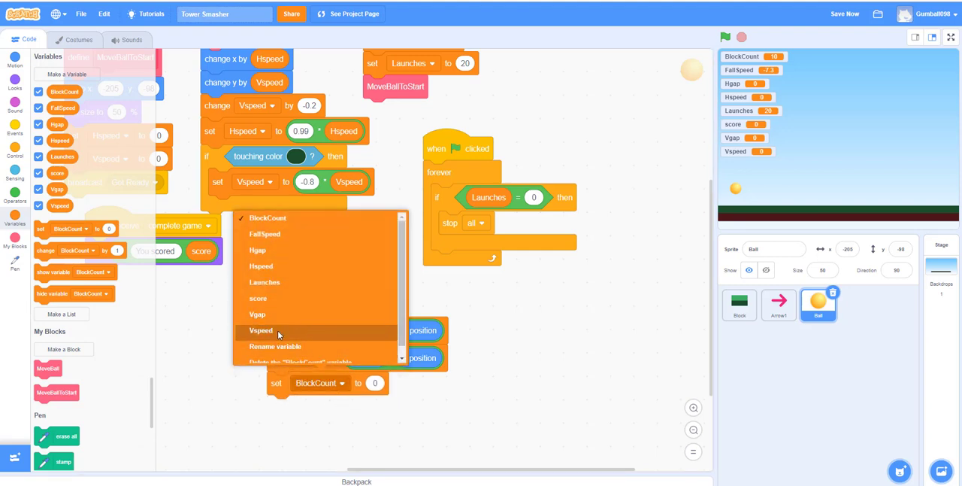
Make the new lines set Hspeed to Hgap / 30 and Vspeed to Vgap / 30.
left_click(260, 330)
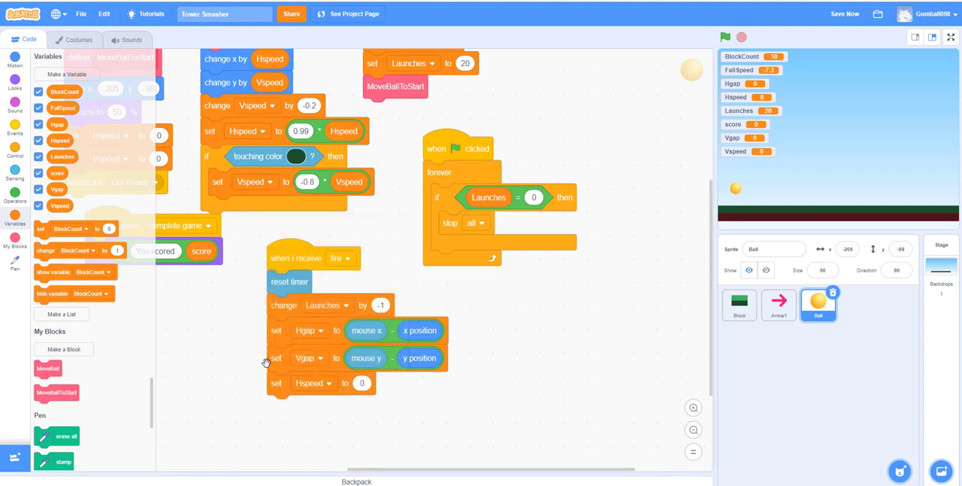
left_click(15, 193)
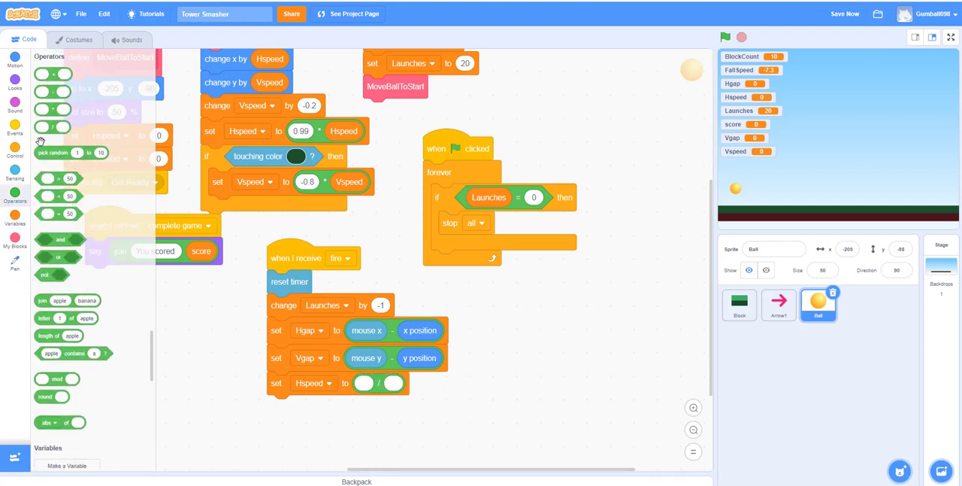
left_click(15, 218)
type("30")
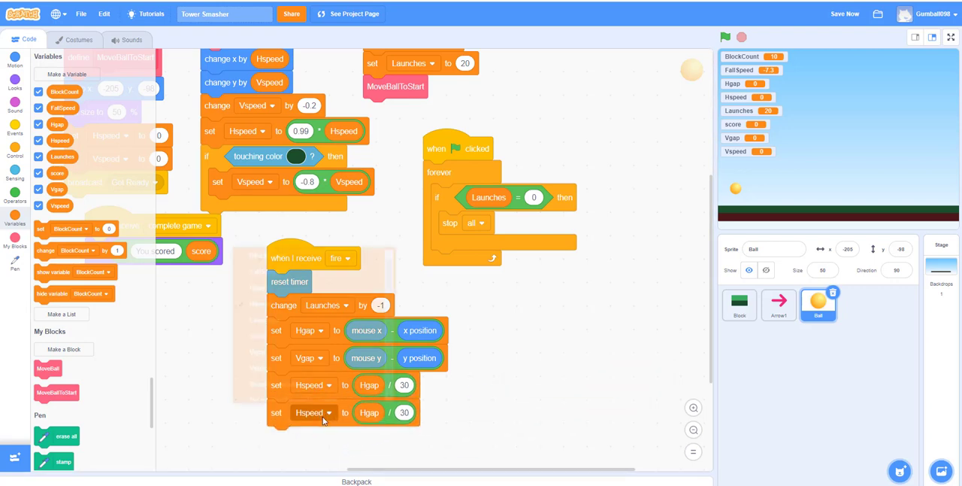
left_click(310, 412)
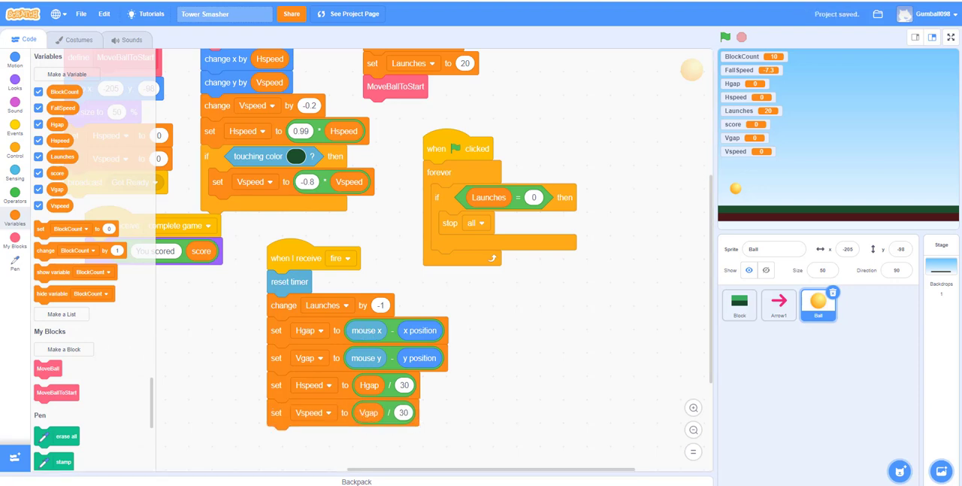
mouse_move(426, 403)
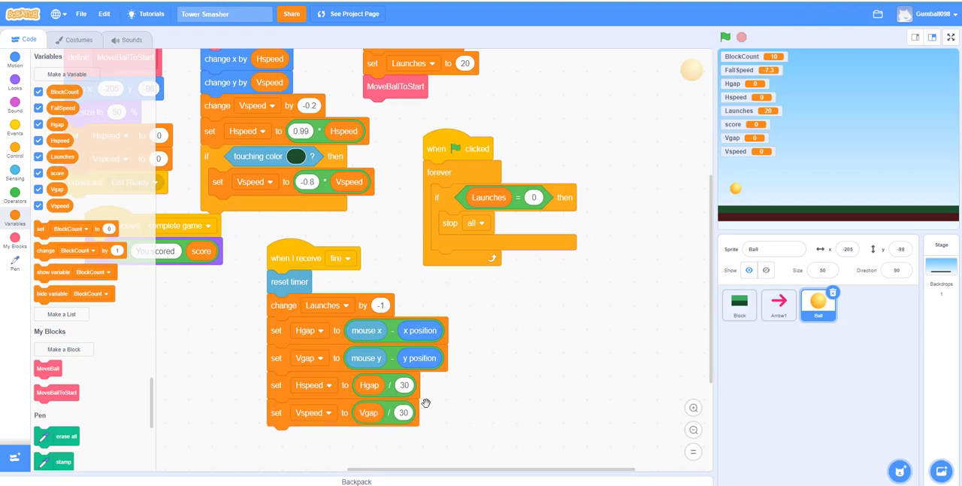
mouse_move(797, 226)
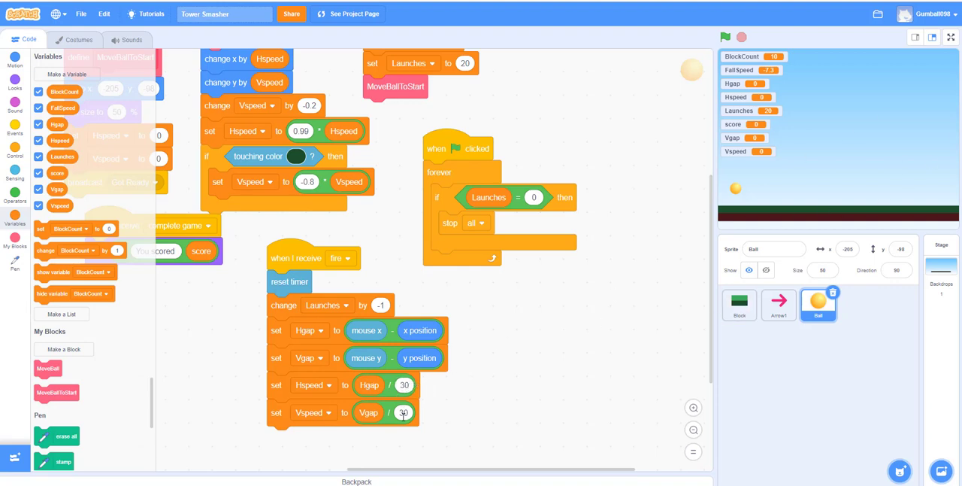
mouse_move(488, 374)
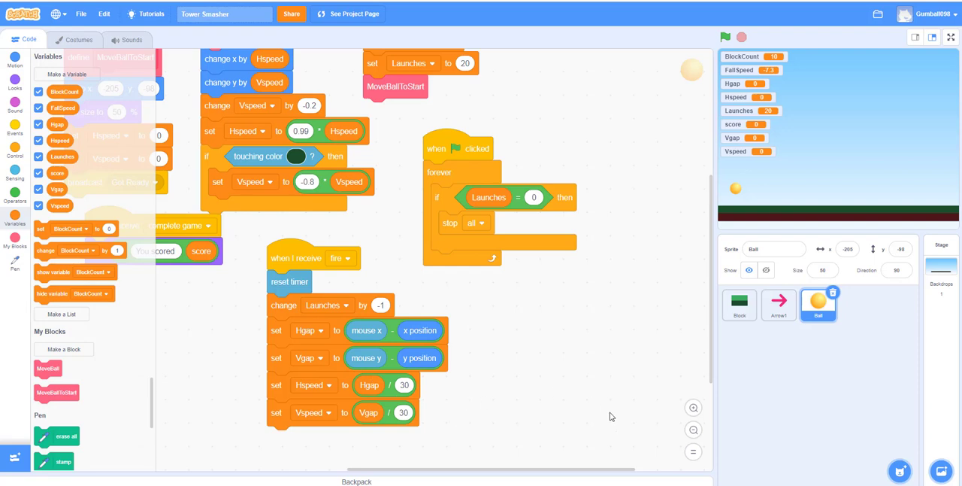
mouse_move(314, 360)
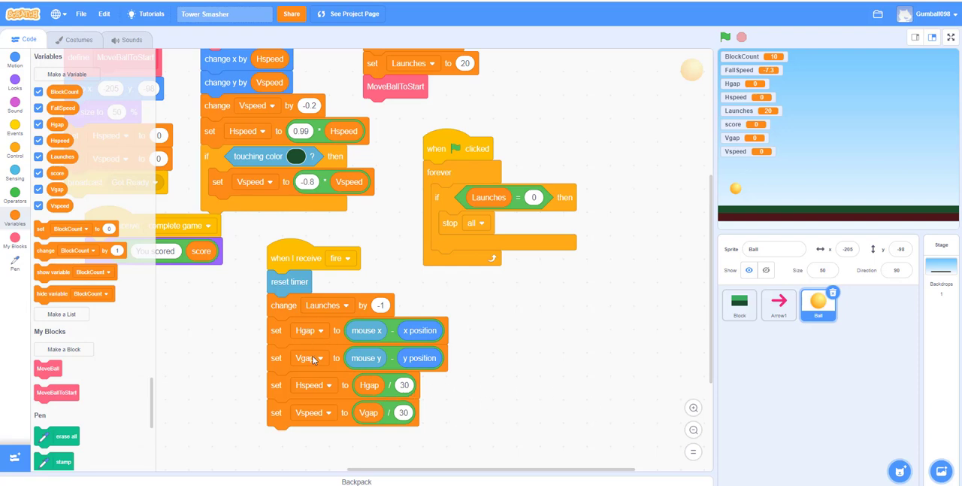
mouse_move(243, 345)
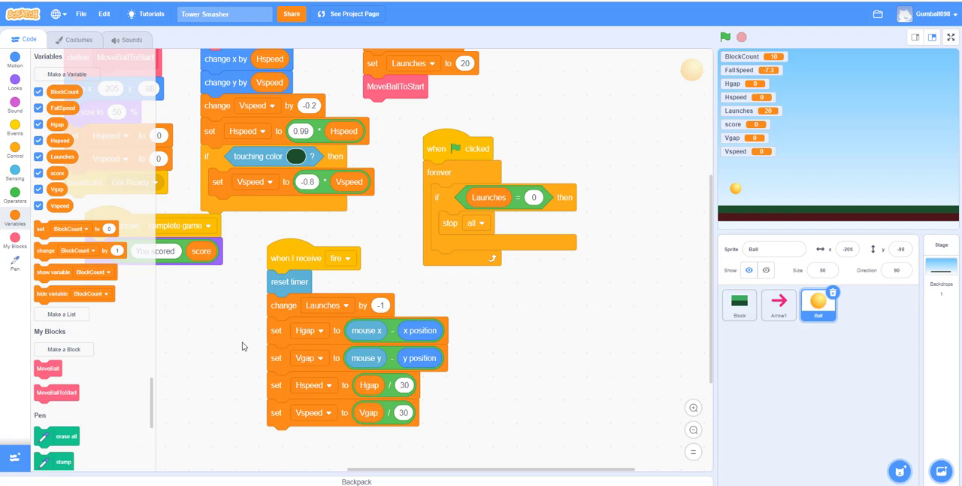
left_click(15, 155)
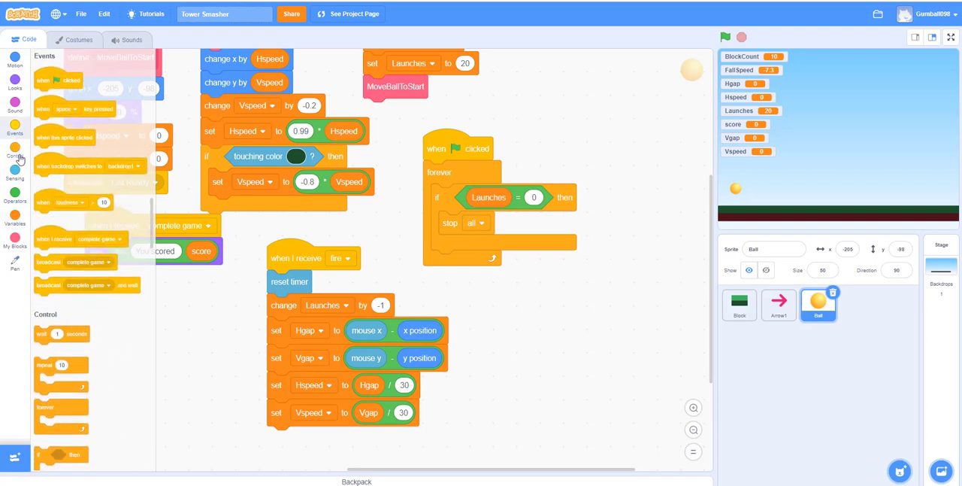
Add a repeat-until loop whose condition compares the timer against 5.
left_click(15, 152)
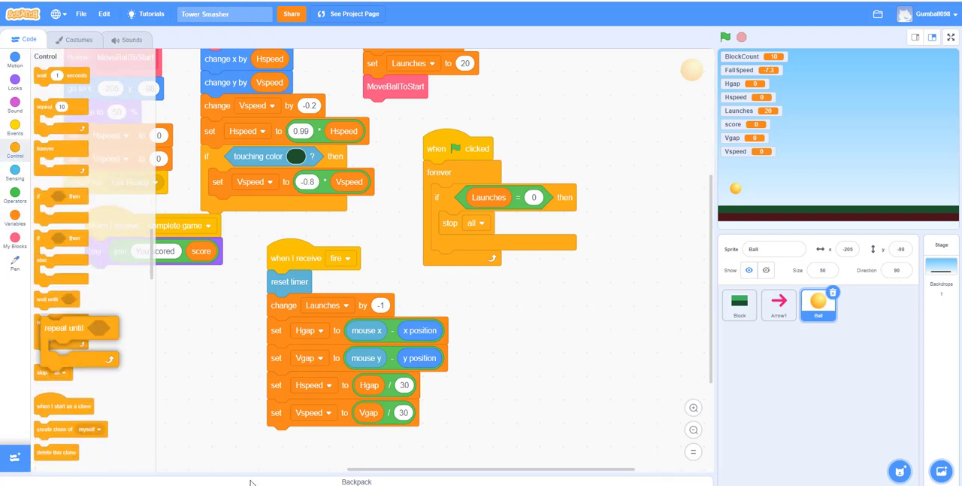
scroll("down", 3)
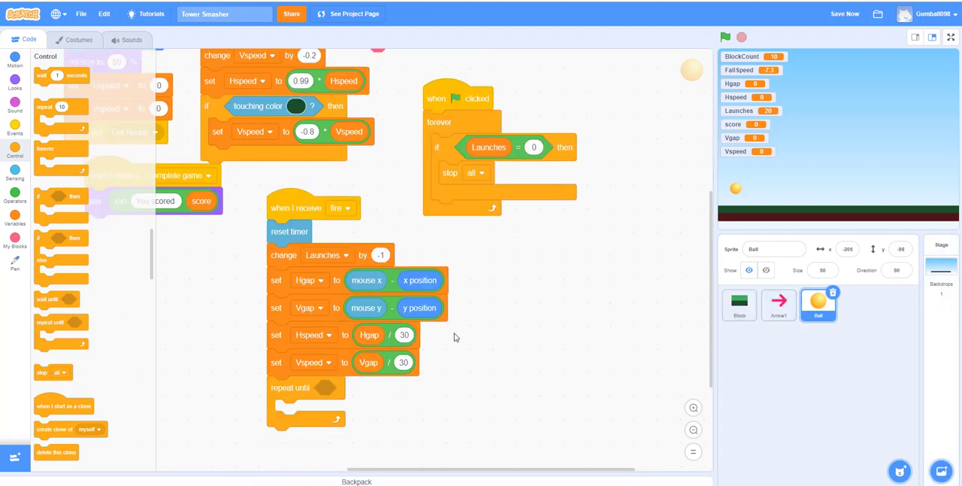
left_click(15, 195)
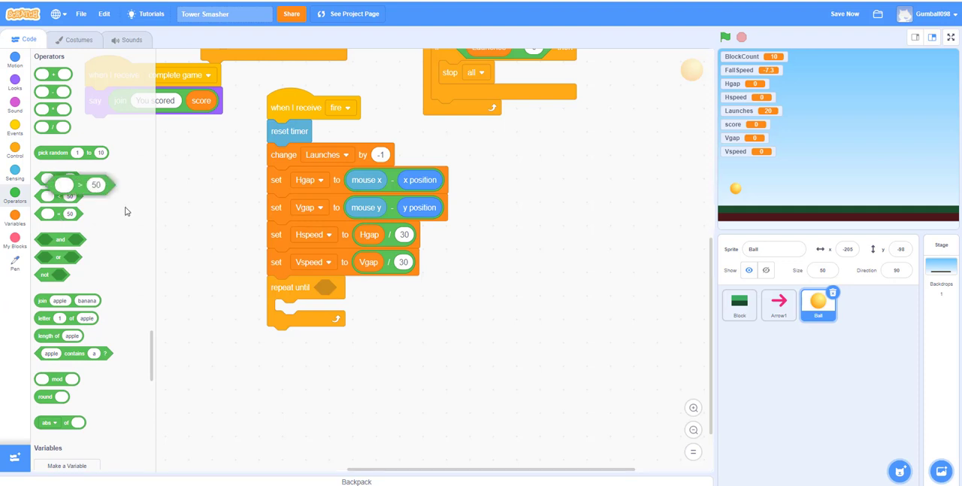
left_click_drag(75, 184, 345, 359)
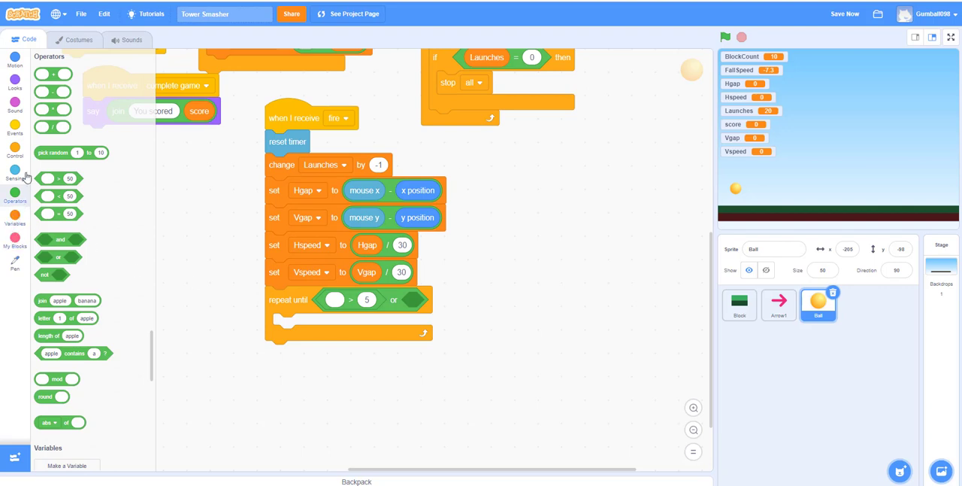
left_click(14, 173)
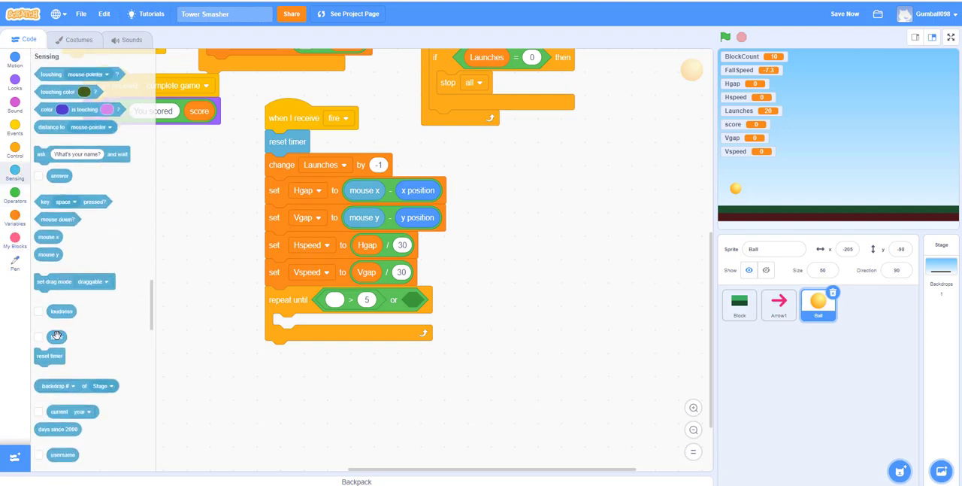
left_click_drag(56, 337, 342, 302)
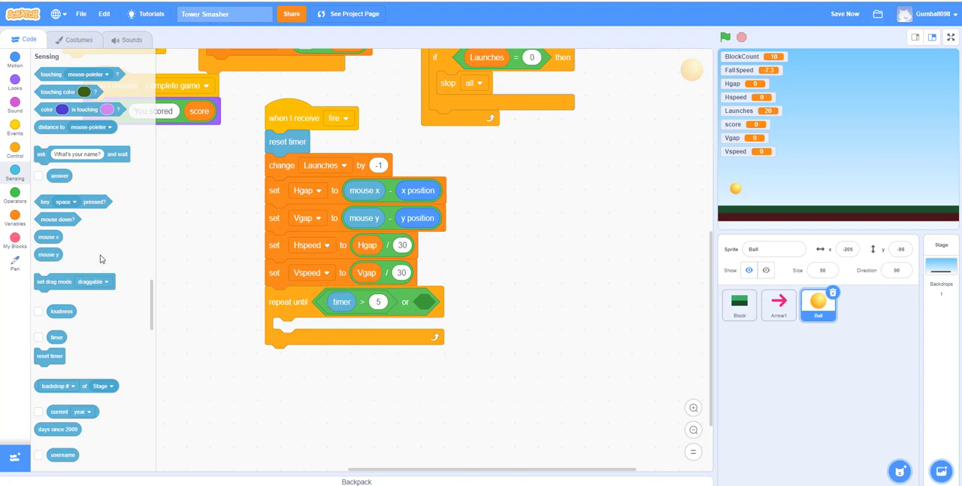
mouse_move(71, 87)
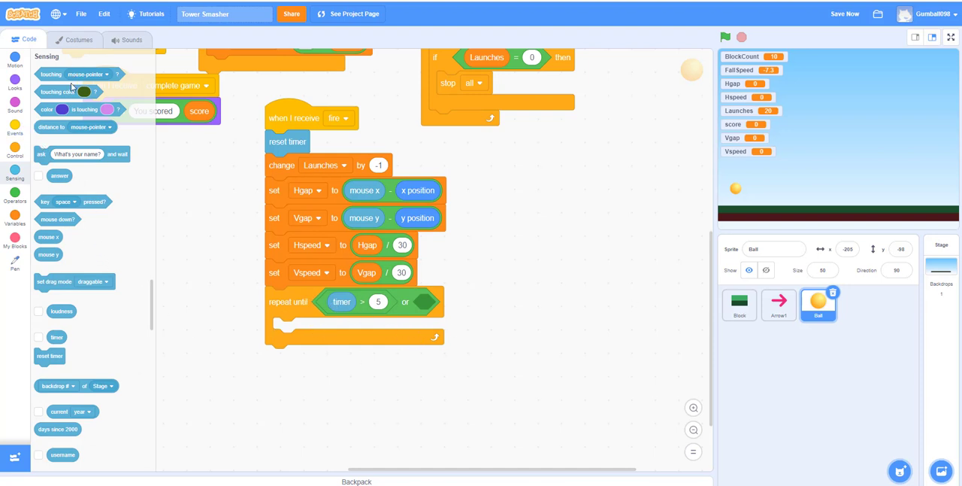
End the loop on touching edge and attach MoveBallToStart after it.
left_click(491, 301)
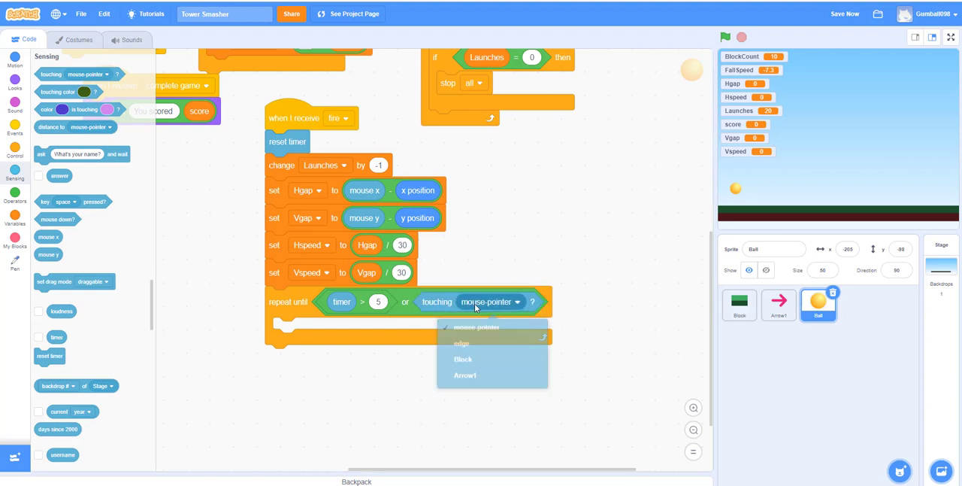
left_click(461, 343)
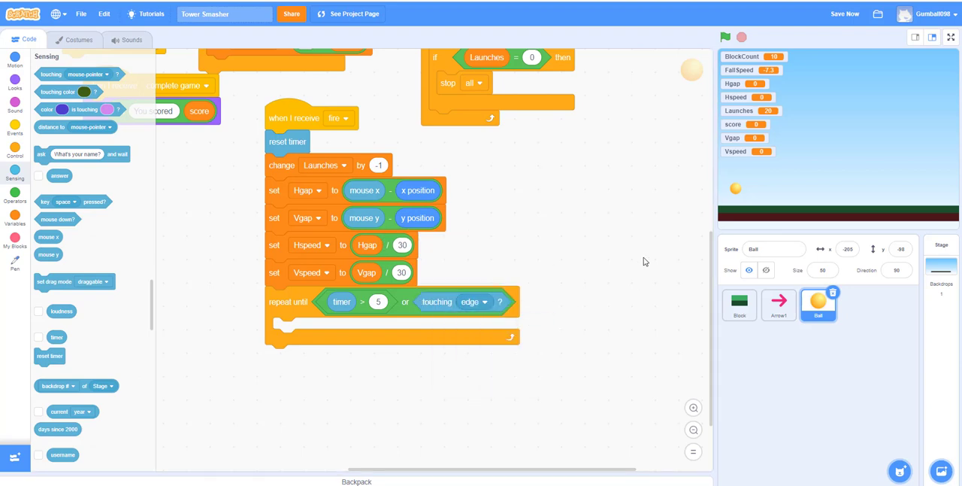
left_click(15, 242)
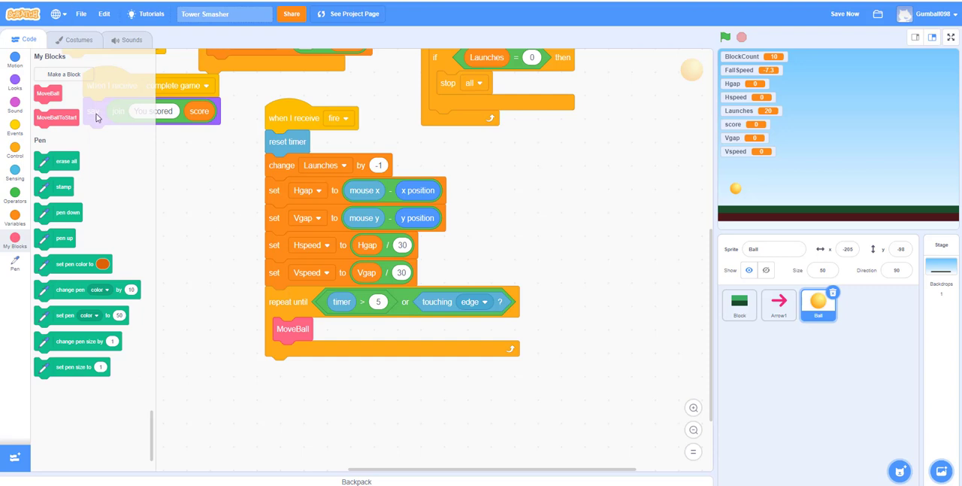
left_click_drag(56, 117, 297, 368)
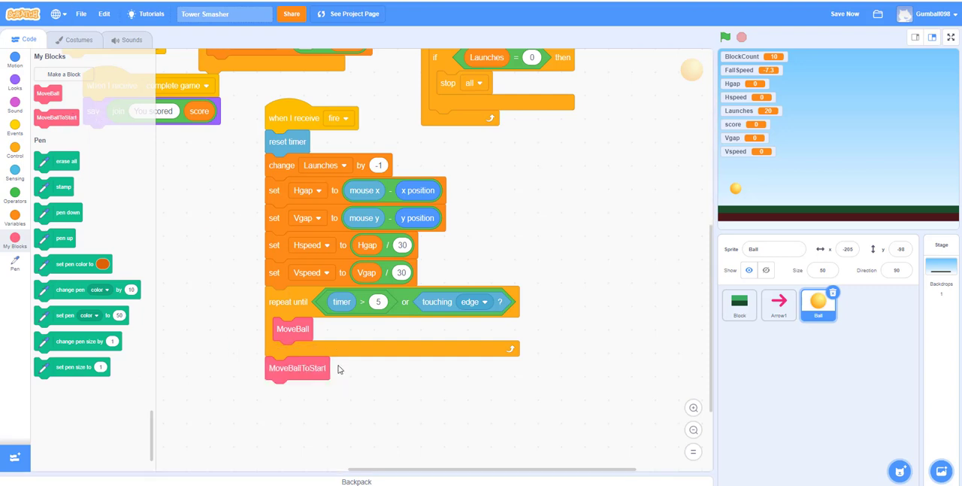
mouse_move(395, 305)
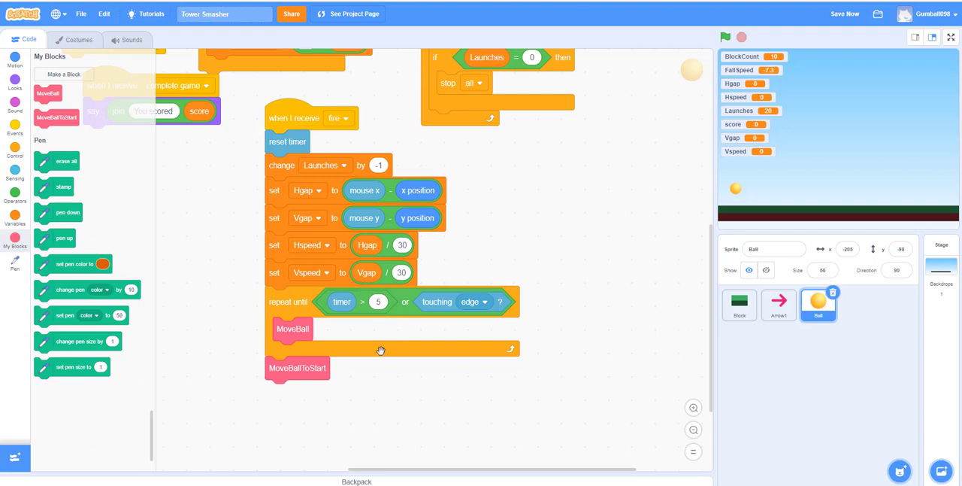
mouse_move(644, 269)
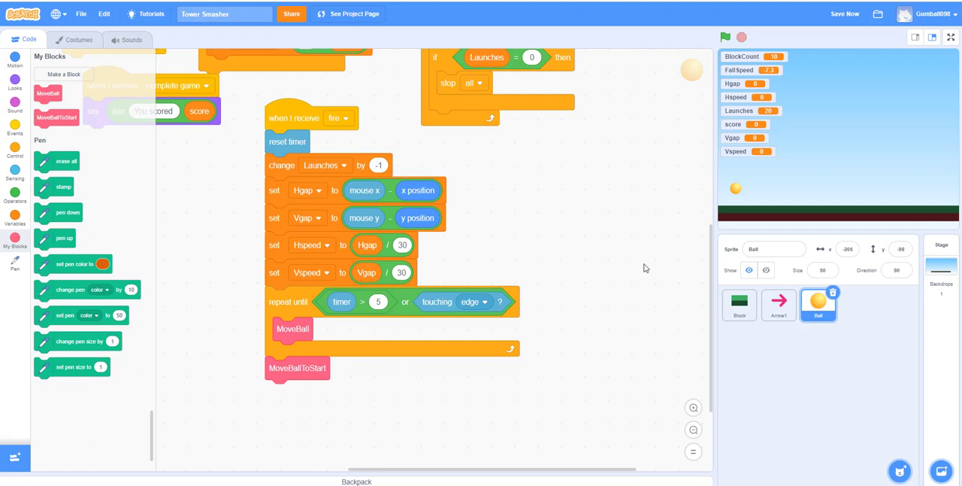
mouse_move(916, 201)
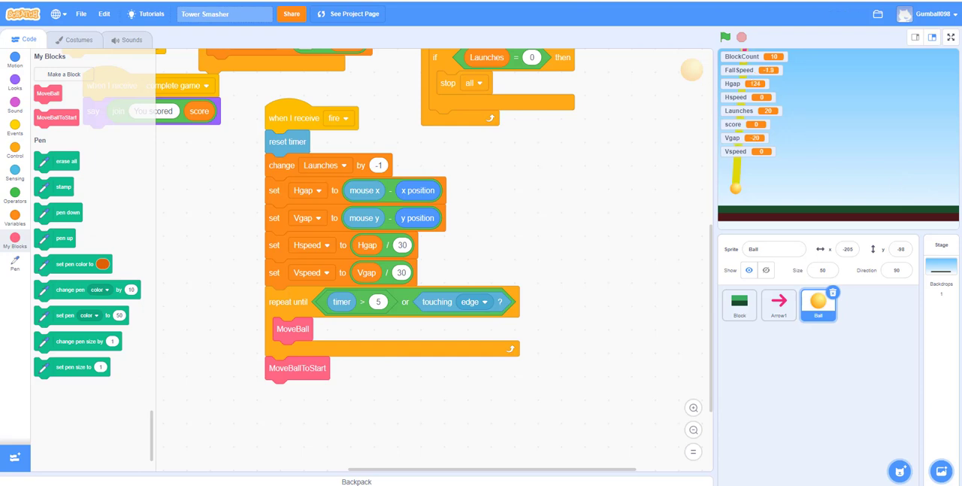
Hide every variable readout except score and run the game.
left_click(15, 218)
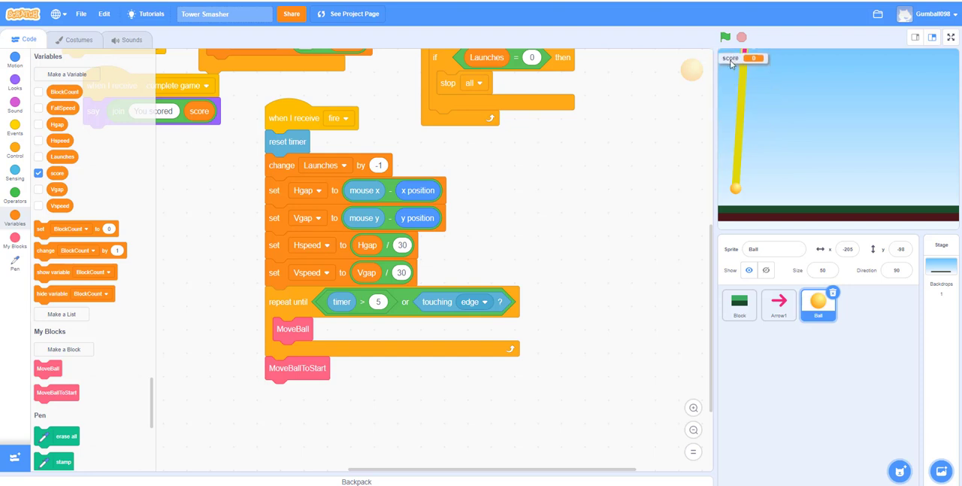
left_click(725, 37)
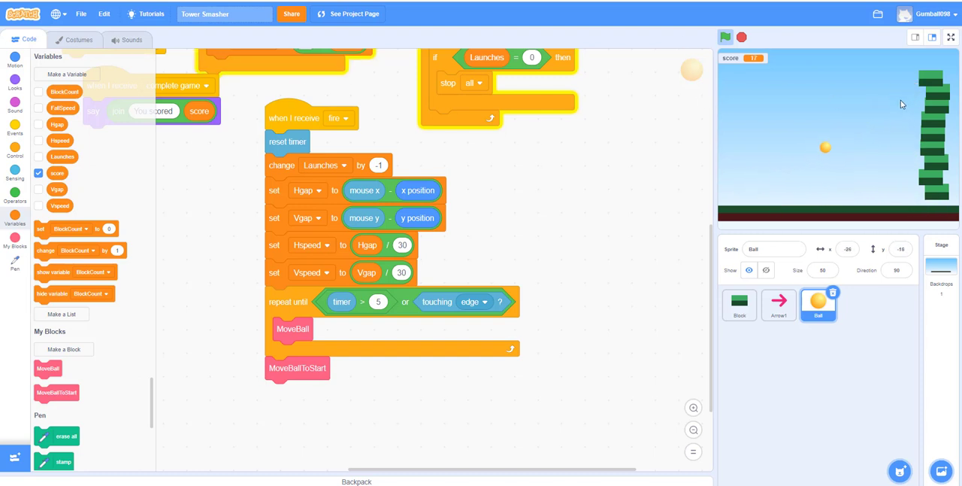
Set the starting Launches to 20 and restart the game.
left_click(724, 36)
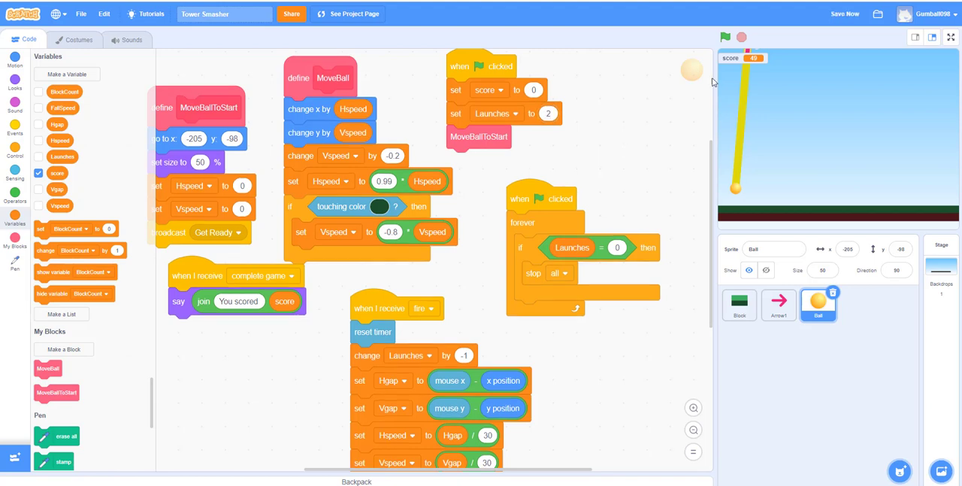
left_click(725, 36)
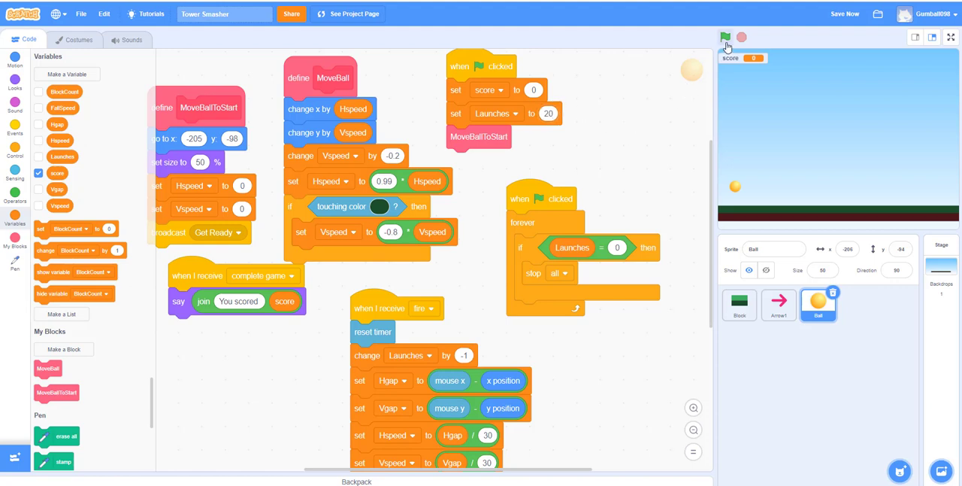
left_click(845, 14)
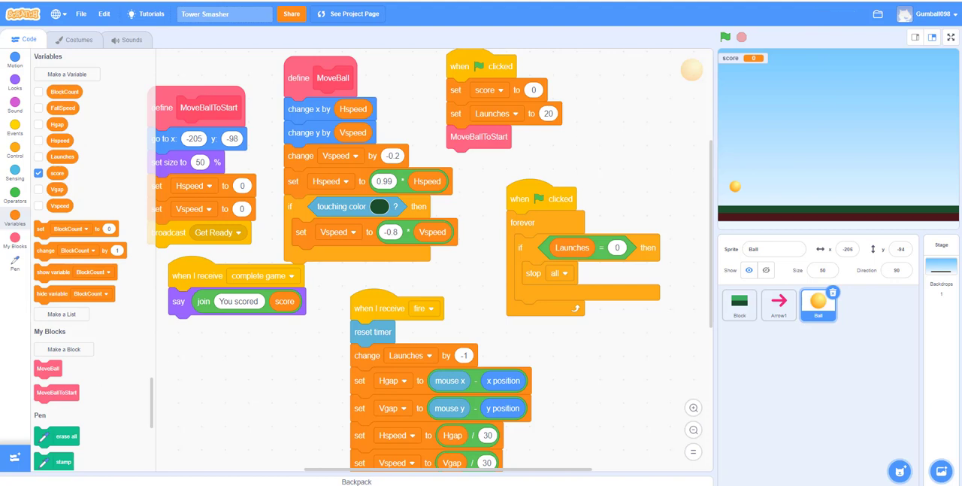
mouse_move(778, 28)
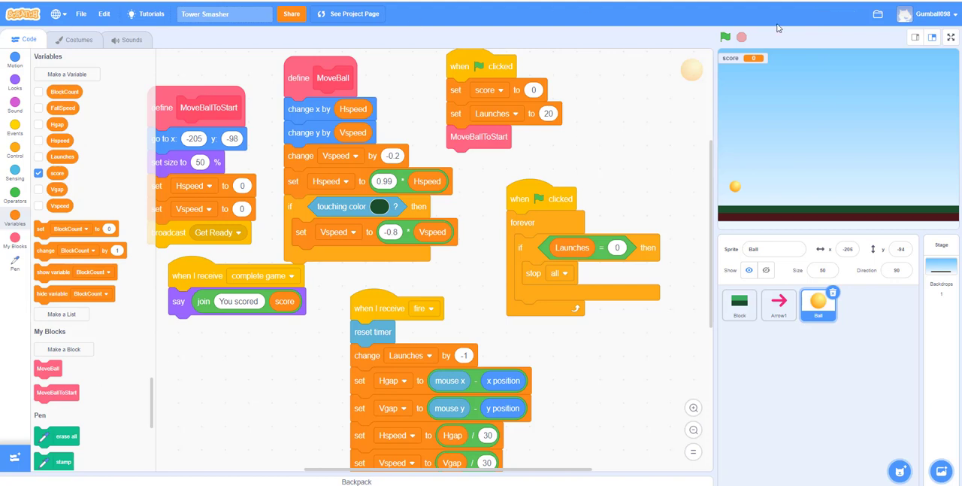
Upload Glitchin_a_Ride.mp3 to the Stage and loop it with play sound until done inside forever.
left_click(724, 37)
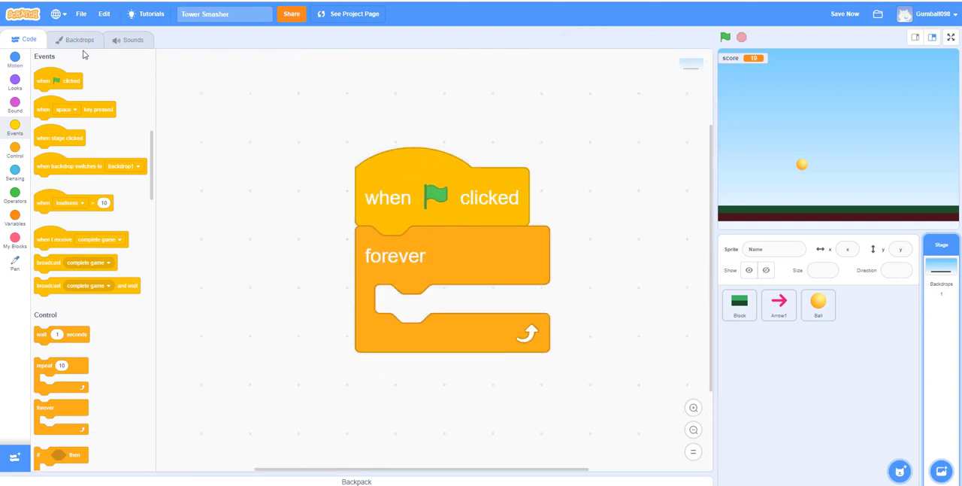
left_click(133, 39)
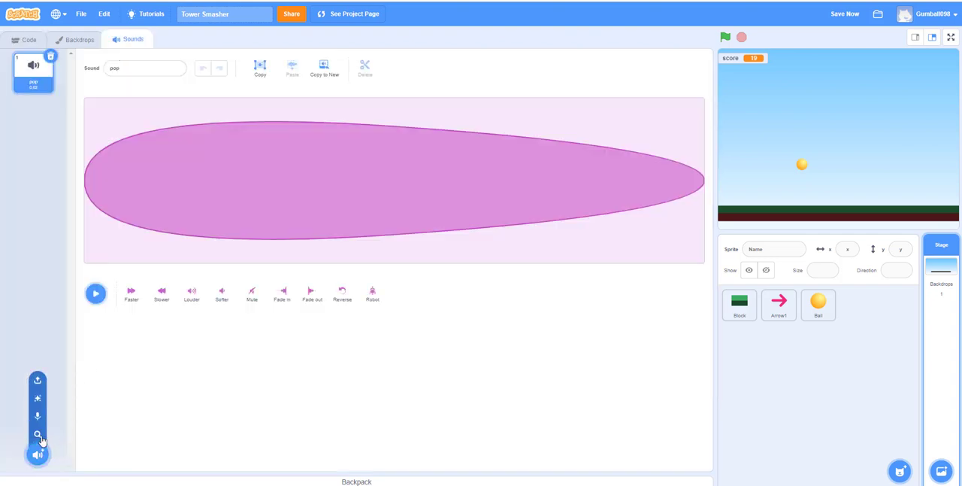
left_click(38, 379)
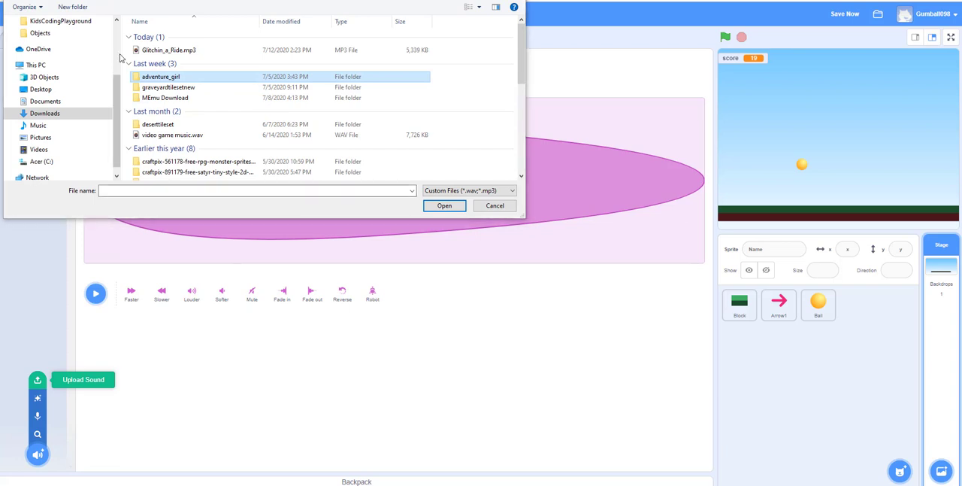
left_click(444, 205)
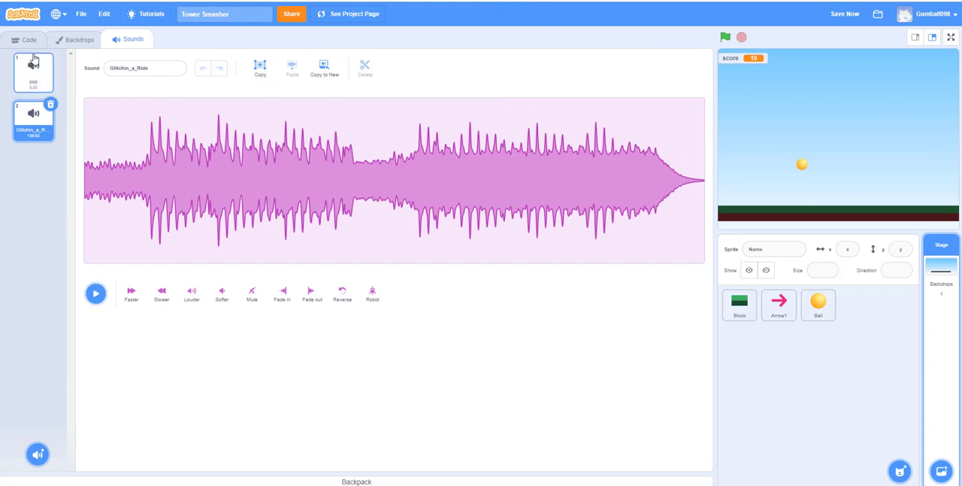
left_click(30, 39)
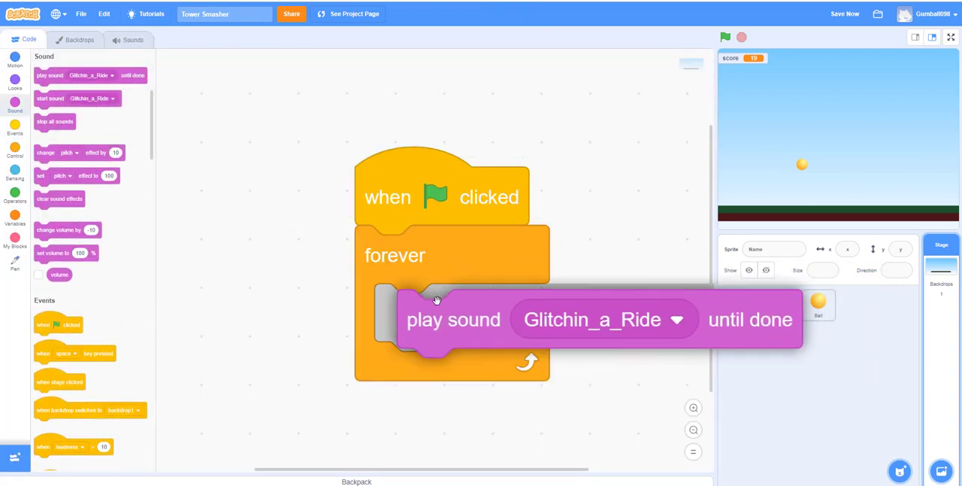
left_click(724, 36)
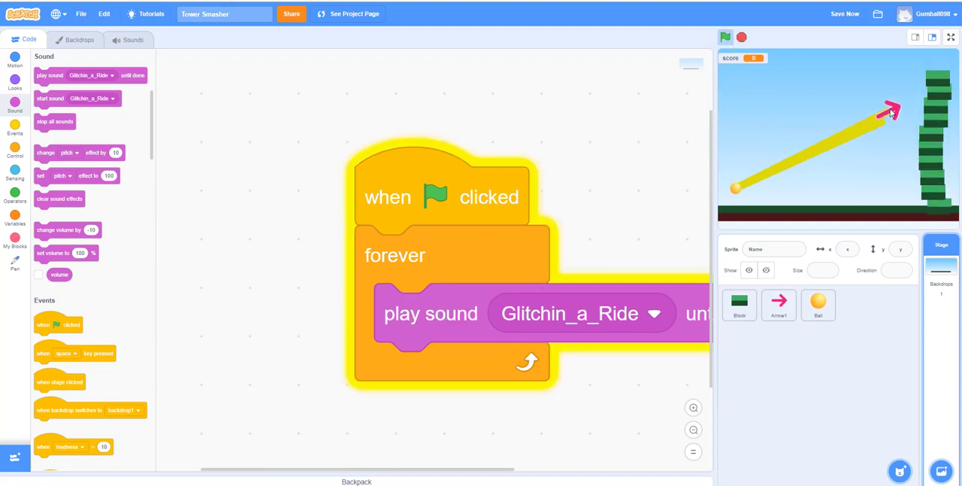
Restart the game and fire the ball at the tower until launches run out, scoring 139.
left_click(724, 37)
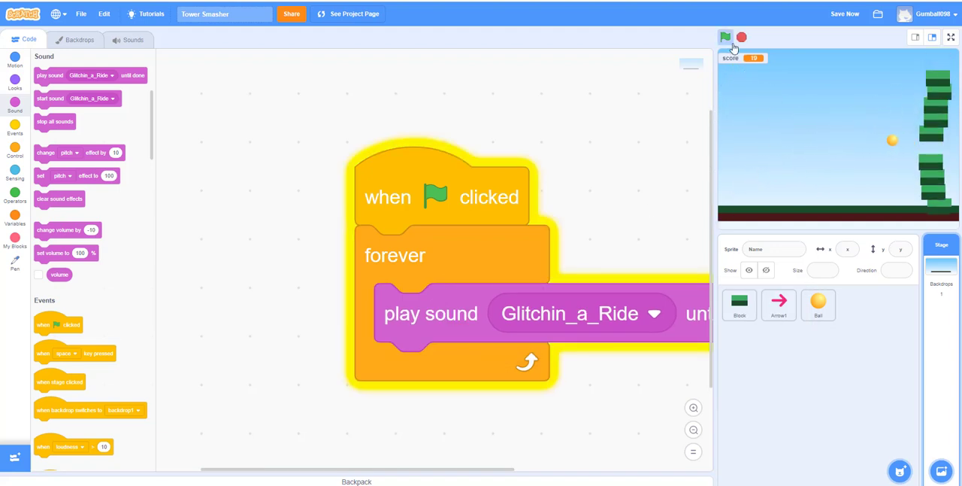
left_click(725, 37)
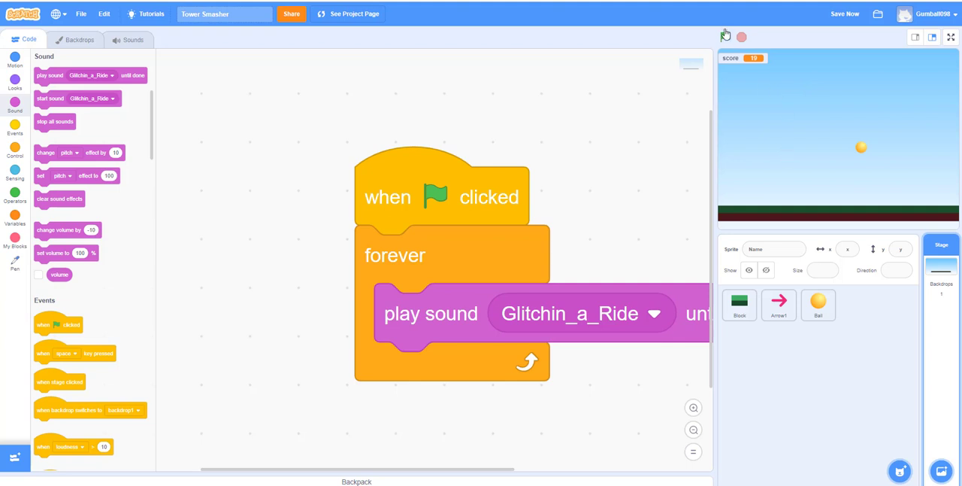
left_click(725, 37)
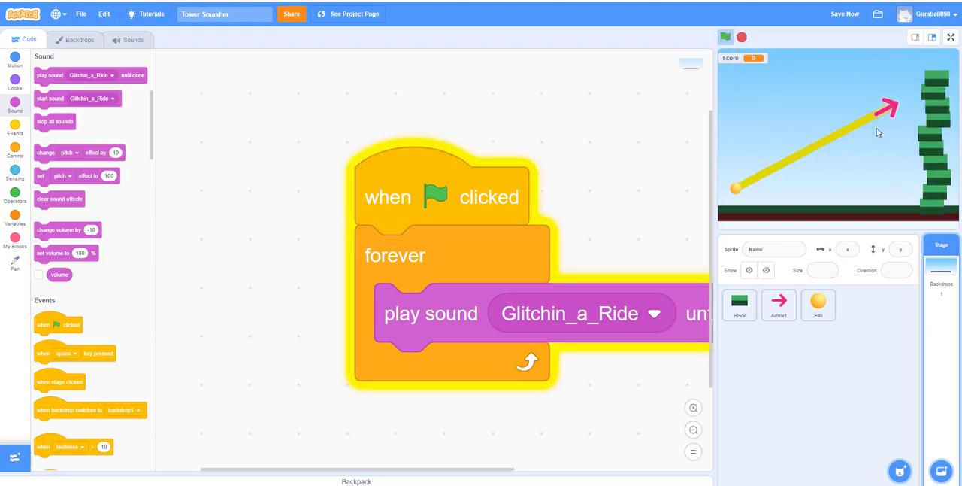
left_click(779, 305)
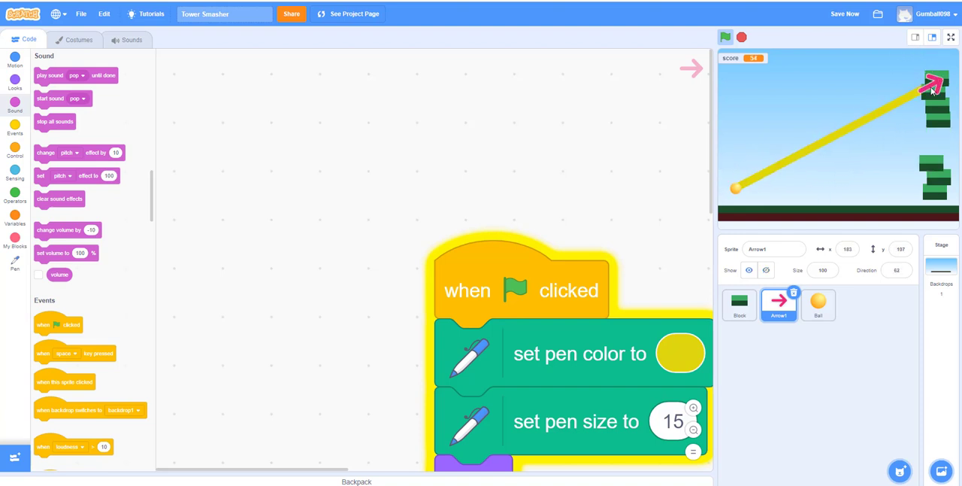
left_click(739, 304)
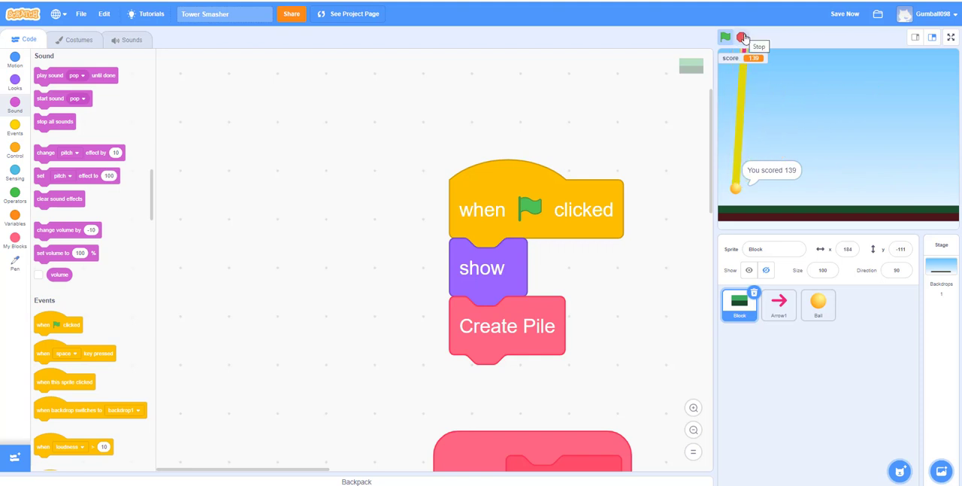
Stop the finished Tower Smasher run with the red Stop button, keeping the score at 139.
left_click(741, 36)
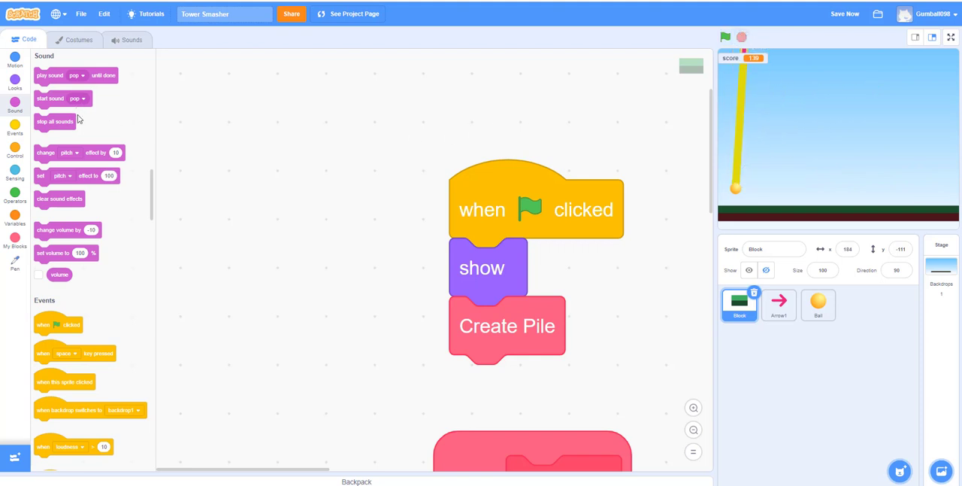
mouse_move(49, 143)
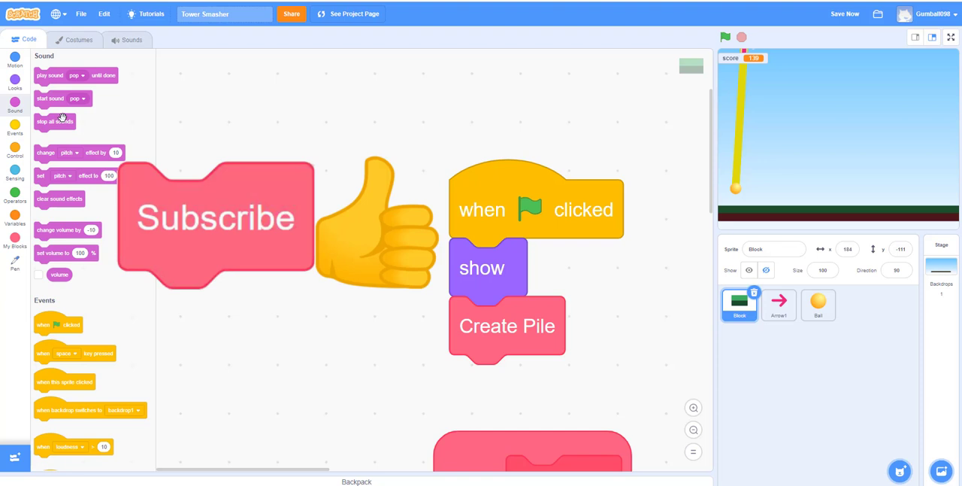
mouse_move(25, 130)
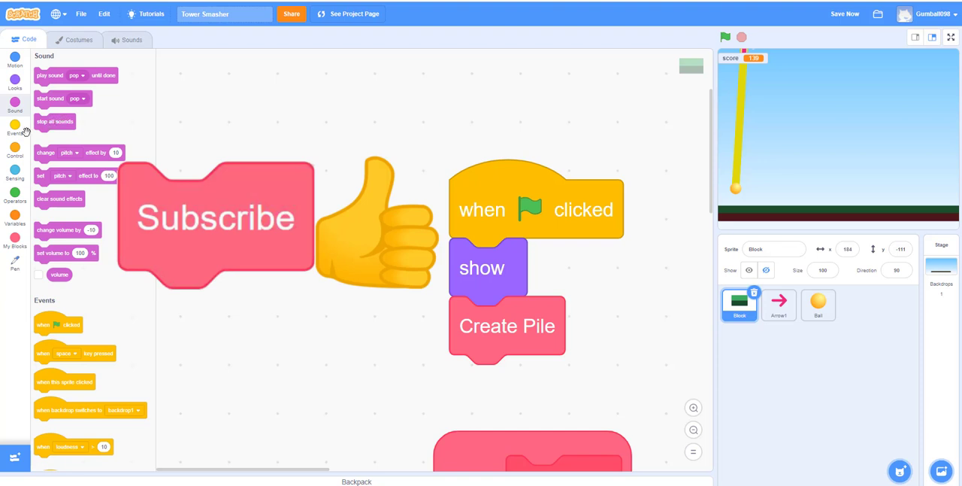